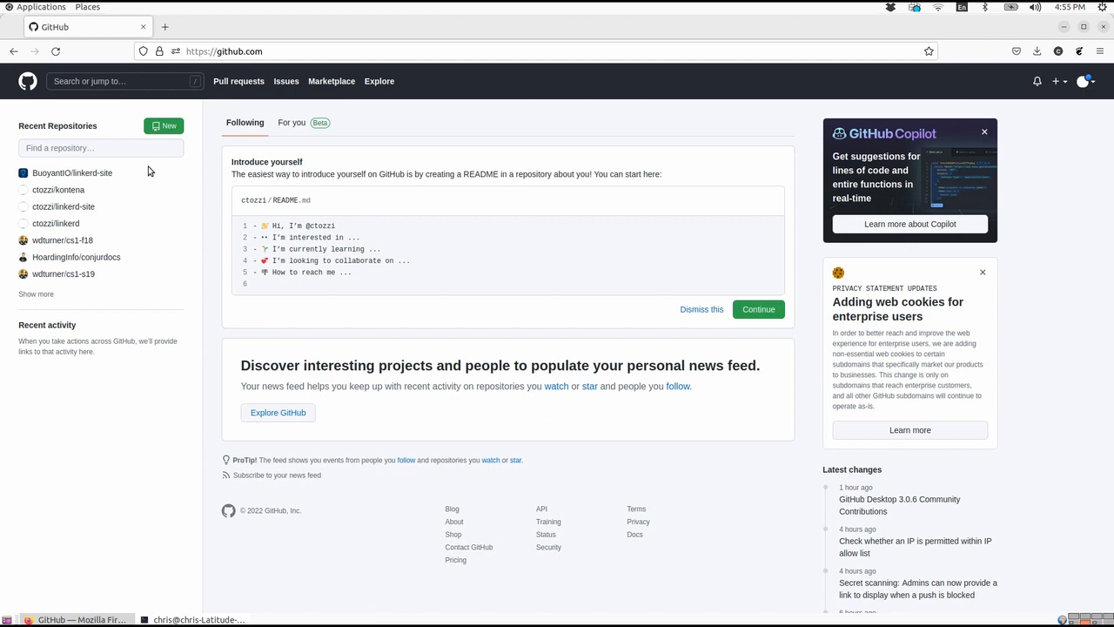
Launch a GNOME Terminal window over the GitHub dashboard
click(307, 619)
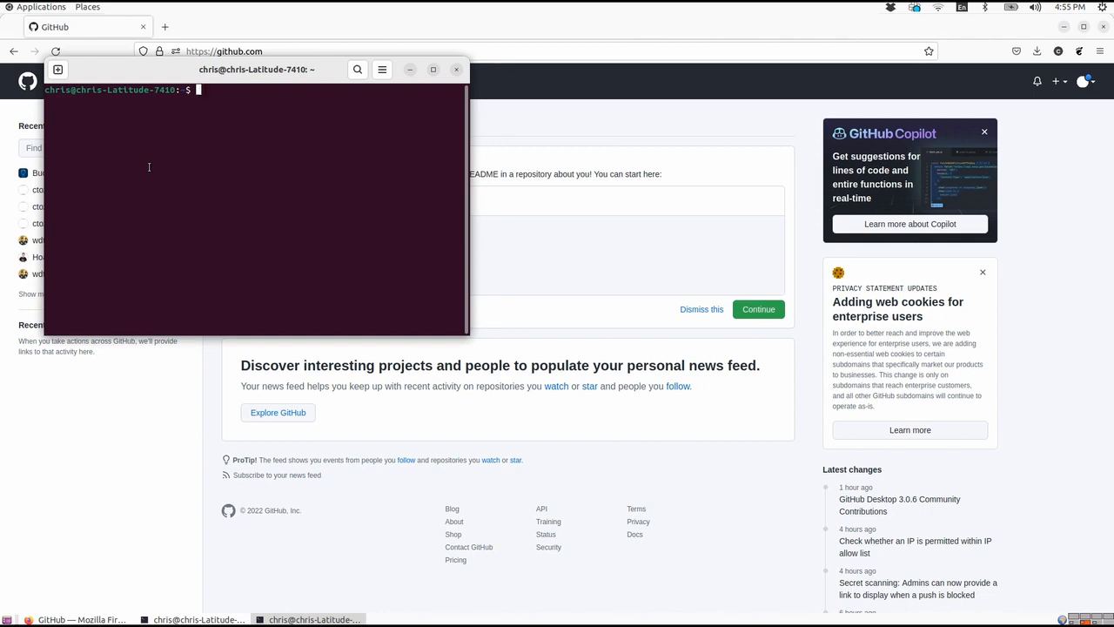
Run git to print its common-commands help and enlarge the terminal to read it
text(g)
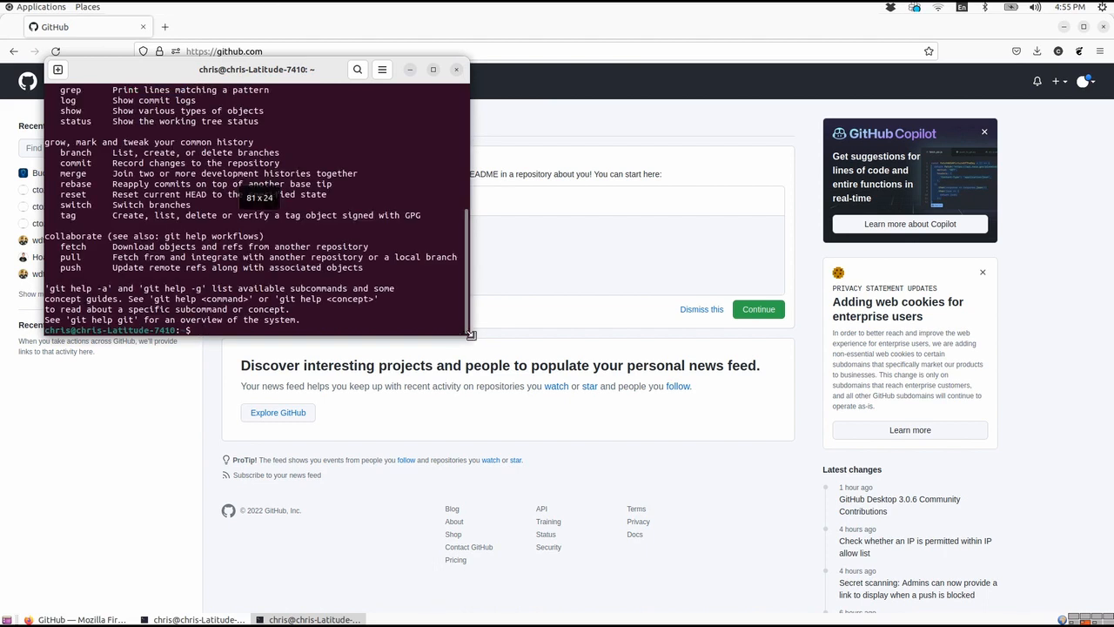
drag(470, 334, 693, 537)
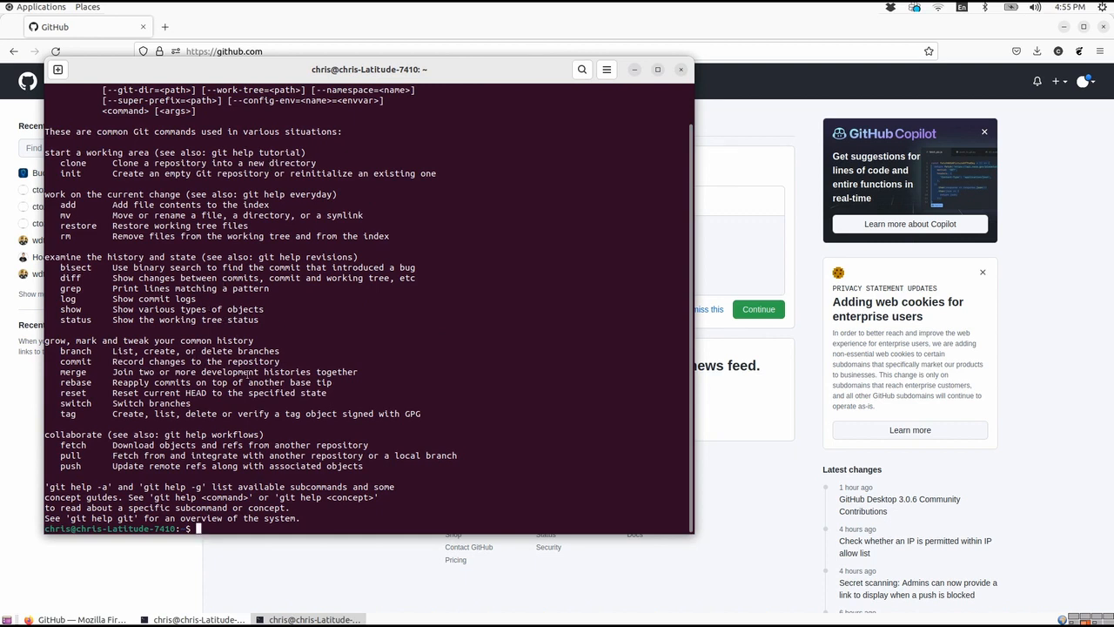
mouse_move(411, 444)
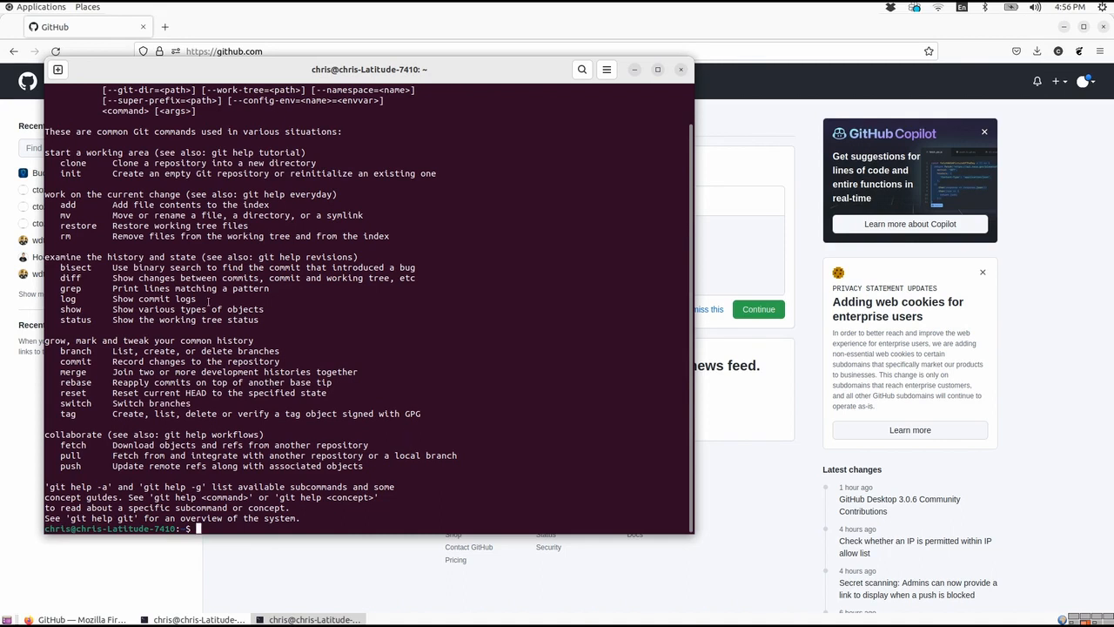
mouse_move(364, 404)
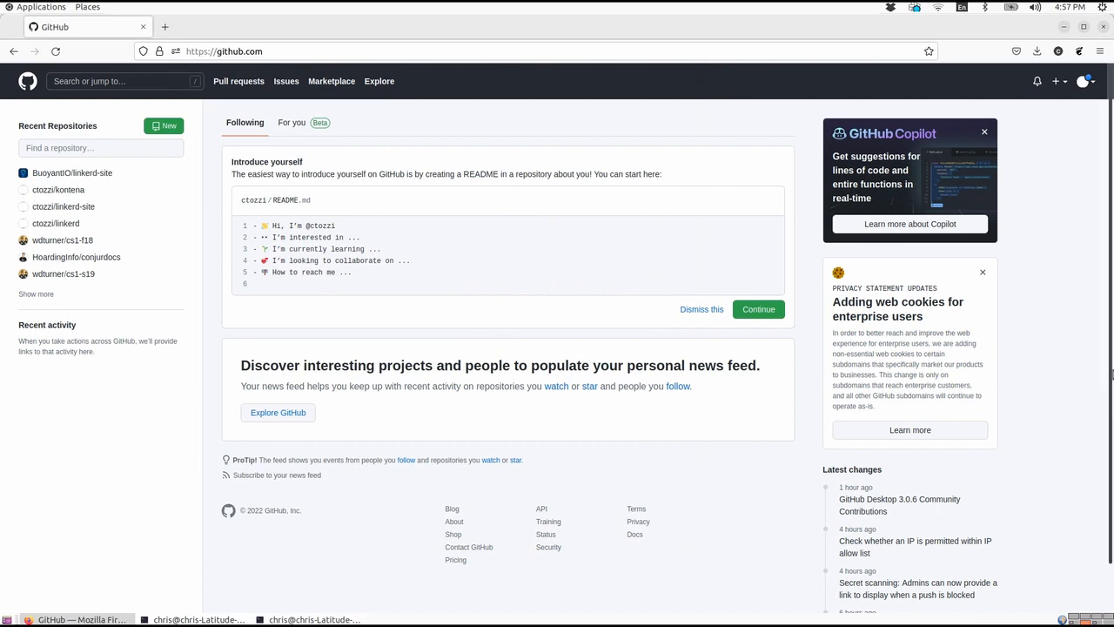
mouse_move(1037, 164)
text(github.com)
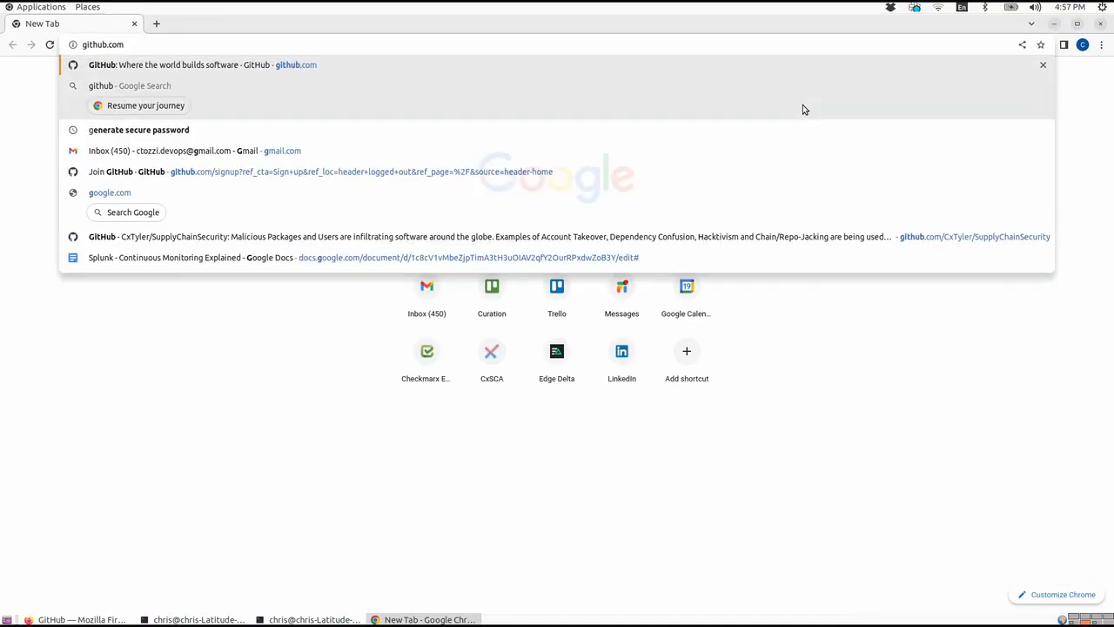
click(202, 64)
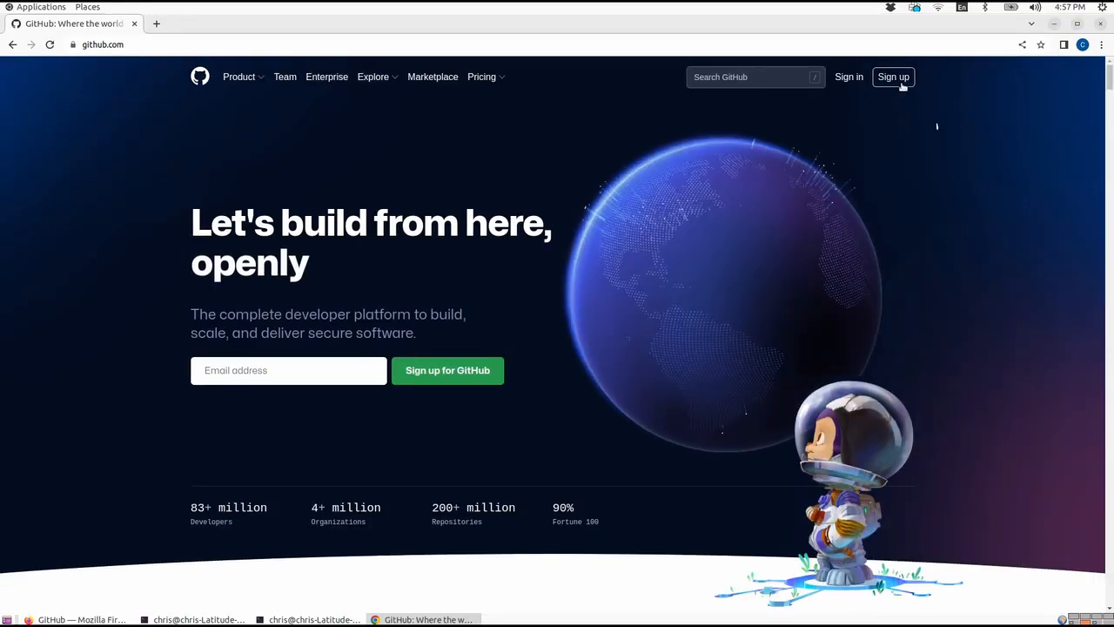
mouse_move(893, 76)
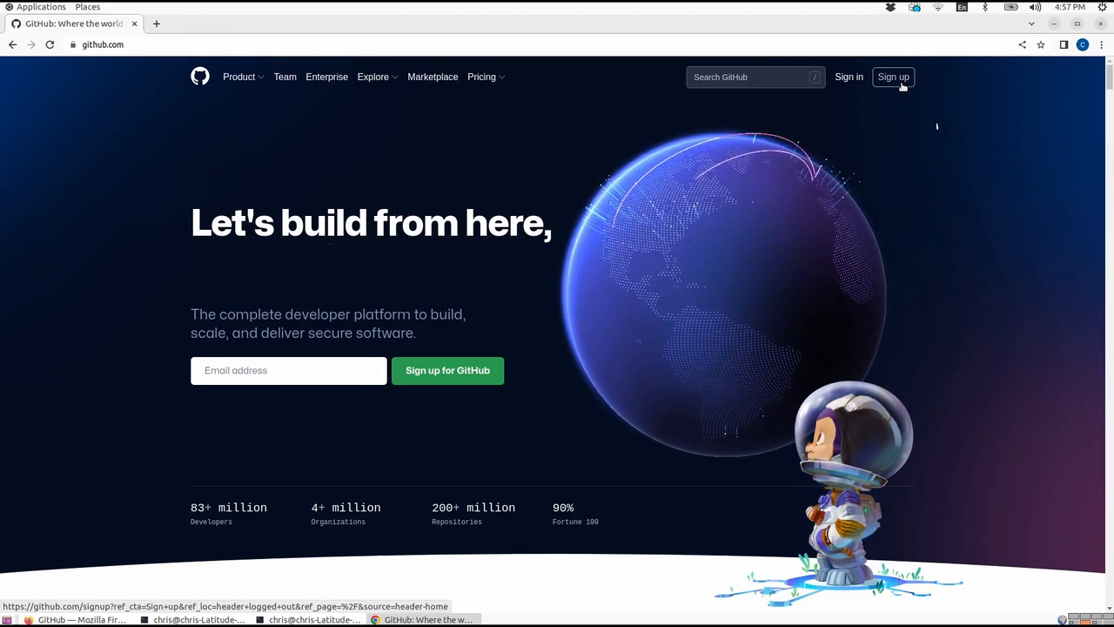
click(893, 77)
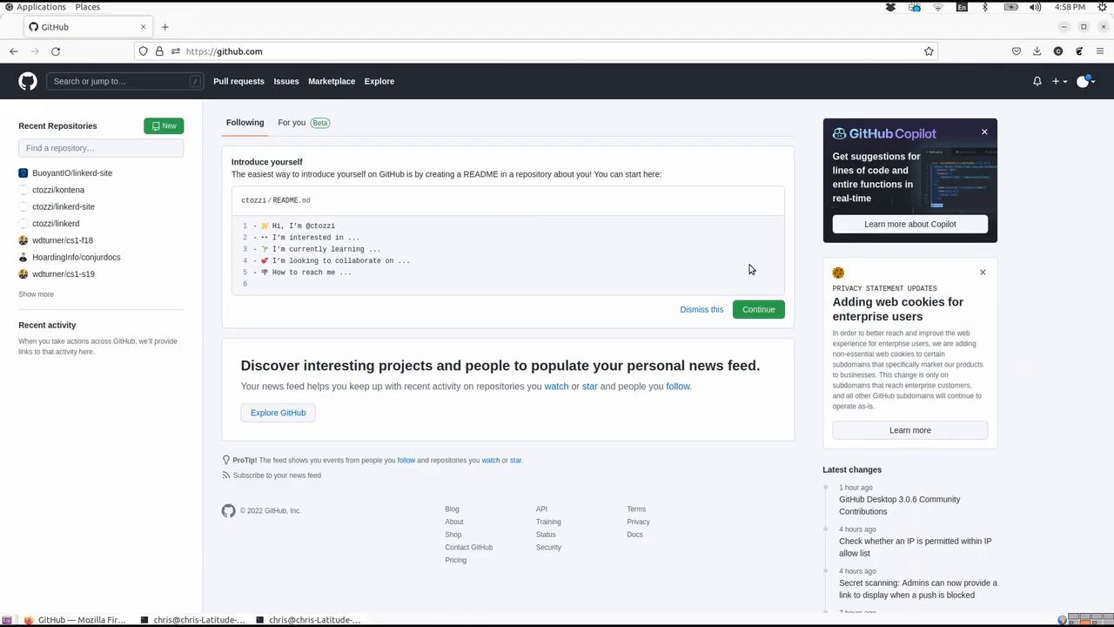
mouse_move(535, 317)
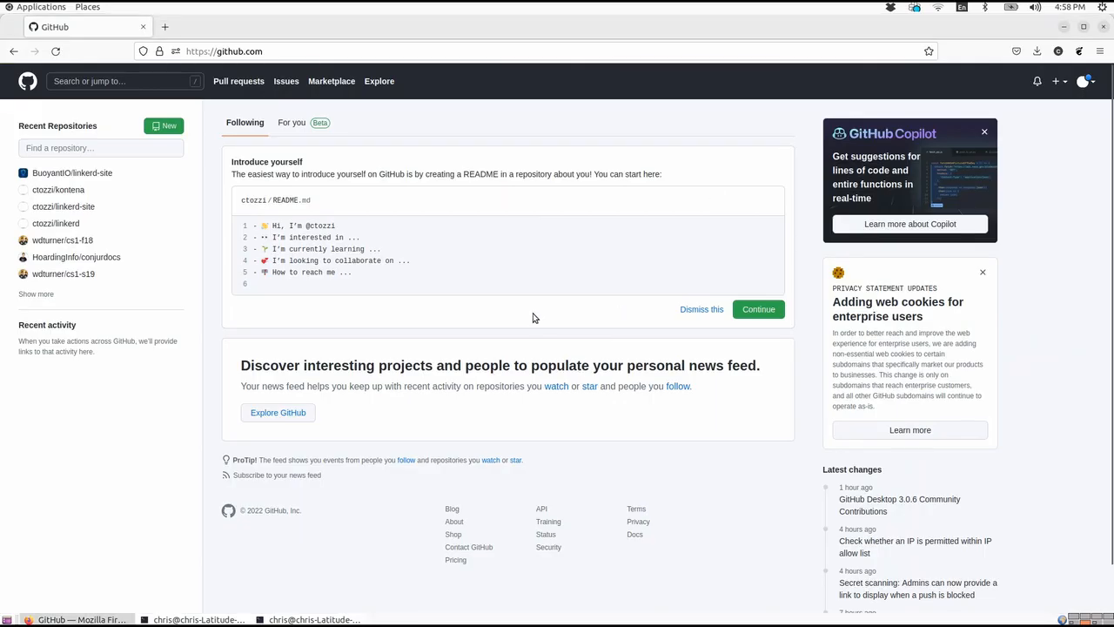
mouse_move(387, 348)
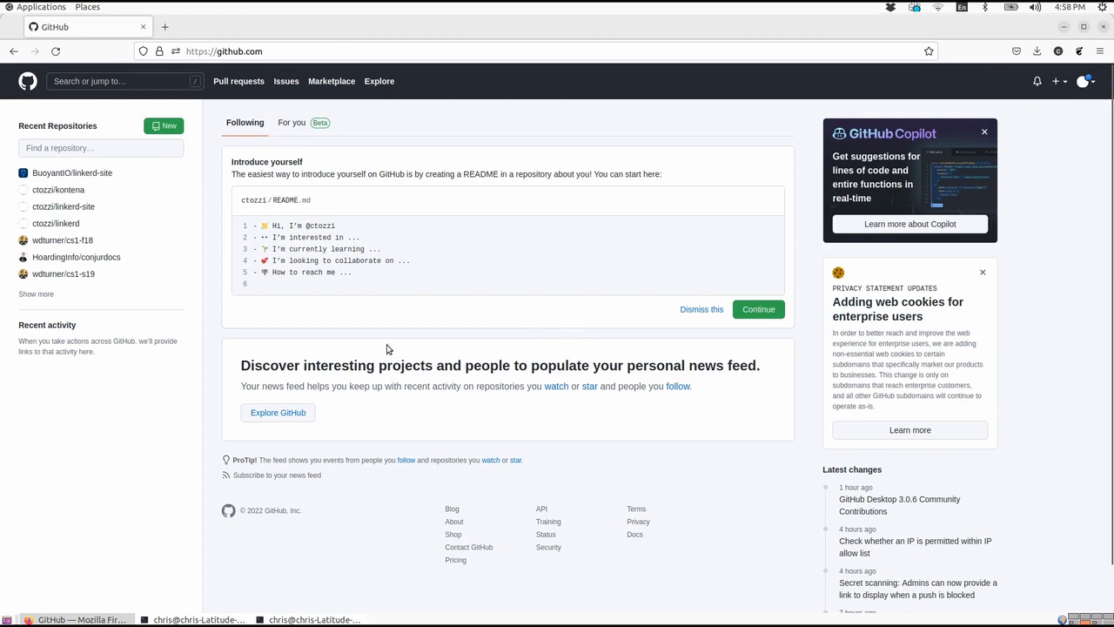
mouse_move(487, 435)
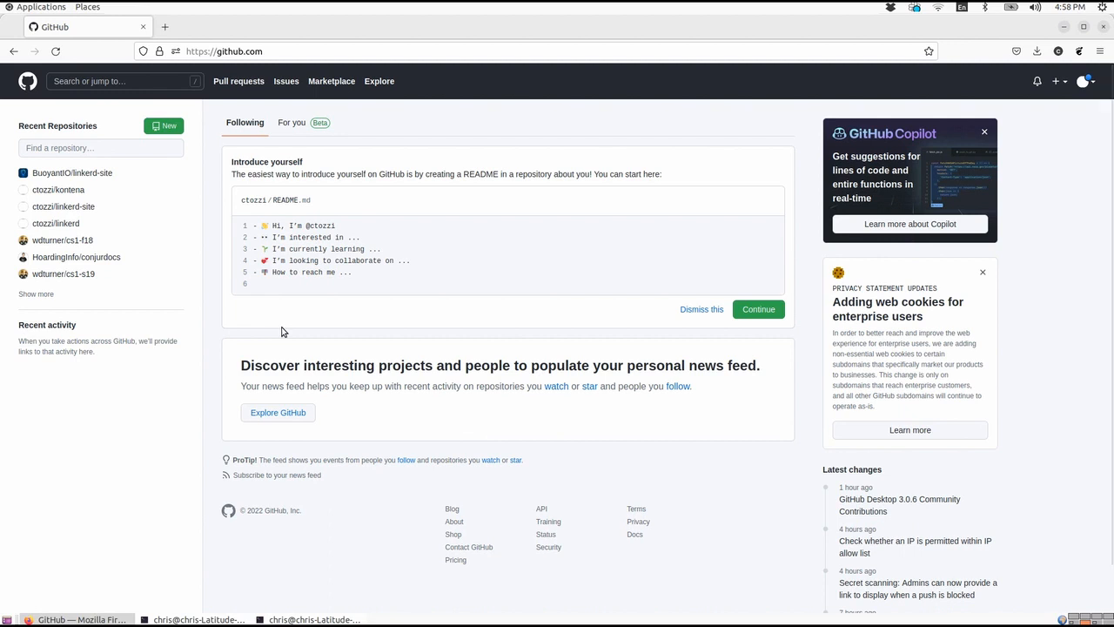
mouse_move(105, 146)
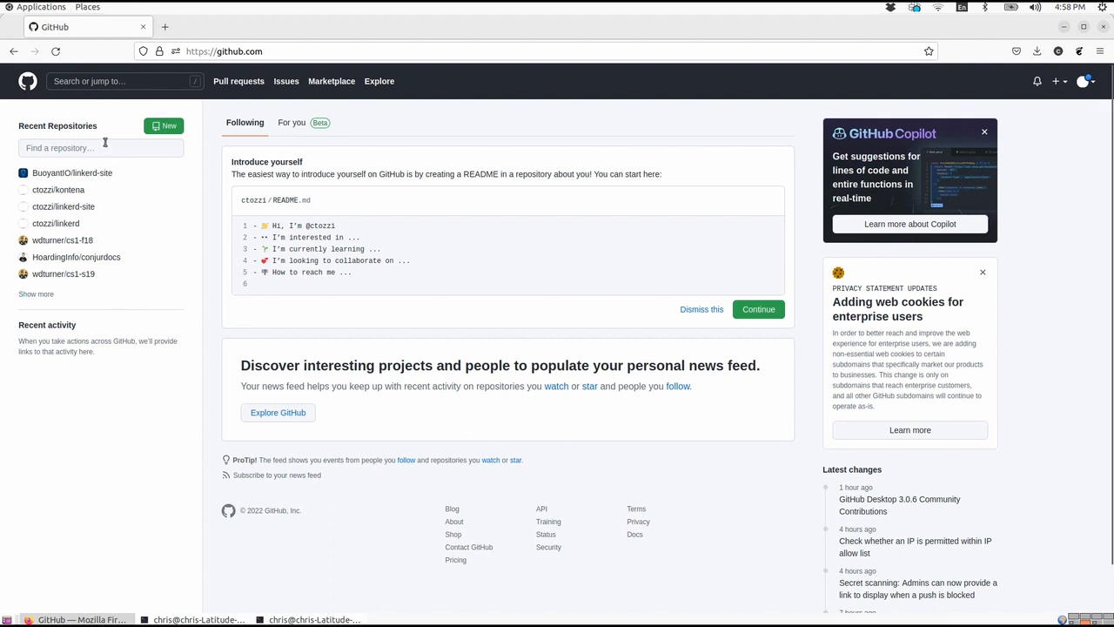
mouse_move(73, 369)
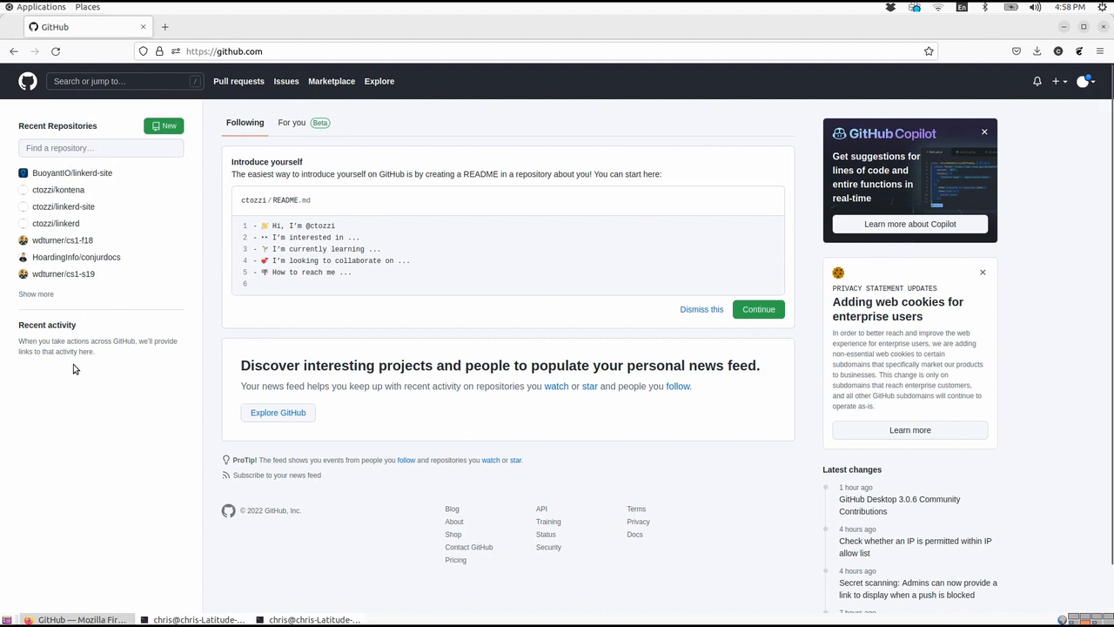
mouse_move(207, 329)
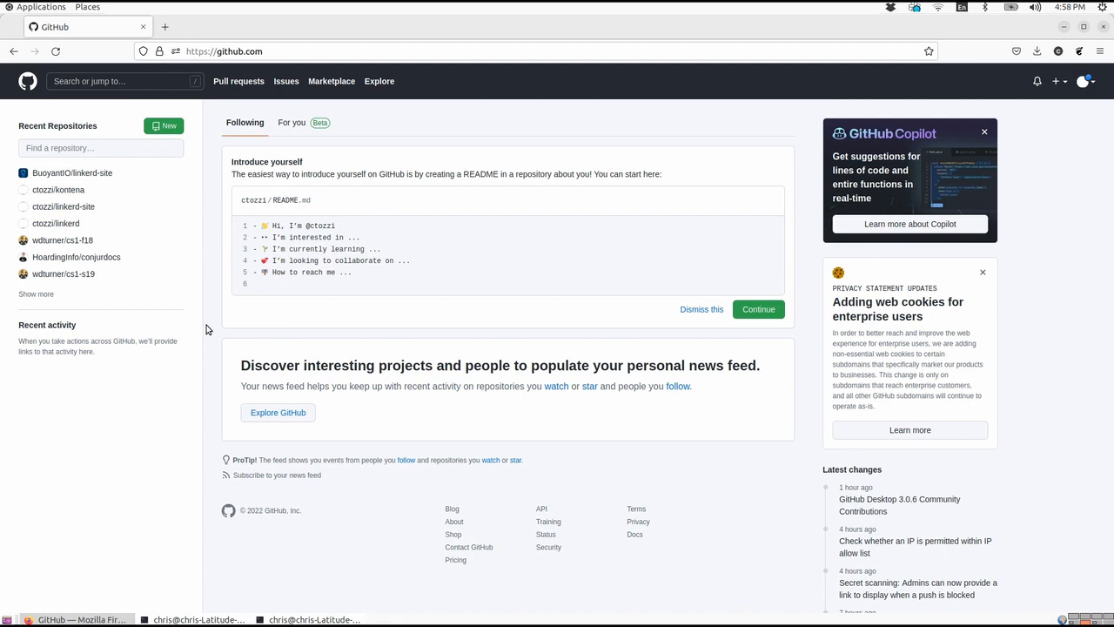
mouse_move(172, 140)
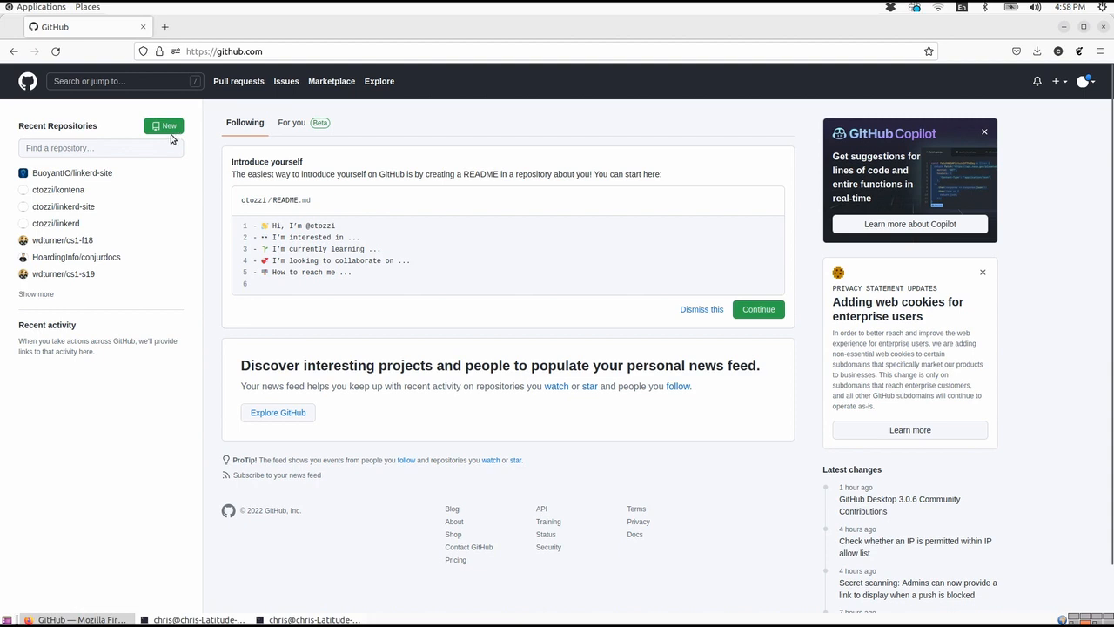
mouse_move(164, 126)
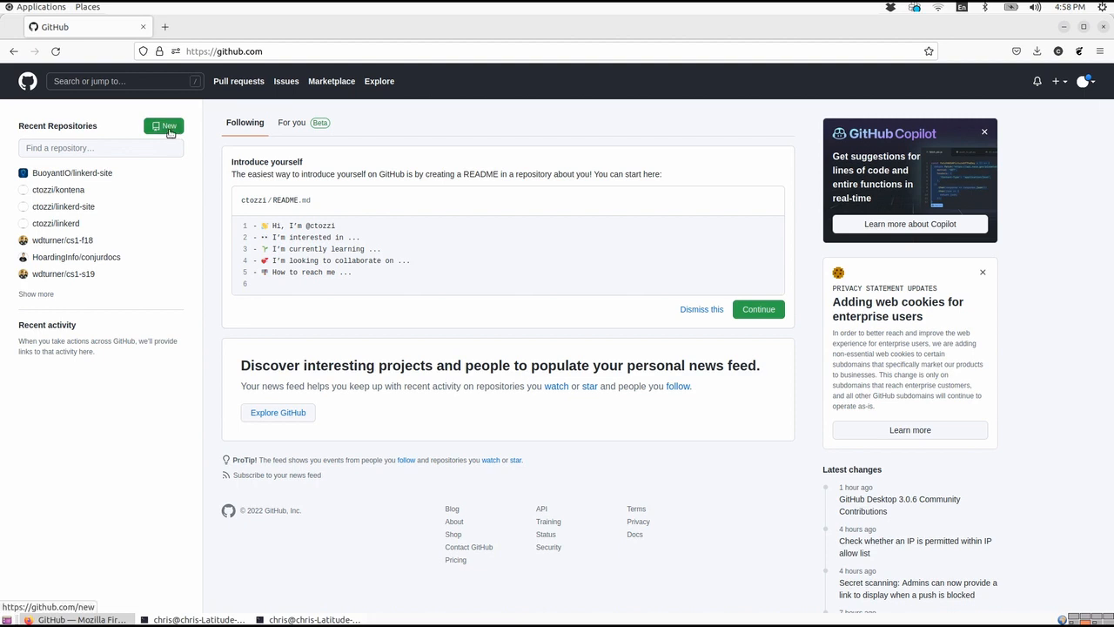
Start a new repository and name it auniquename, confirmed available
click(163, 126)
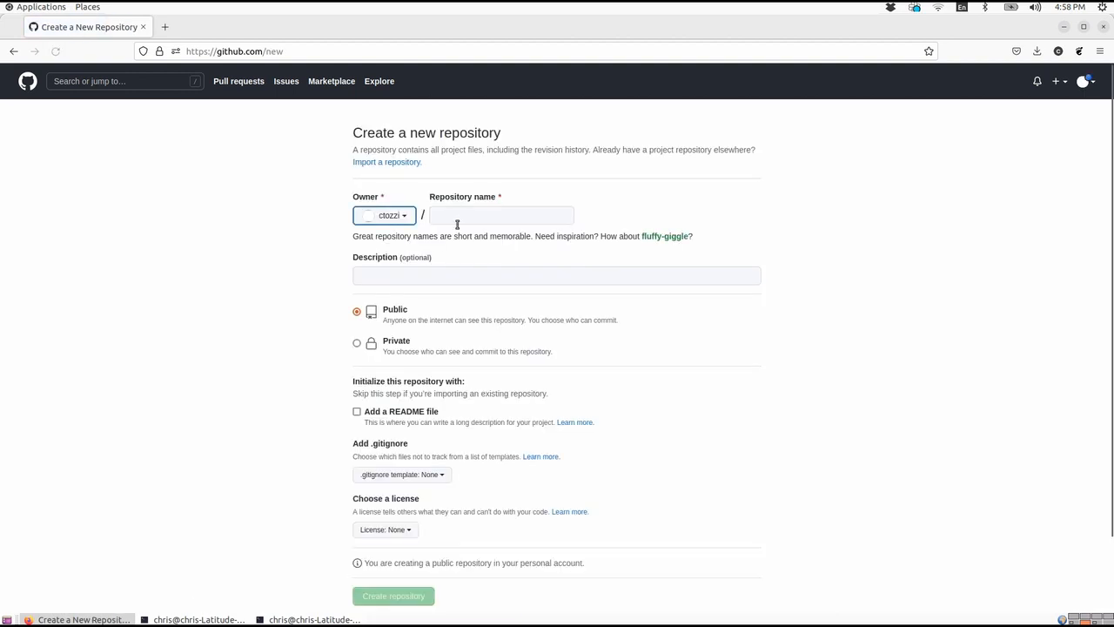
click(501, 216)
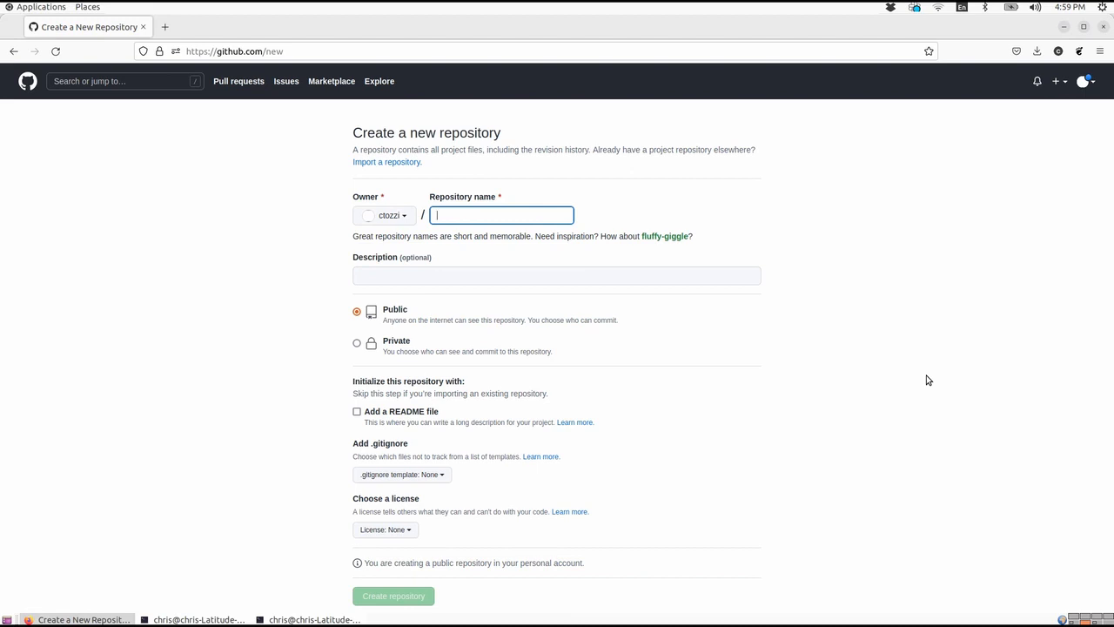
text(aunique)
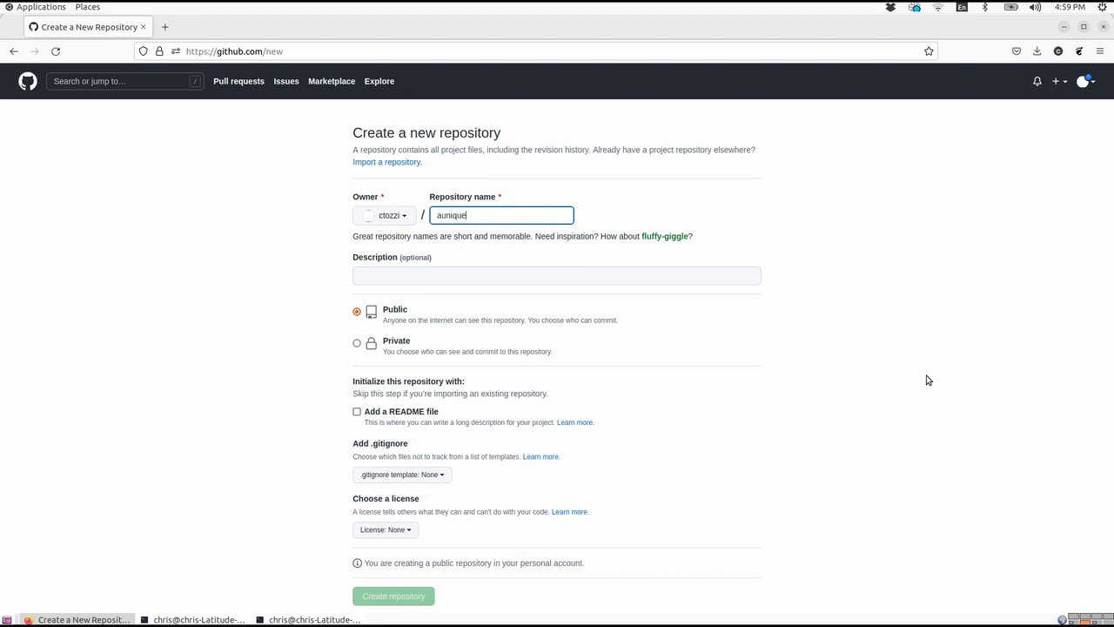
text(name)
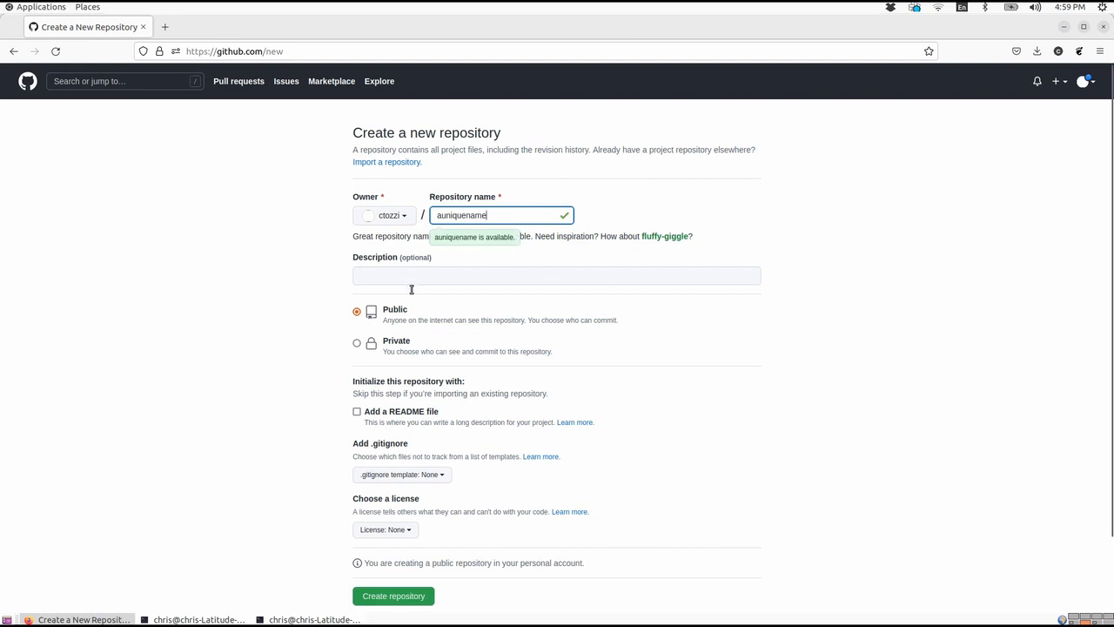
mouse_move(428, 322)
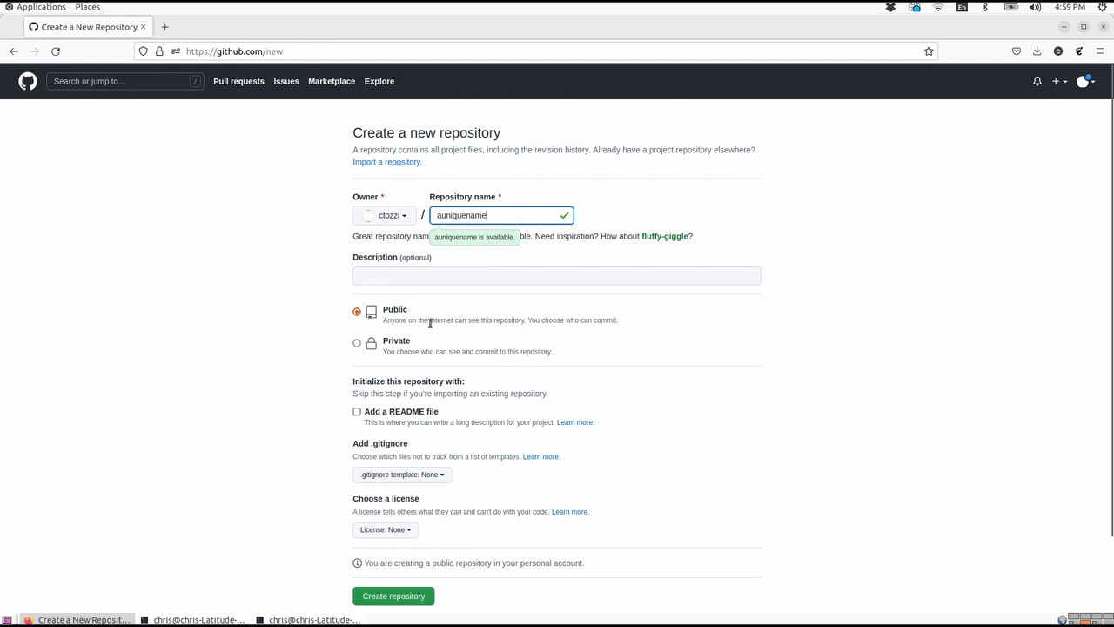
mouse_move(403, 373)
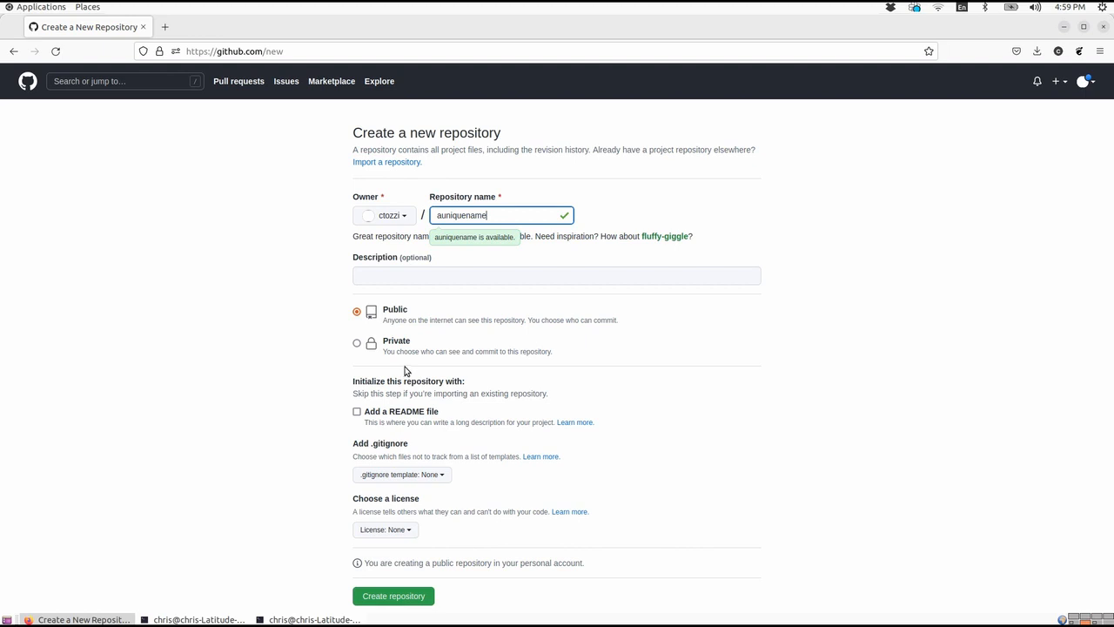
mouse_move(857, 321)
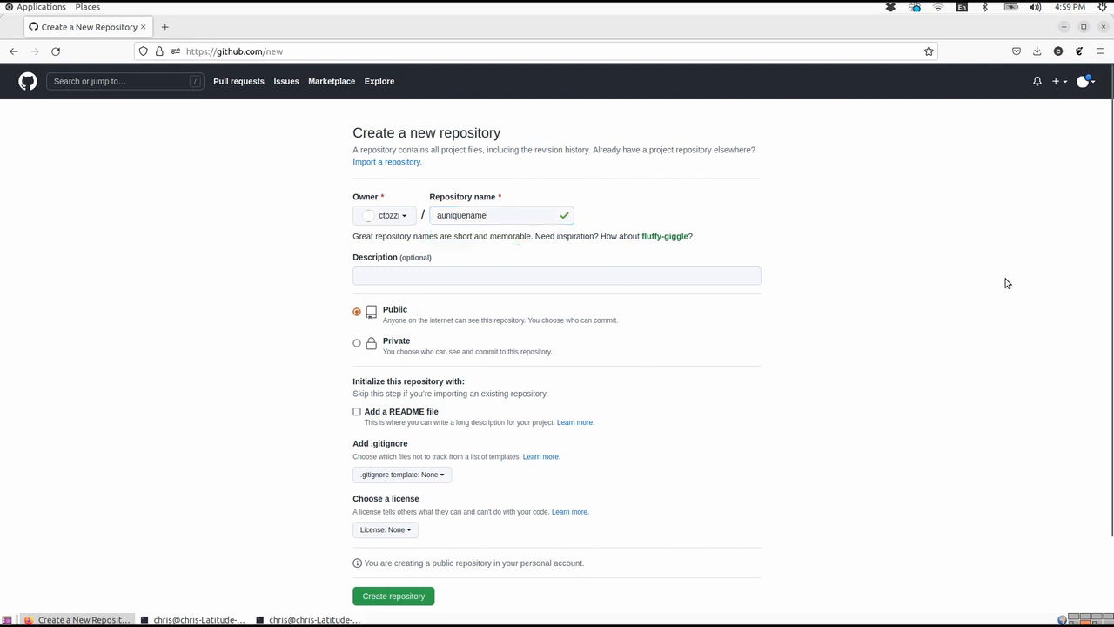
mouse_move(661, 402)
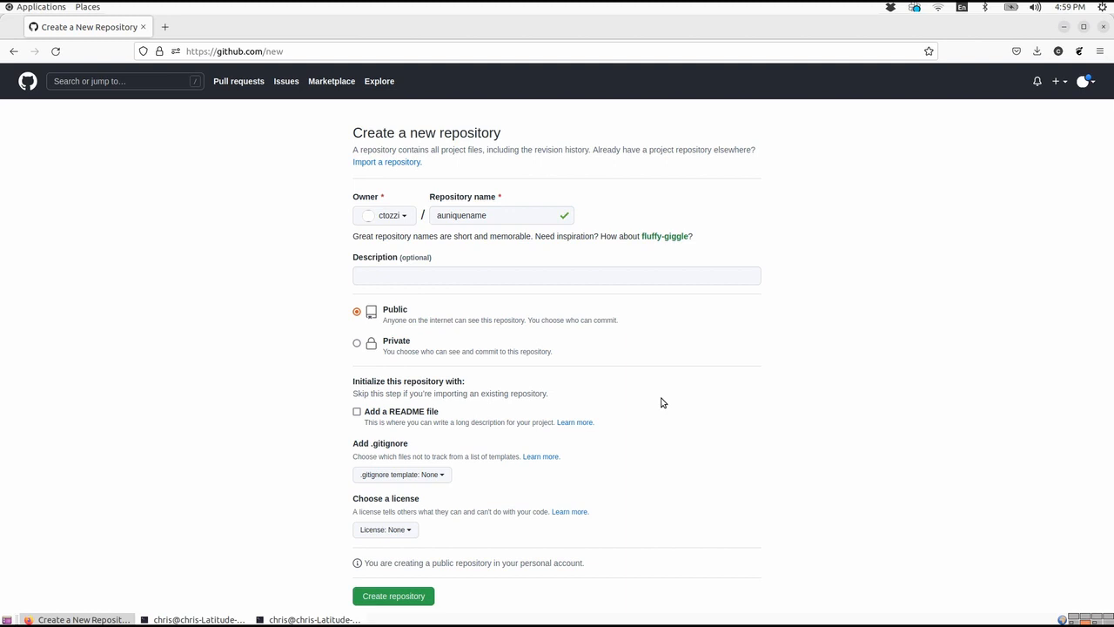
mouse_move(766, 377)
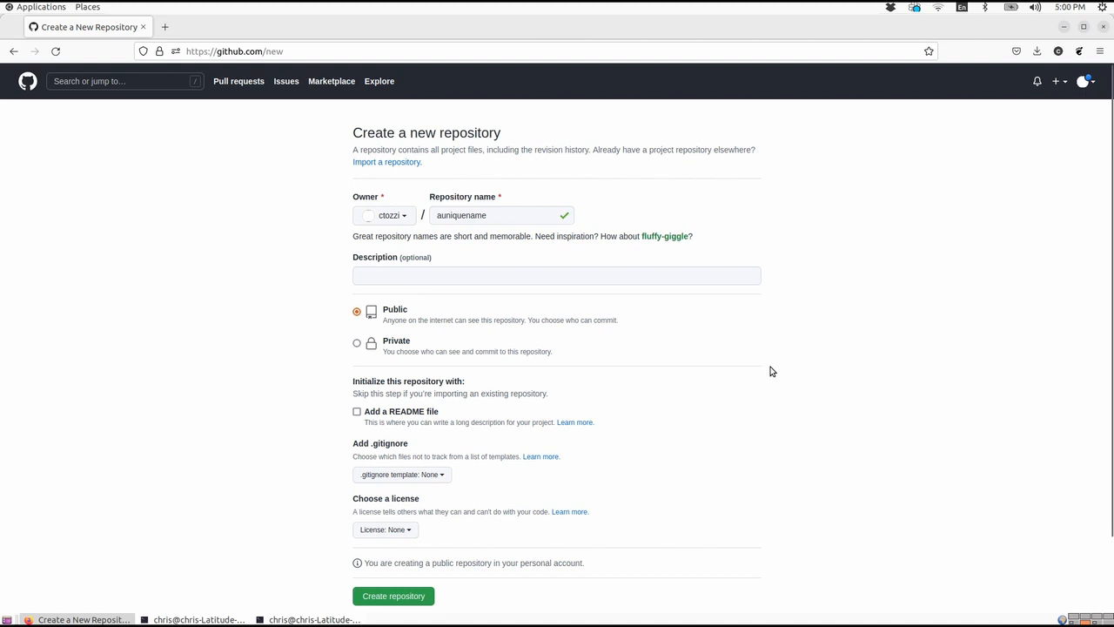
mouse_move(421, 427)
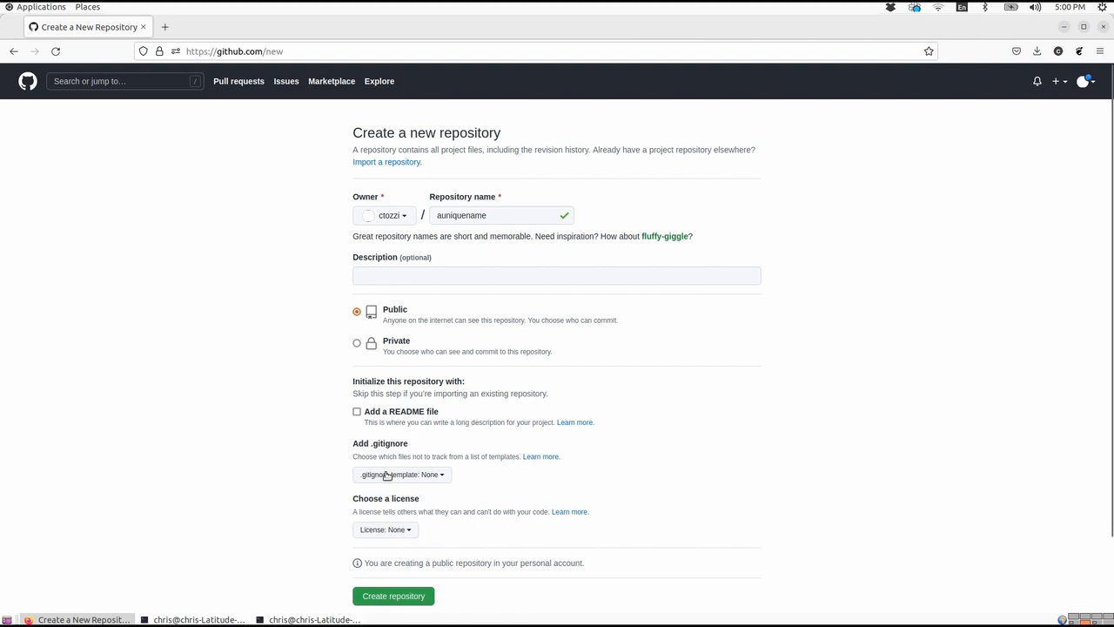
mouse_move(479, 530)
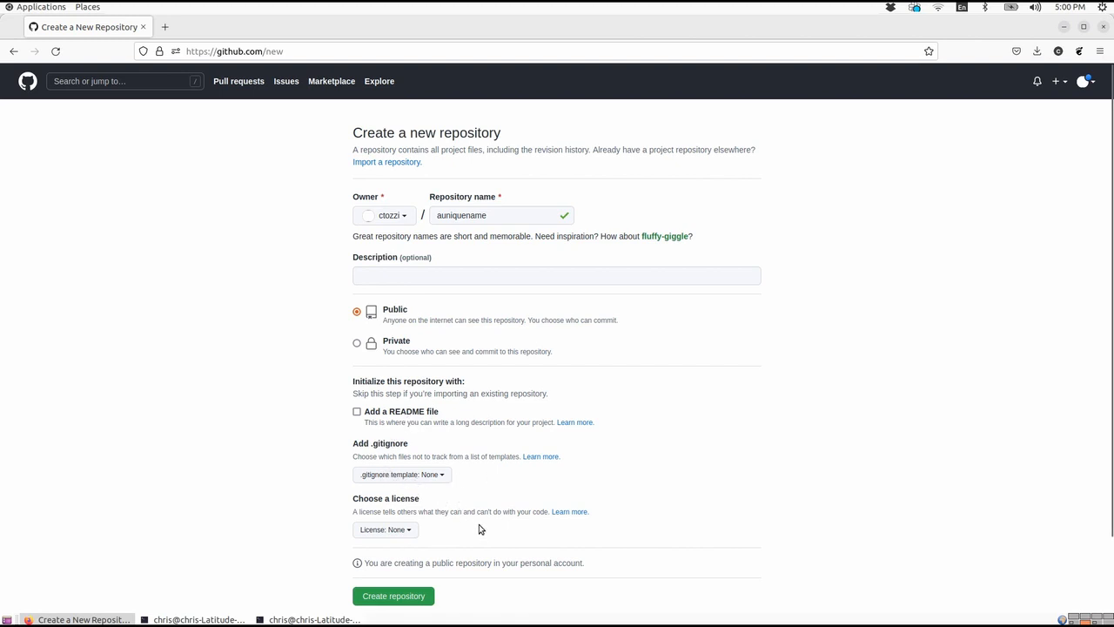
mouse_move(399, 522)
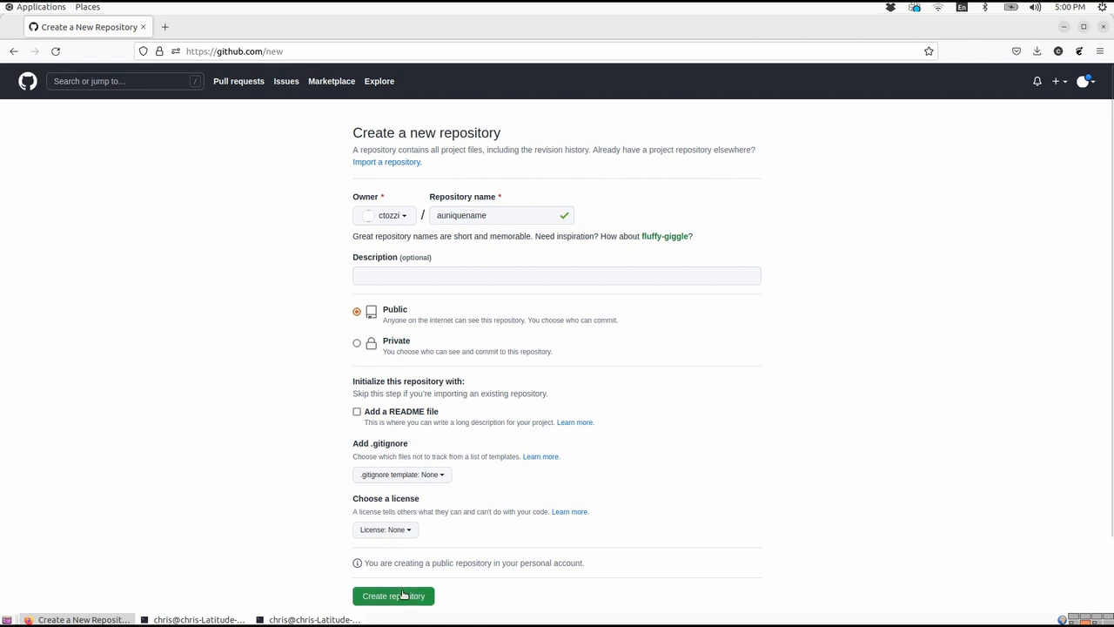
Create the public auniquename repository and review its Quick setup commands
click(394, 596)
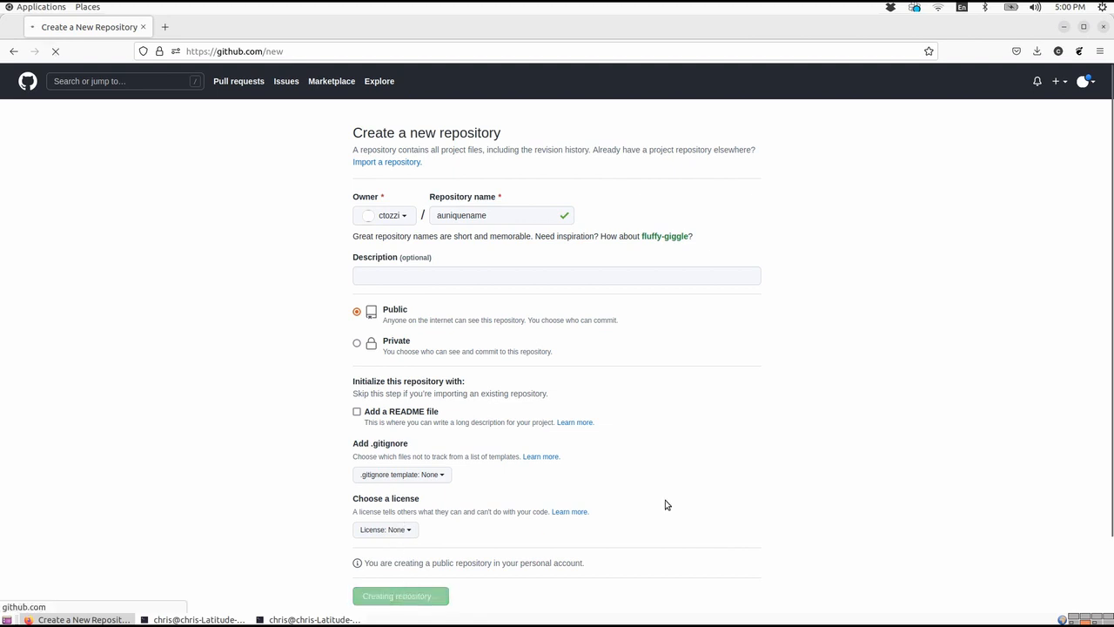
click(401, 596)
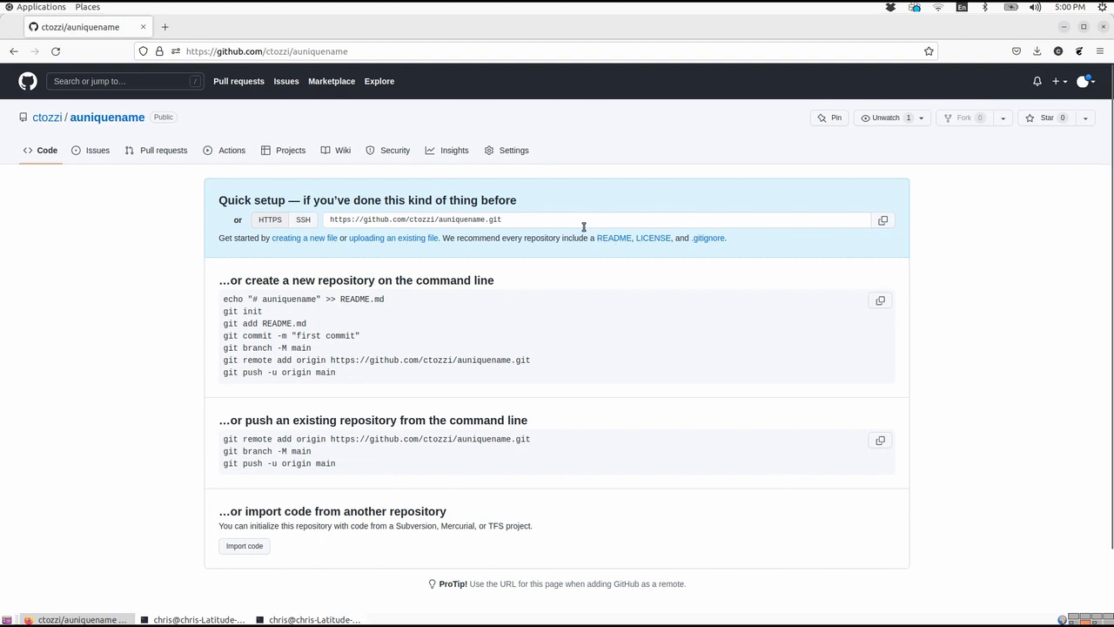
click(595, 219)
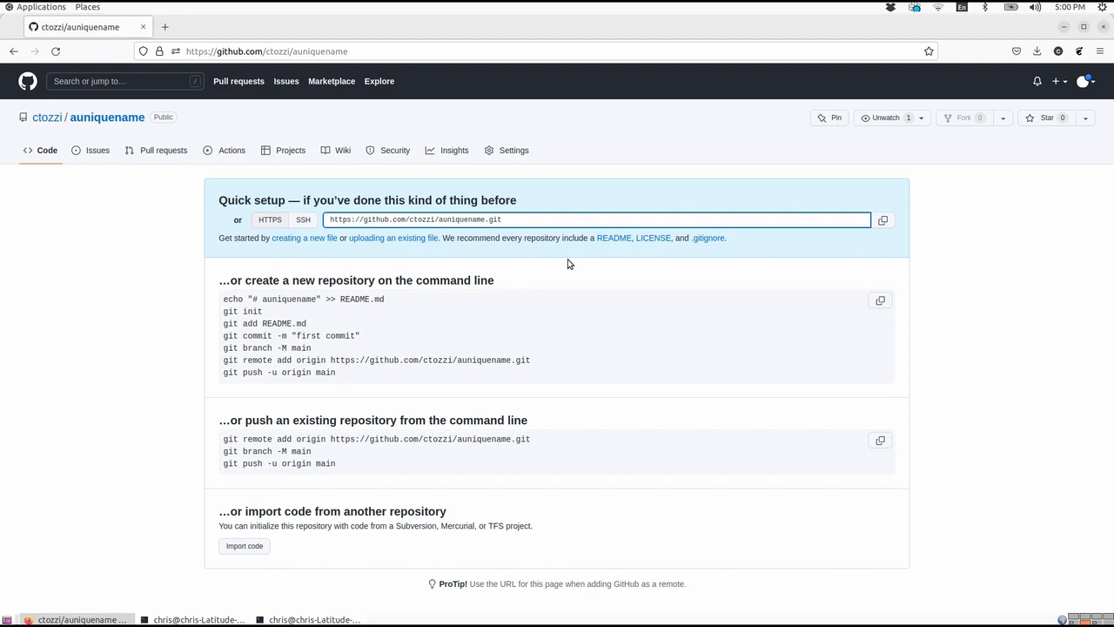
mouse_move(303, 264)
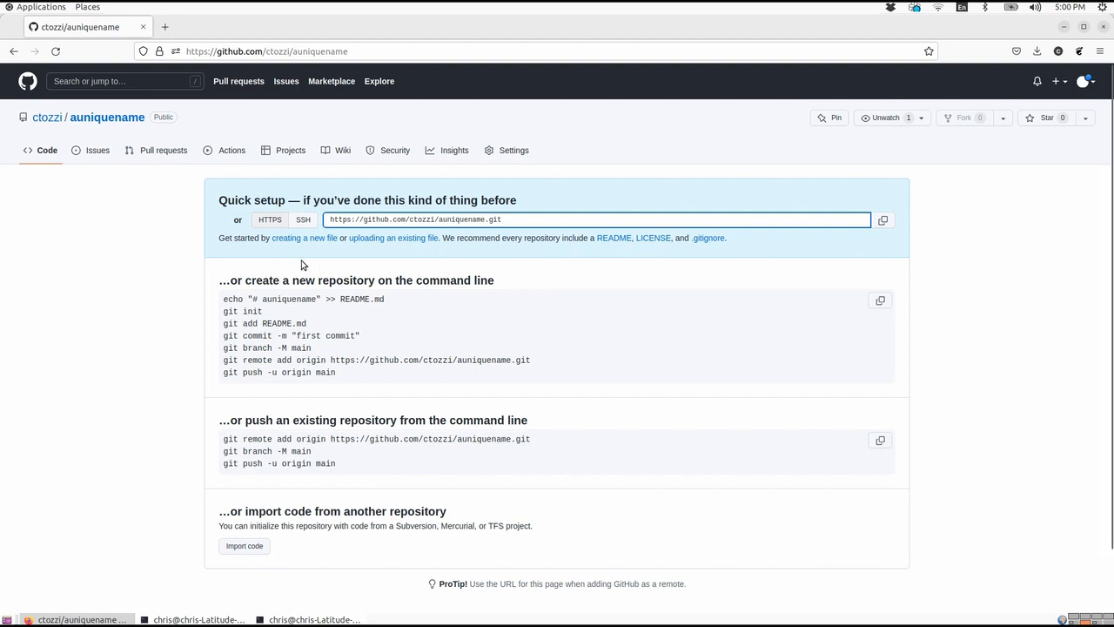
mouse_move(304, 237)
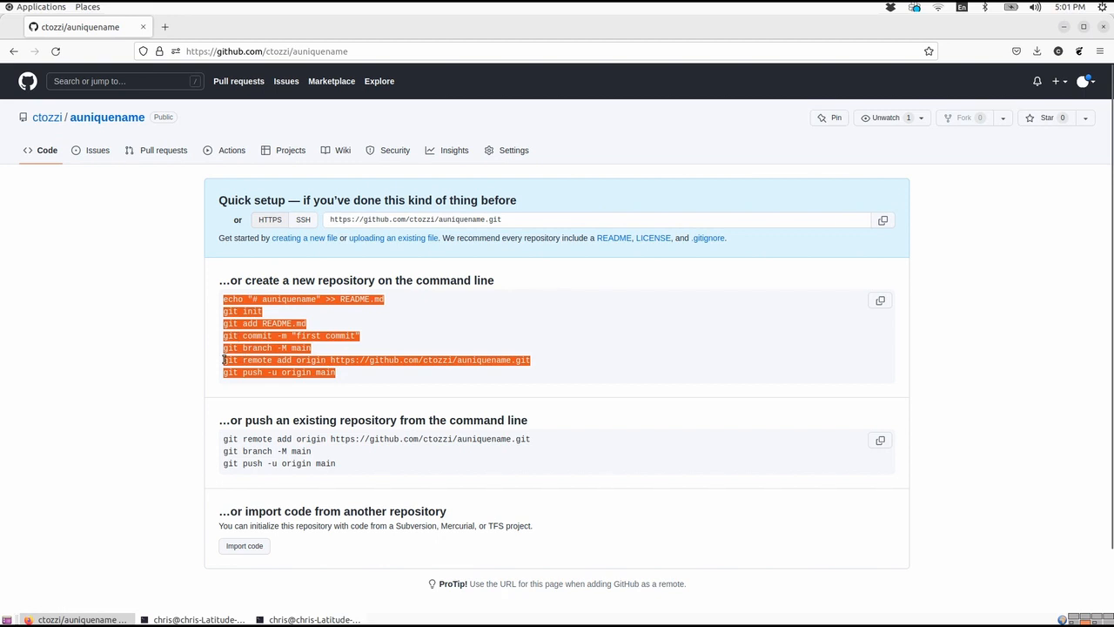
click(533, 366)
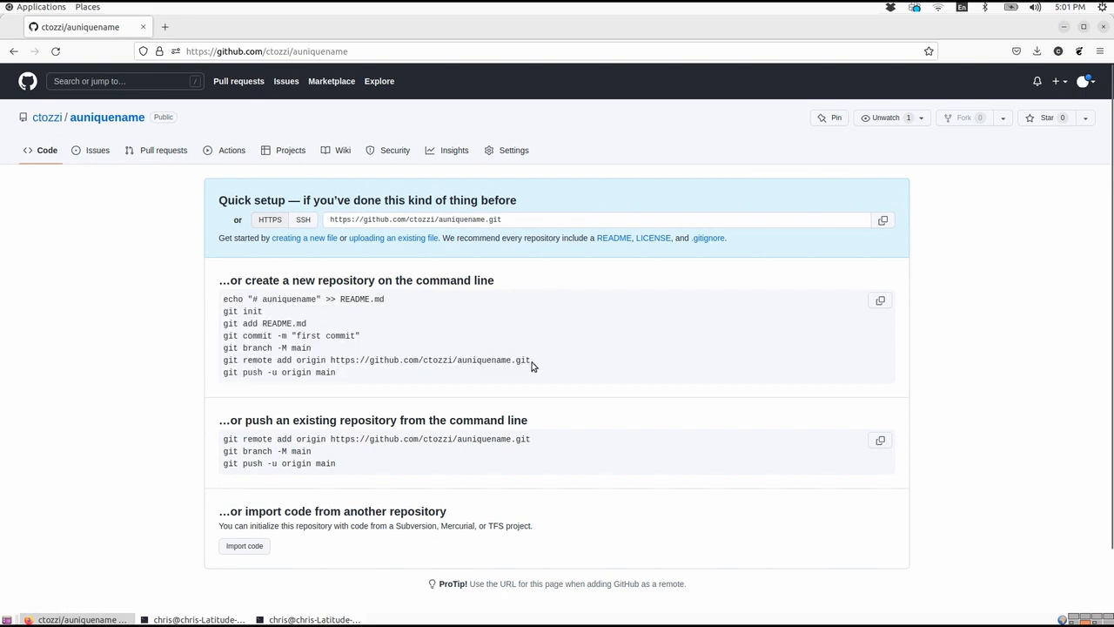
triple_click(375, 359)
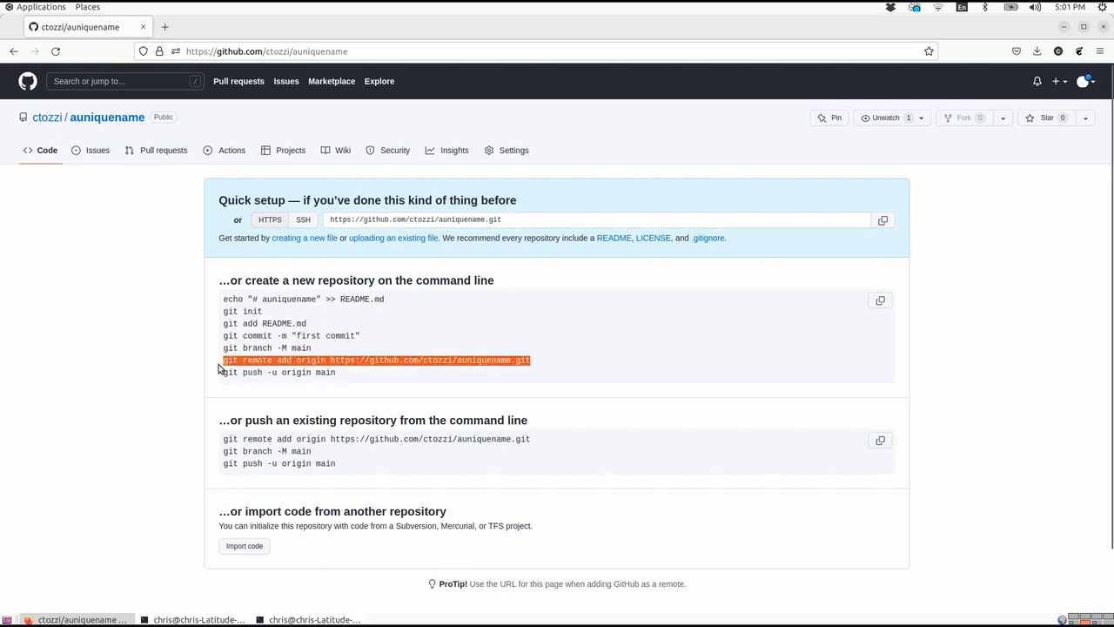
mouse_move(305, 369)
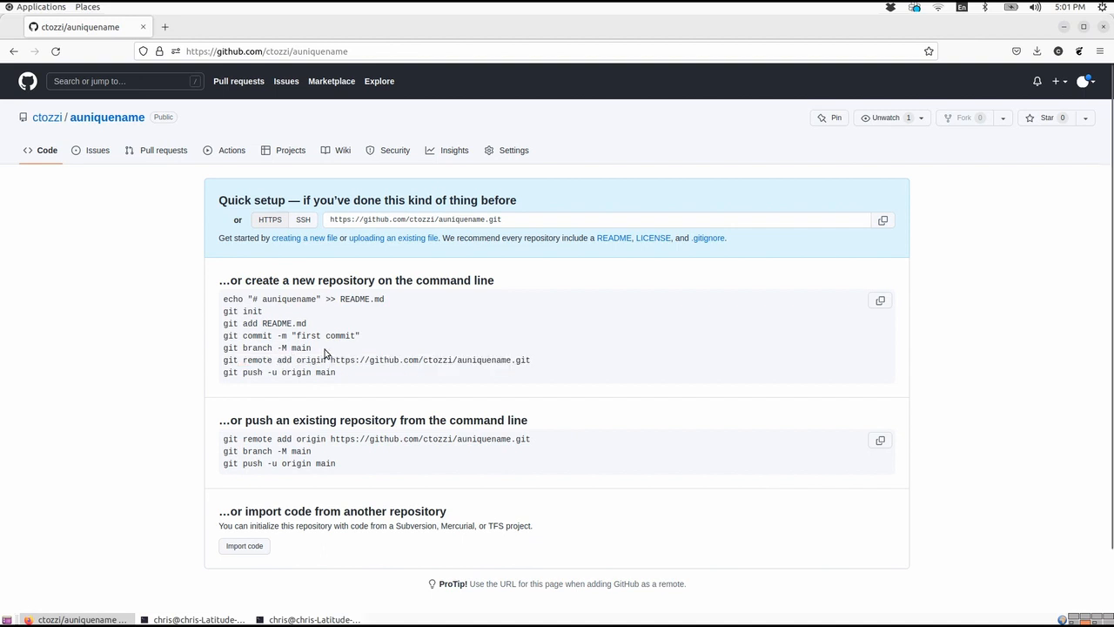
mouse_move(292, 237)
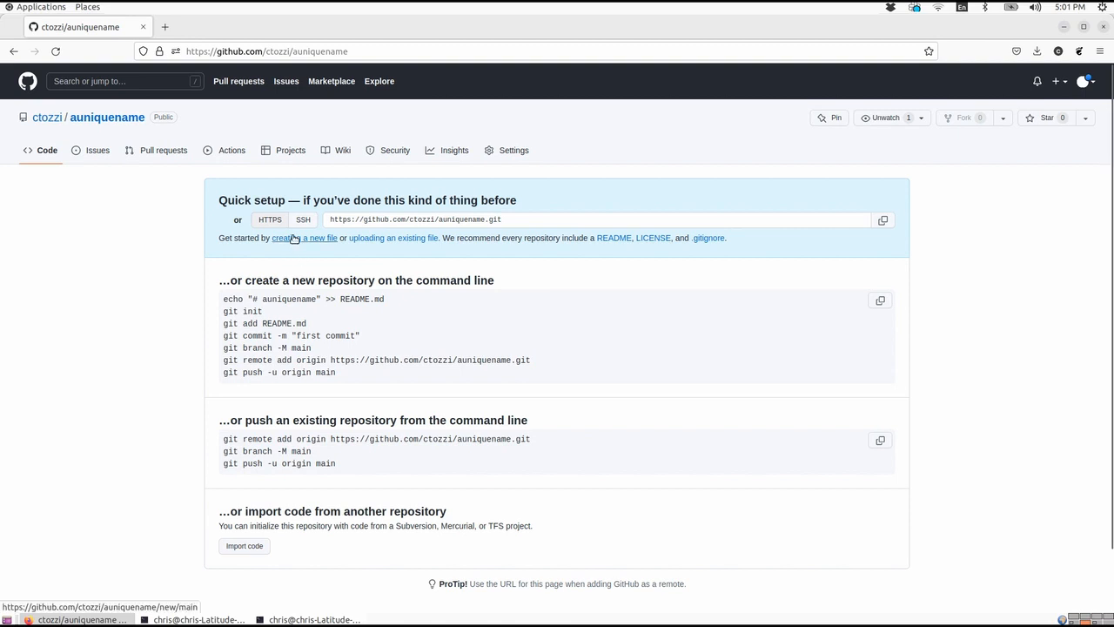
Begin adding a new file to the auniquename repository
click(304, 237)
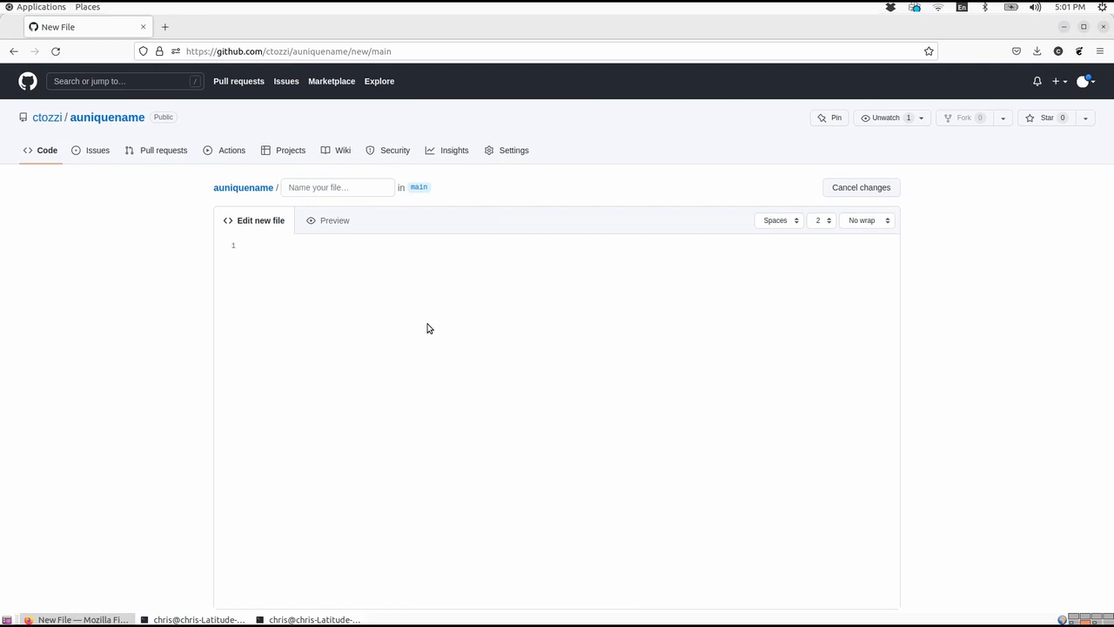
Draft a file named code containing the line Here's some code
click(247, 246)
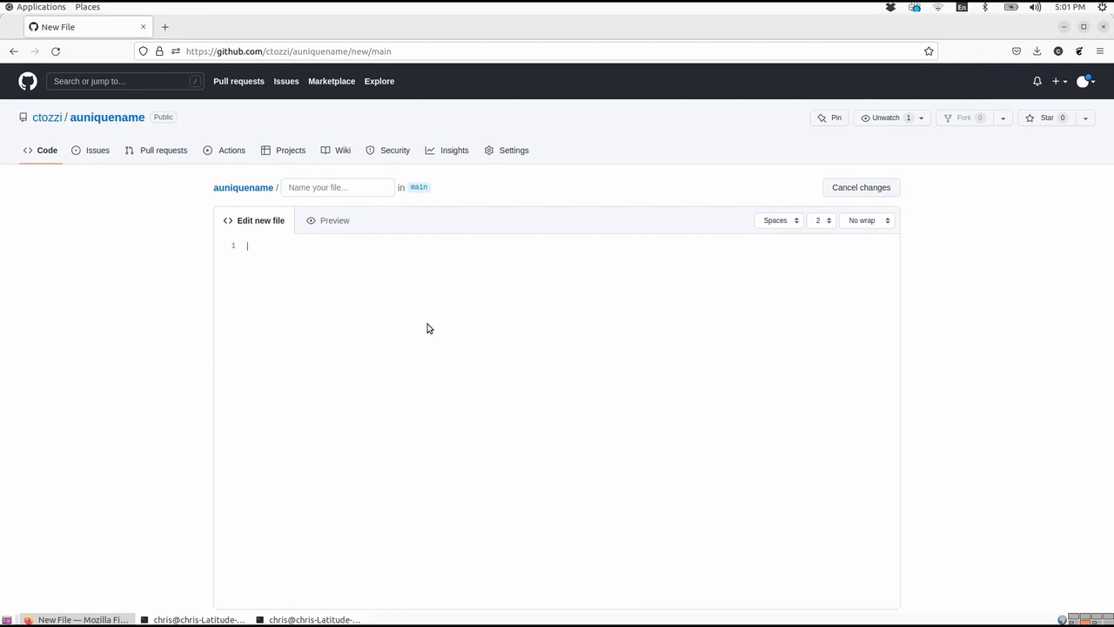
text(H)
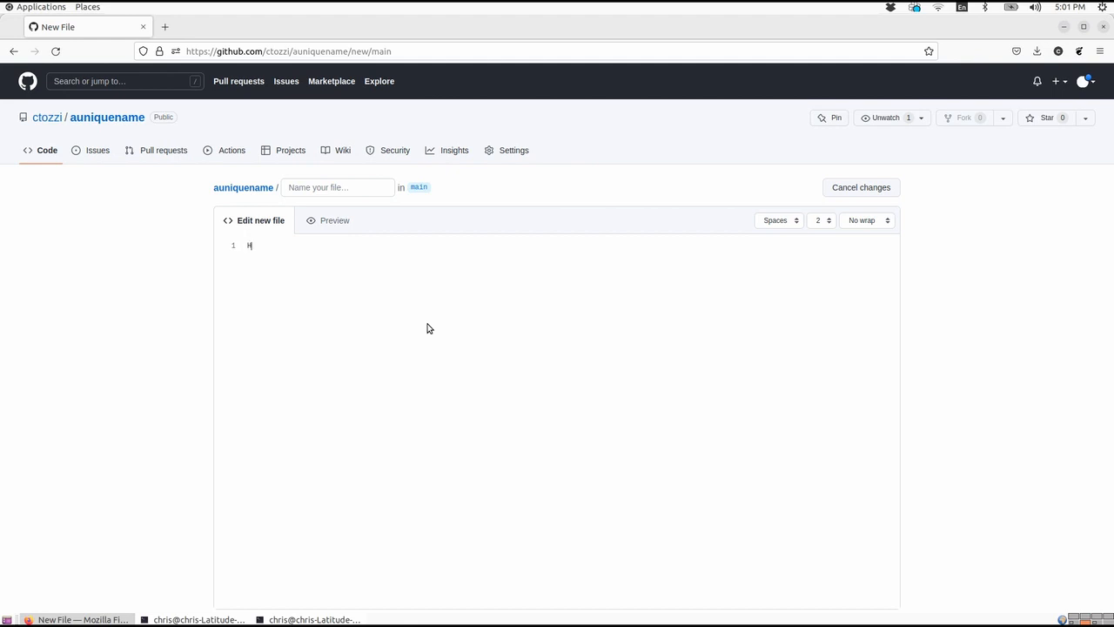
text(ere's some cod)
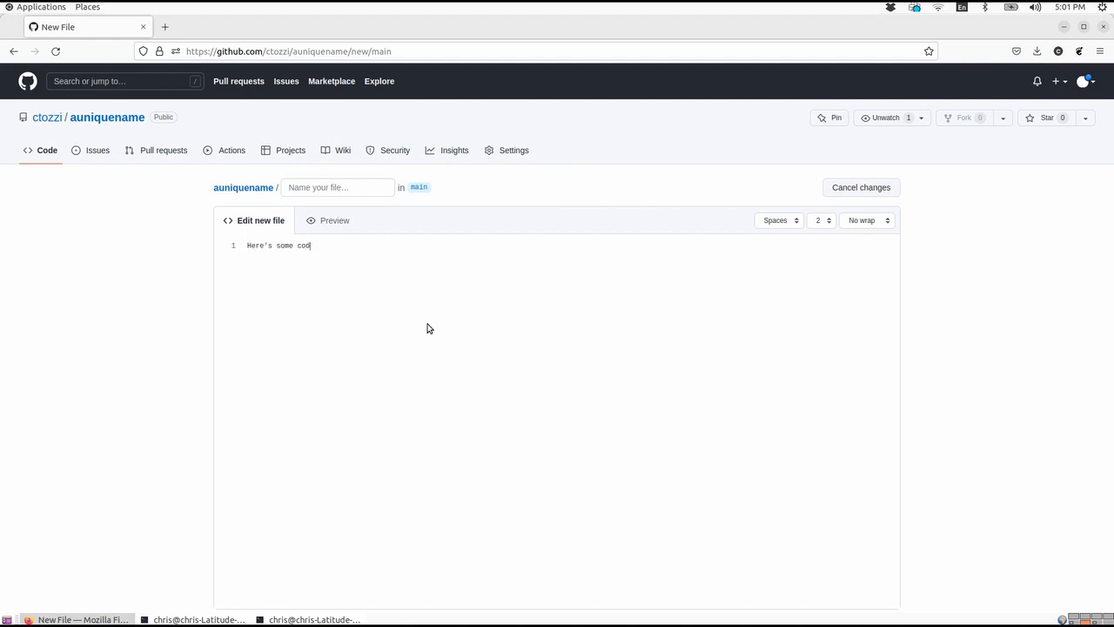
click(337, 188)
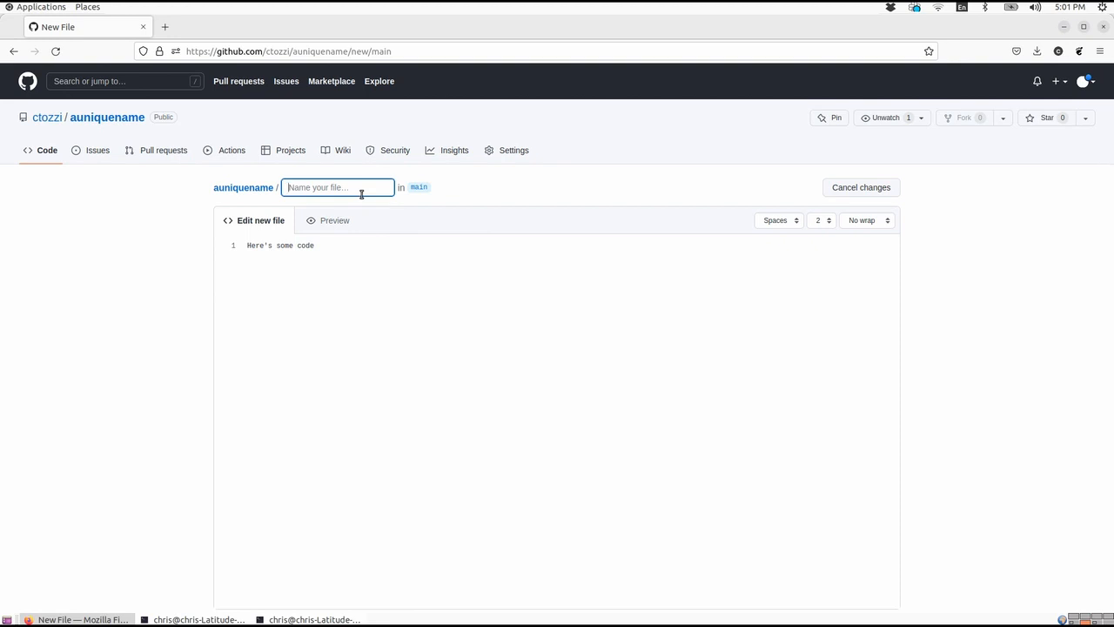
text(cod)
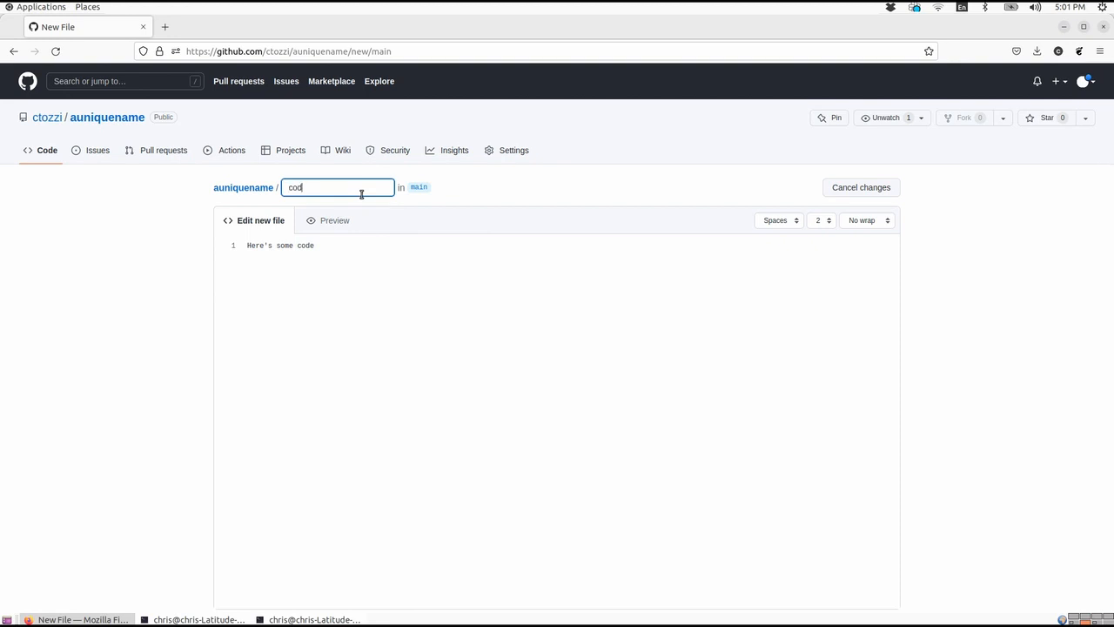
text(e)
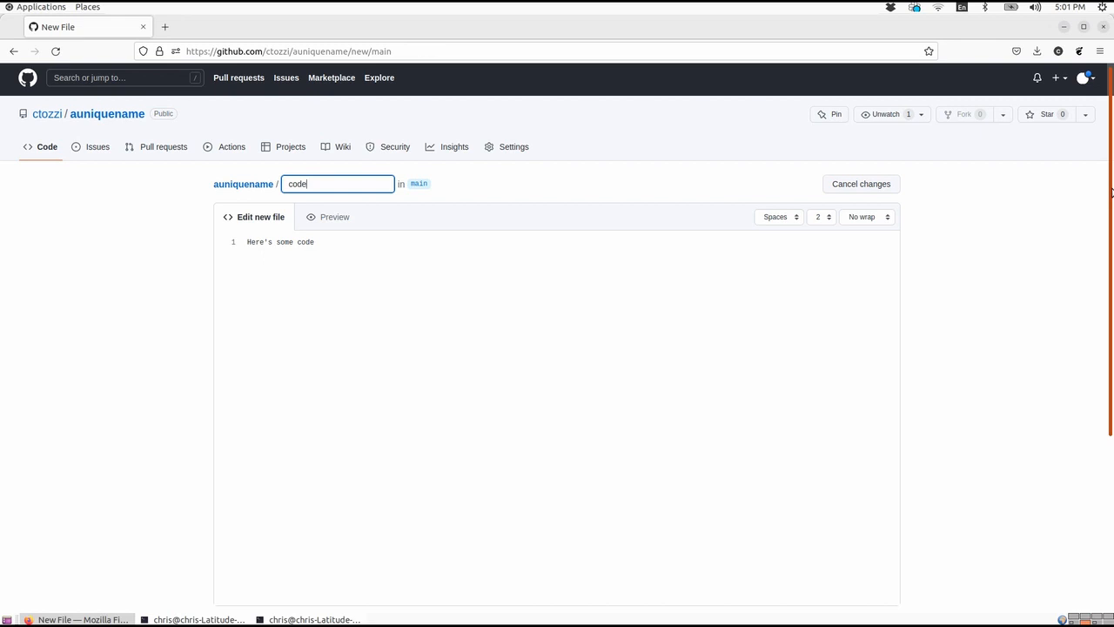
scroll(down, 3)
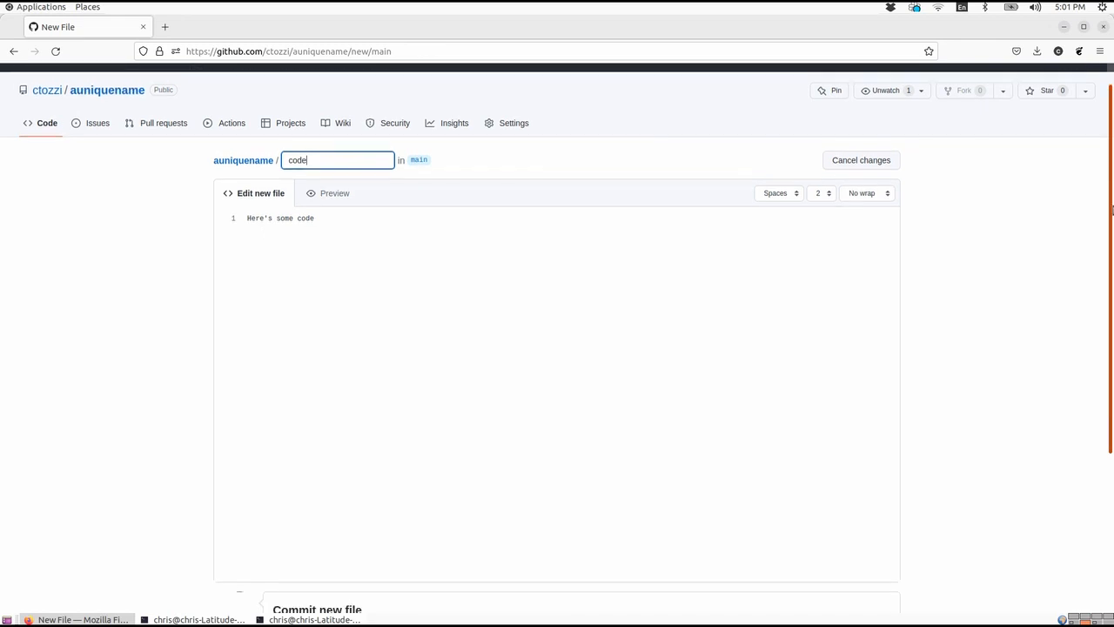
scroll(down, 3)
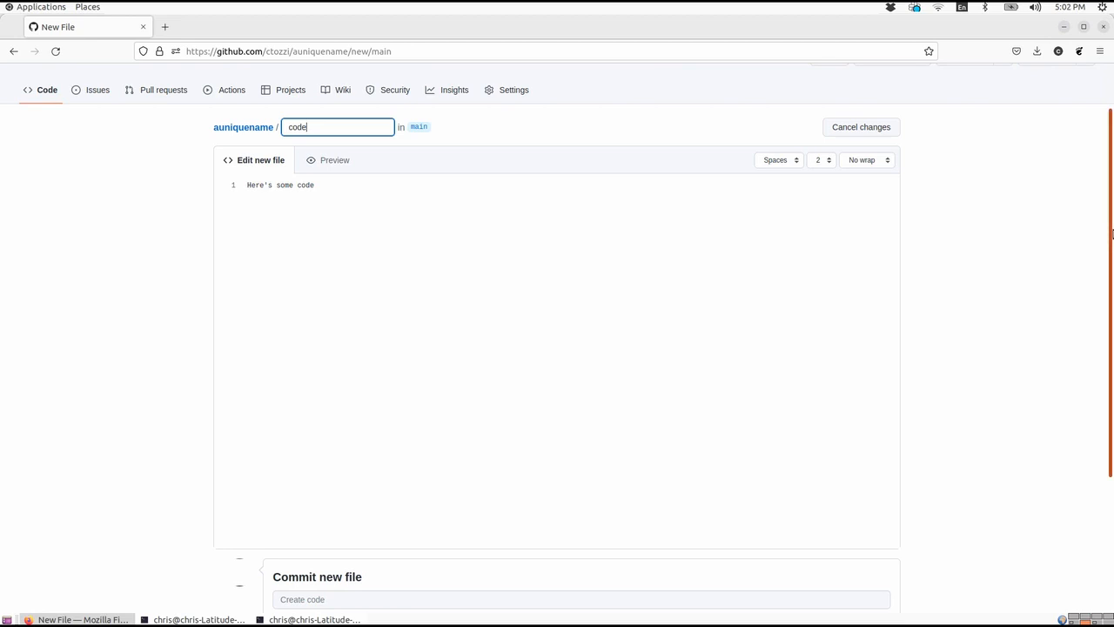
Commit the new code file to main with the message Created our first file
scroll(down, 3)
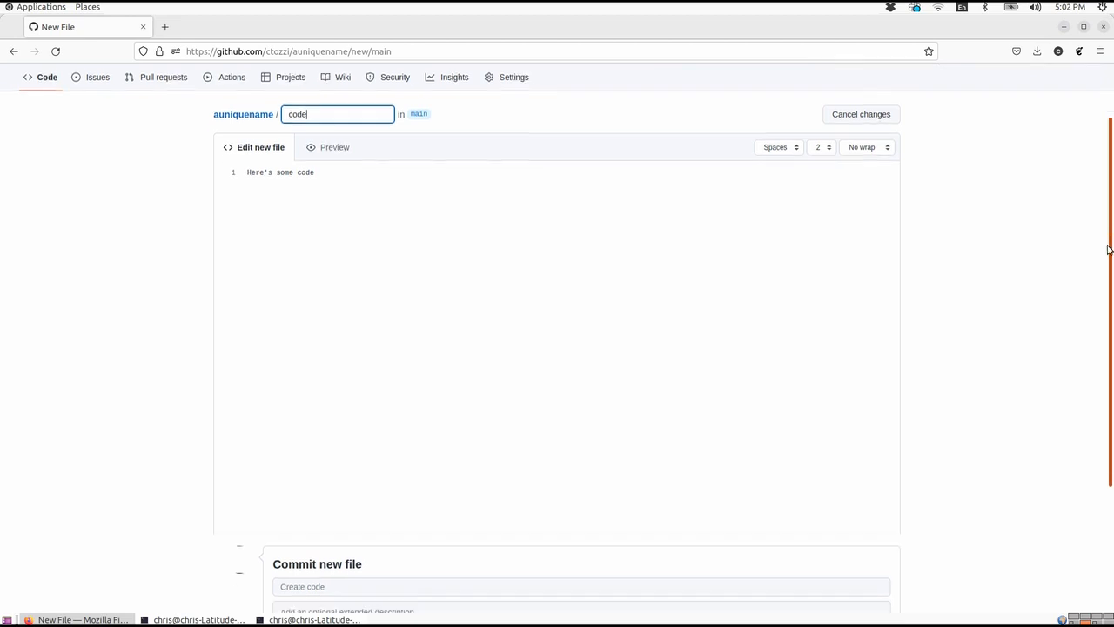
scroll(down, 3)
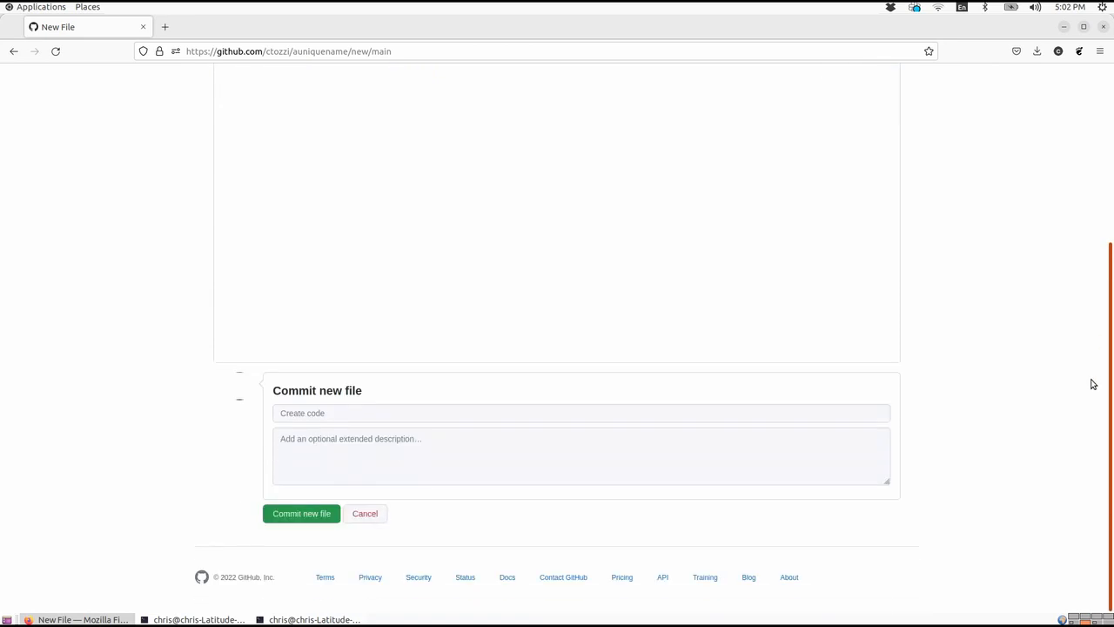
text(Here's some code)
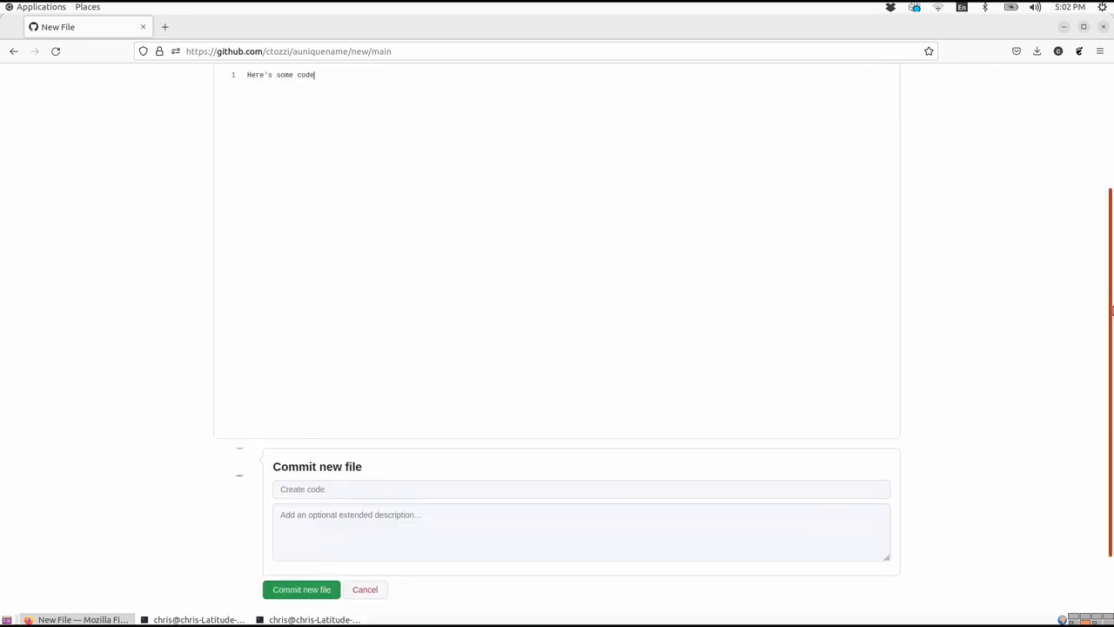
scroll(up, 3)
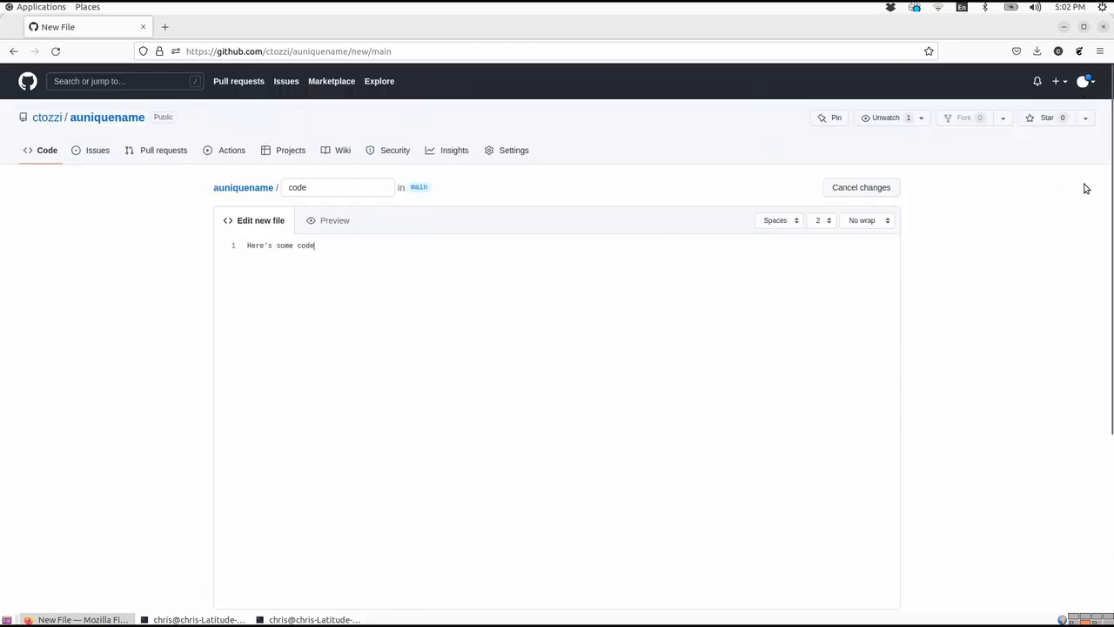
scroll(down, 3)
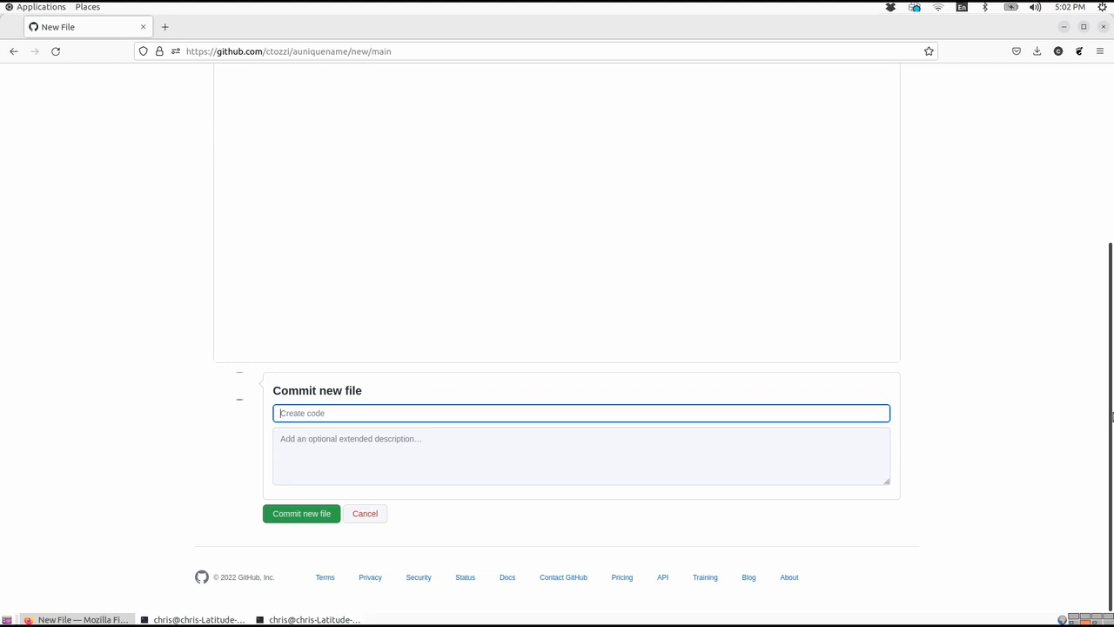
mouse_move(665, 414)
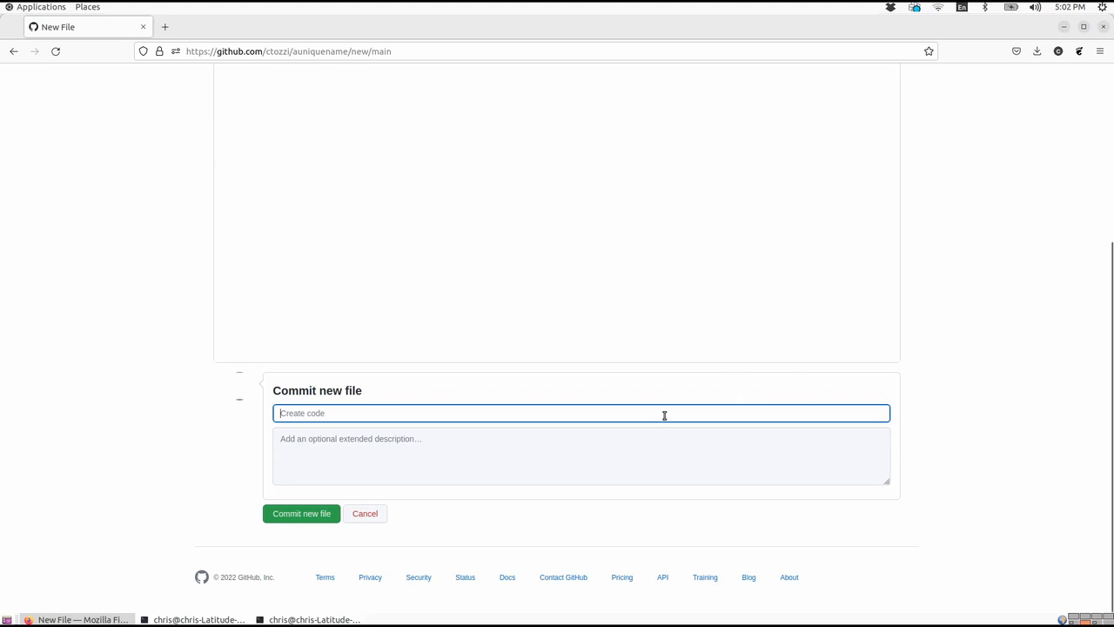
mouse_move(627, 430)
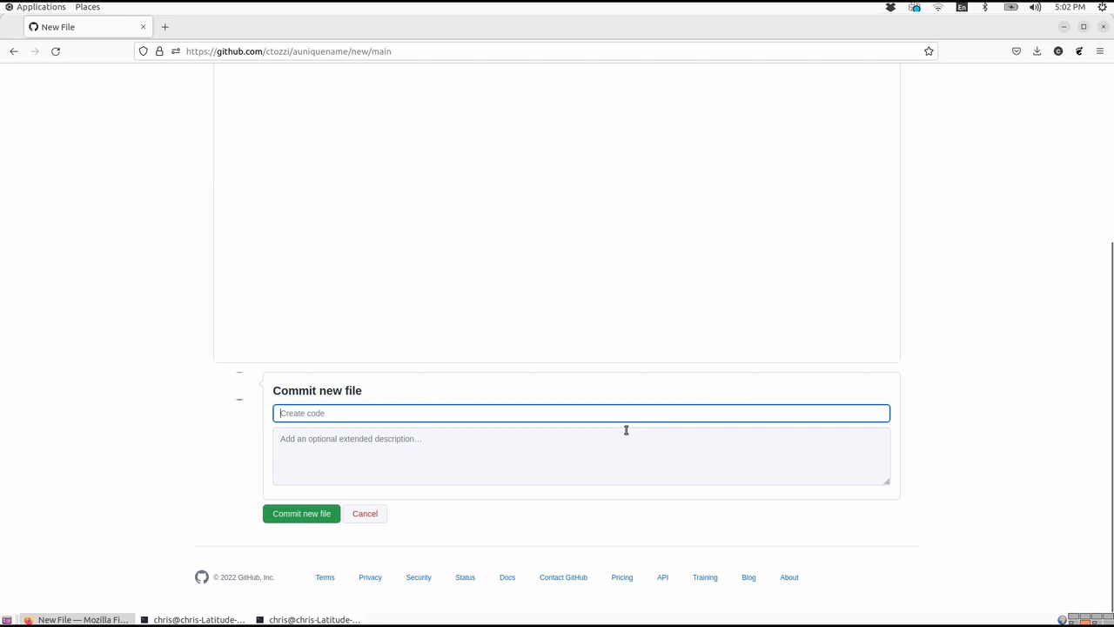
text(Created our first)
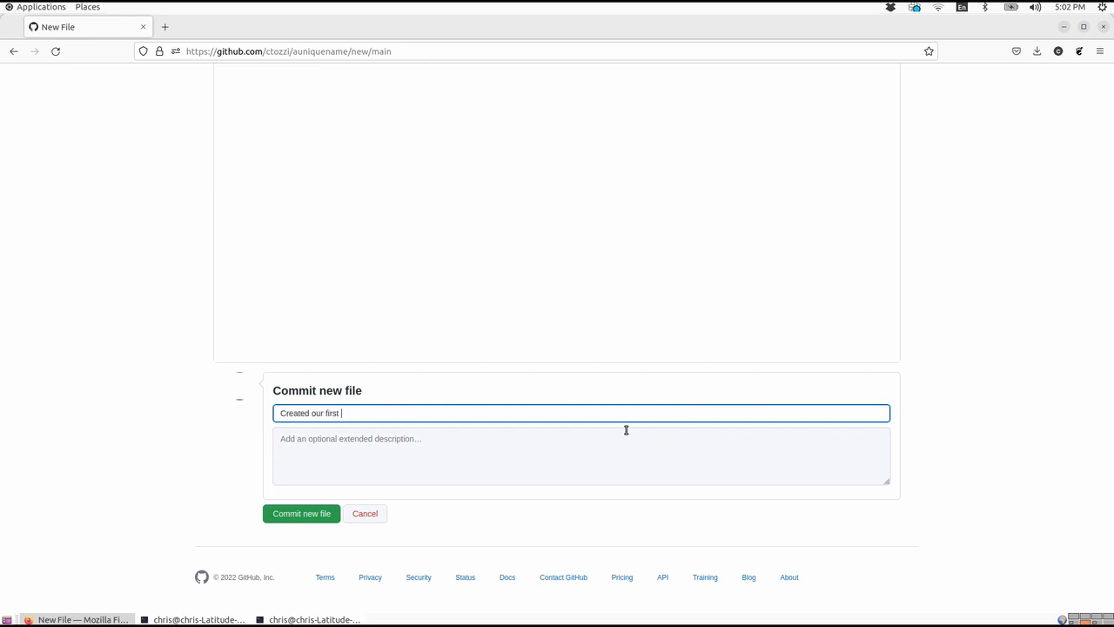
text(file)
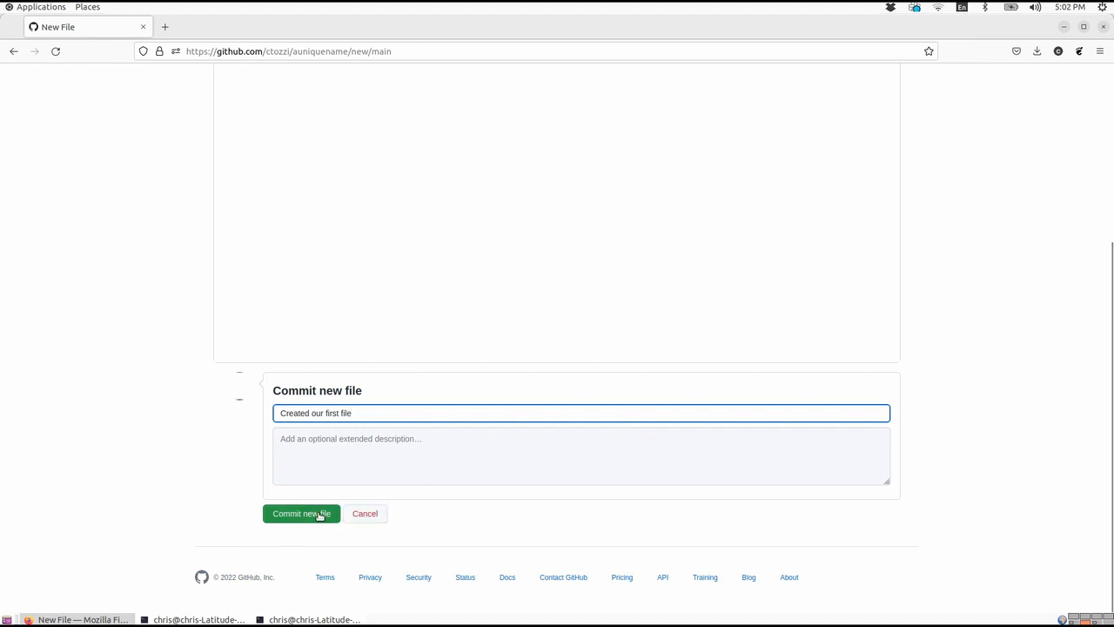
click(301, 512)
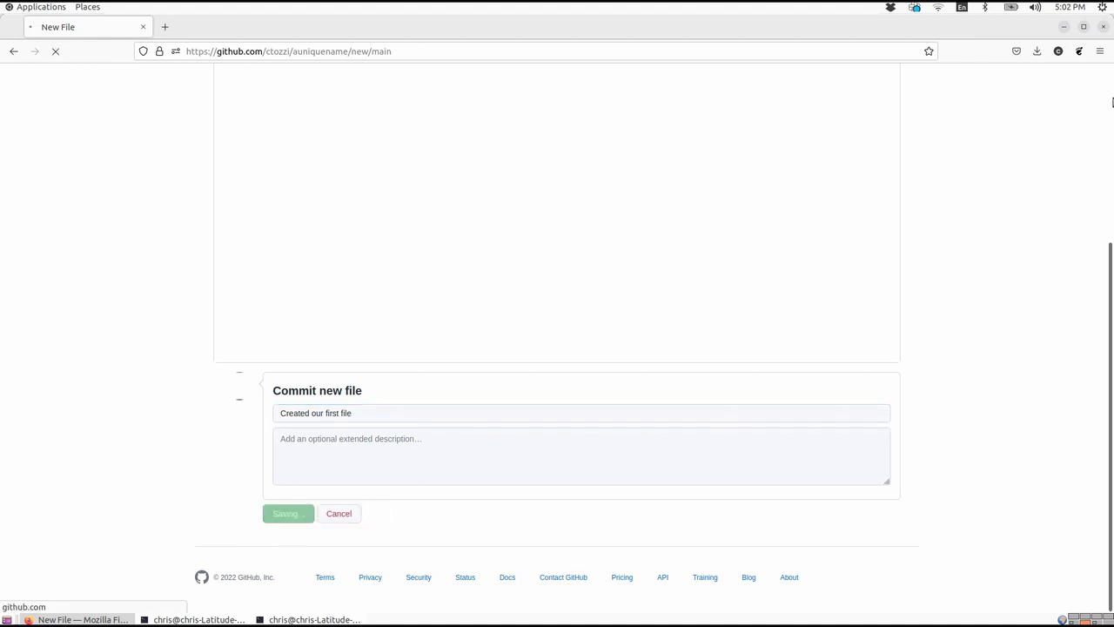
click(285, 514)
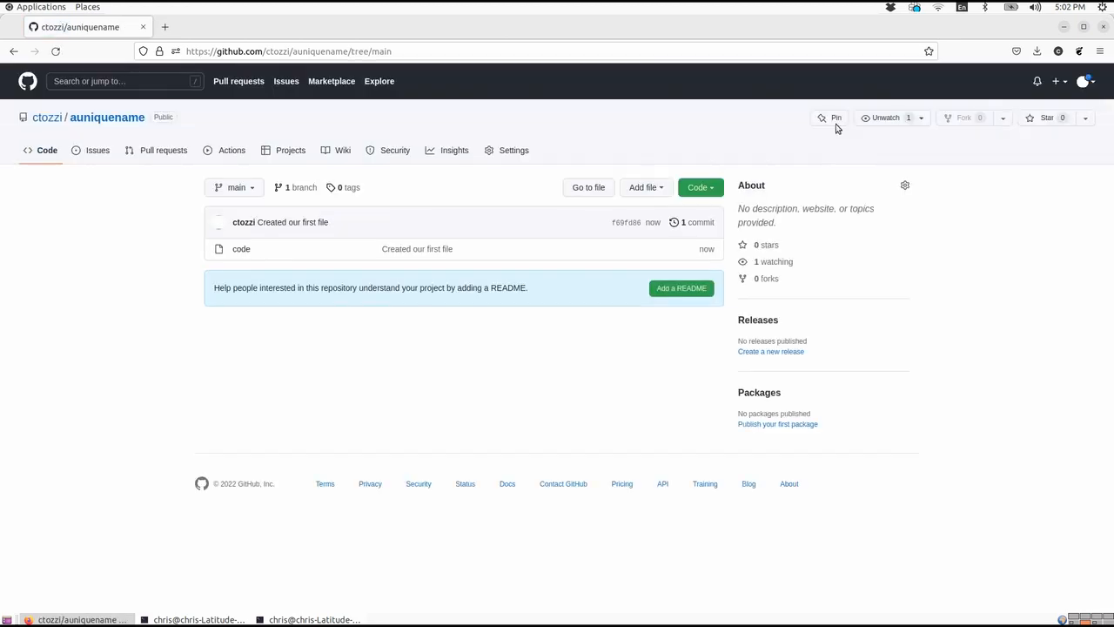
mouse_move(269, 244)
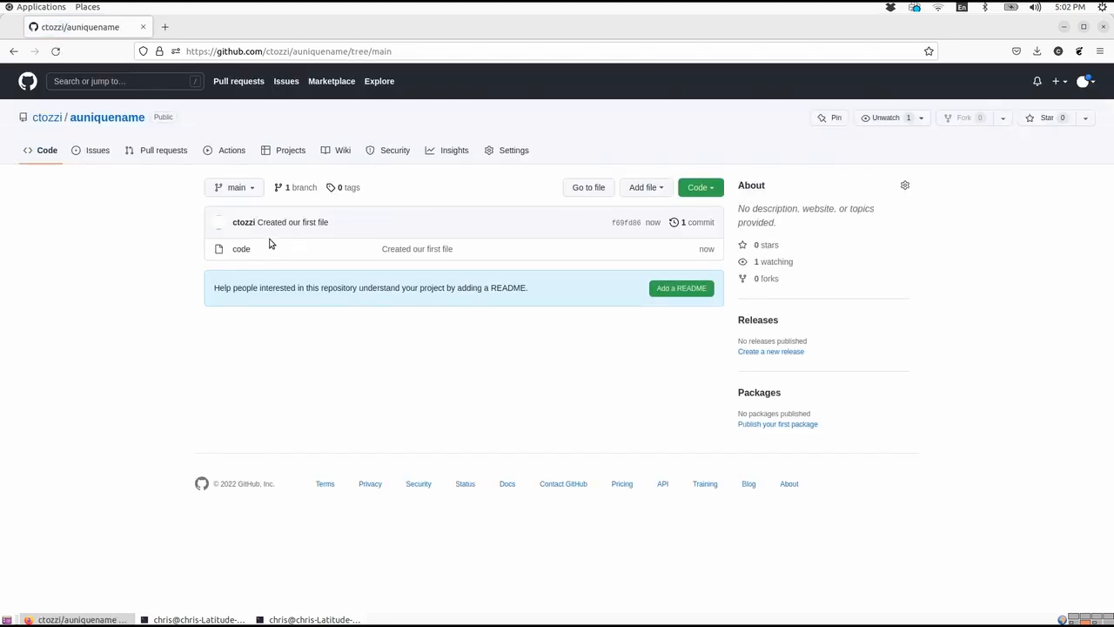
mouse_move(240, 249)
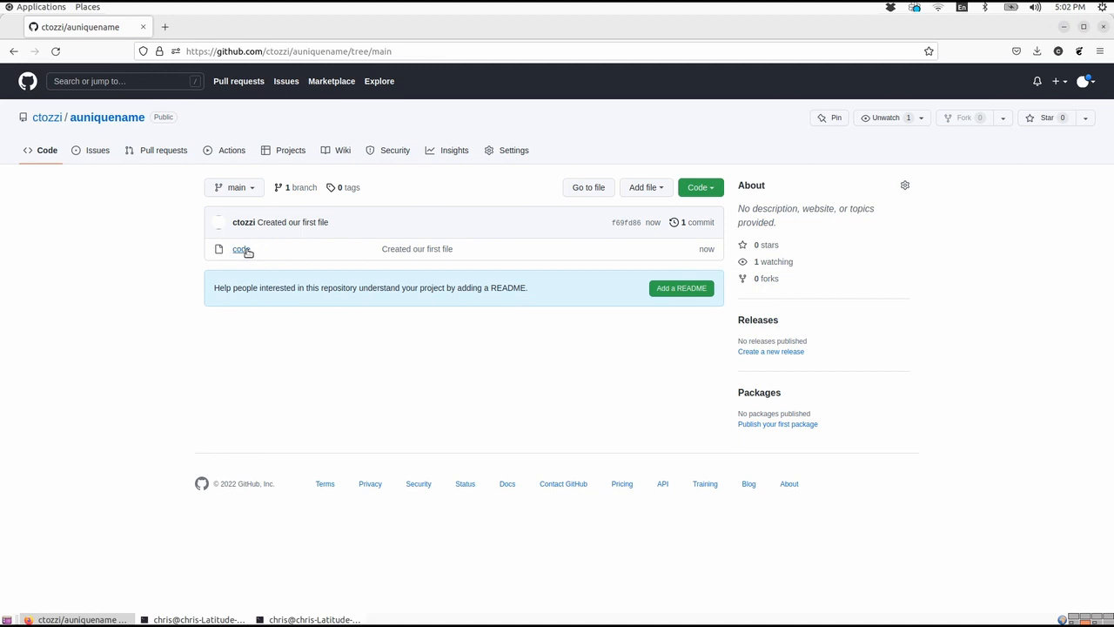
click(240, 249)
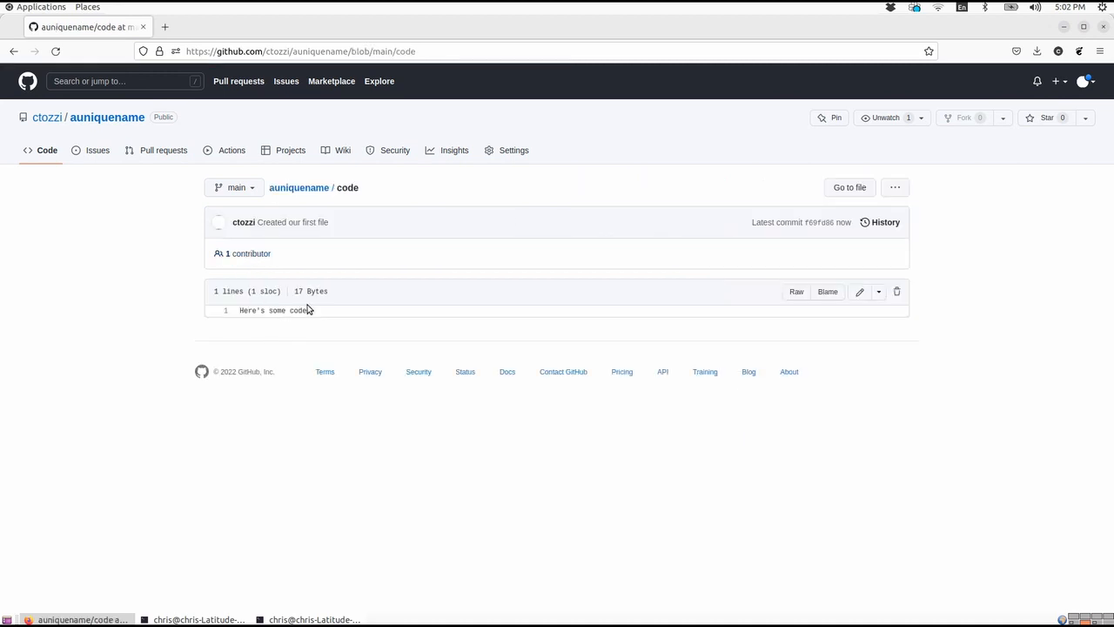
mouse_move(308, 310)
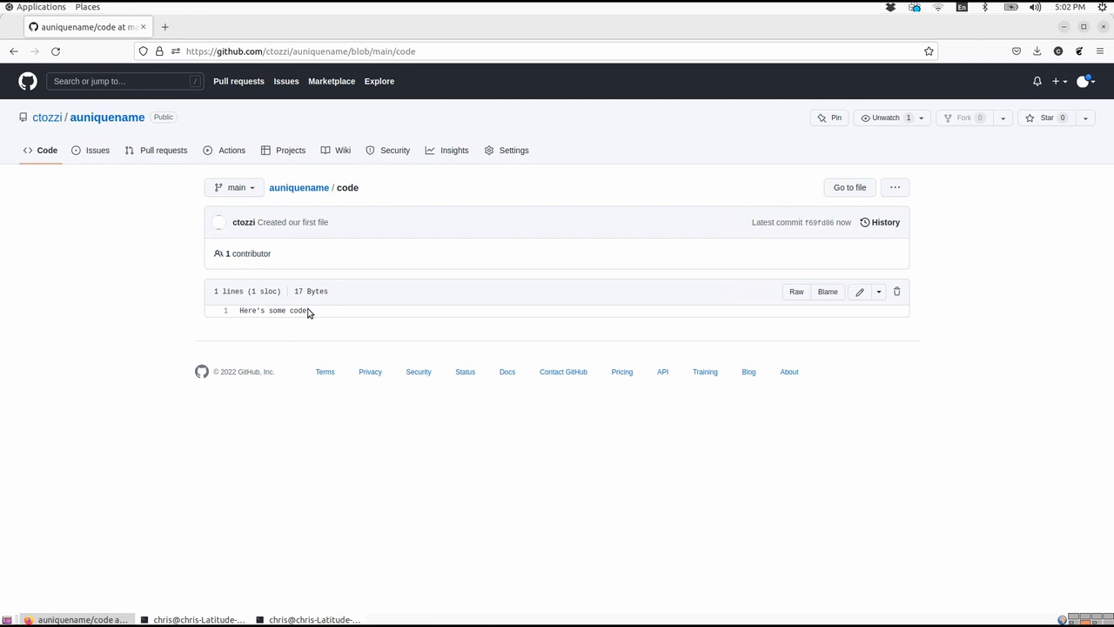
mouse_move(149, 108)
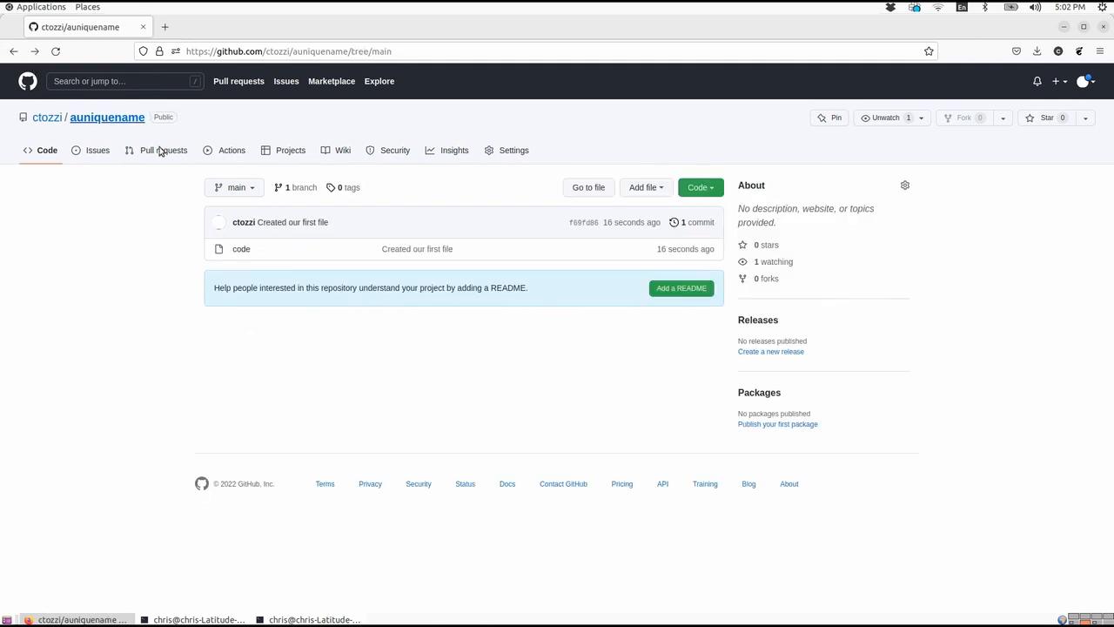
mouse_move(435, 276)
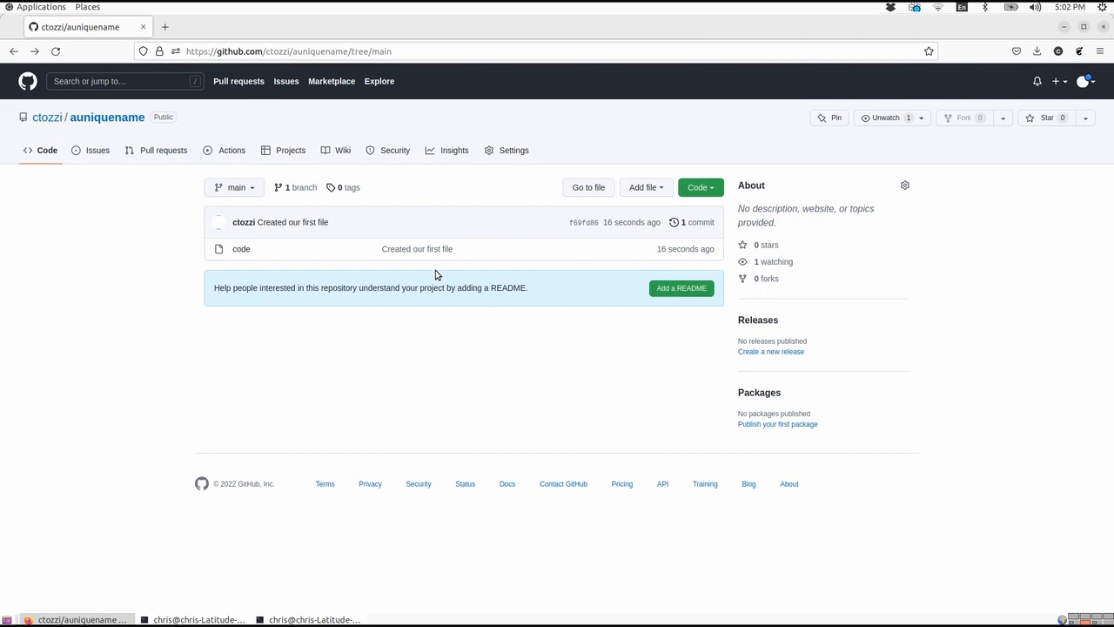
mouse_move(300, 188)
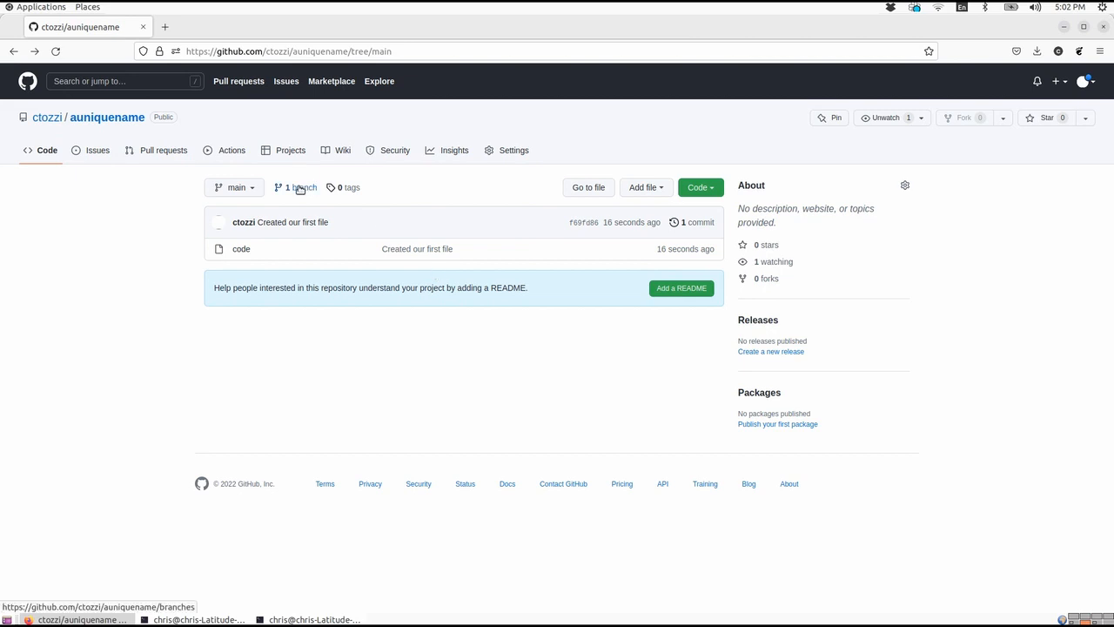
From the branches page, create dev-branch sourced from main
click(296, 188)
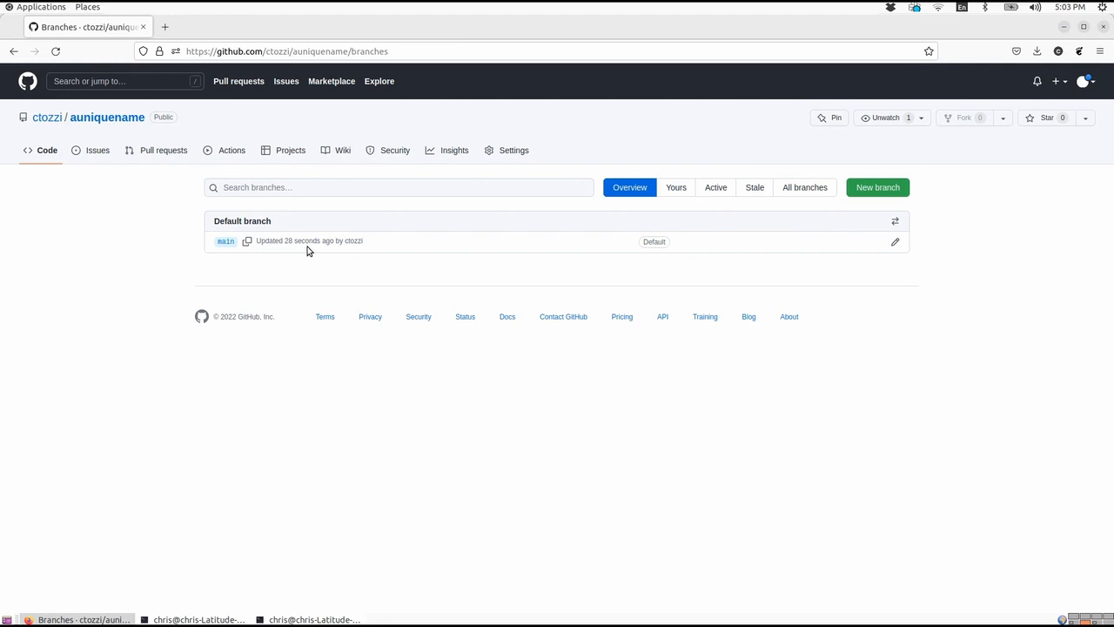
mouse_move(657, 275)
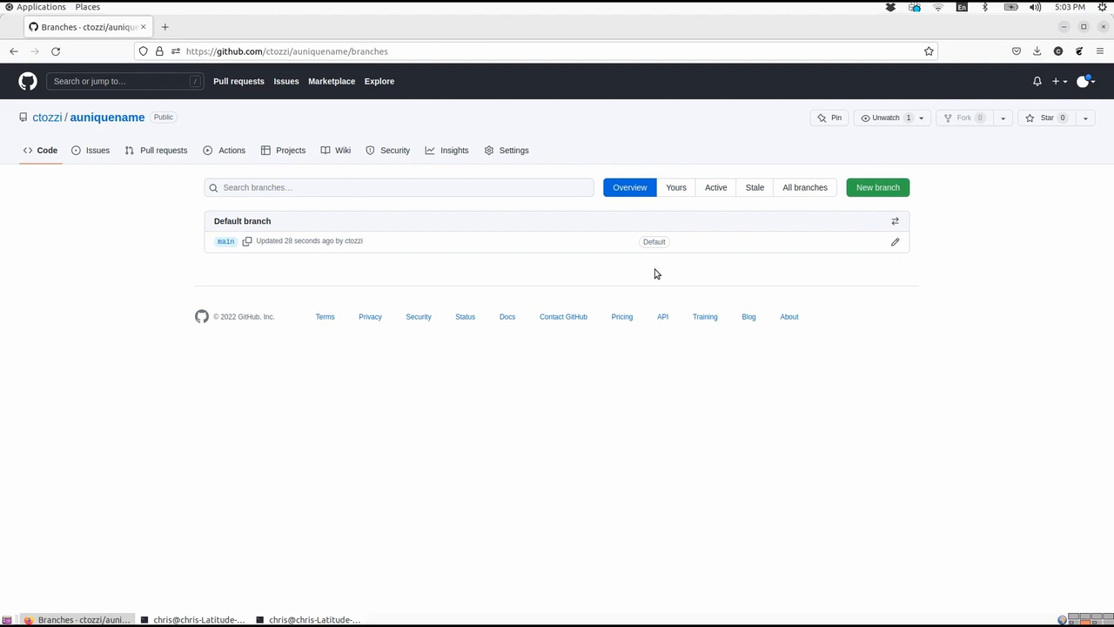
mouse_move(878, 188)
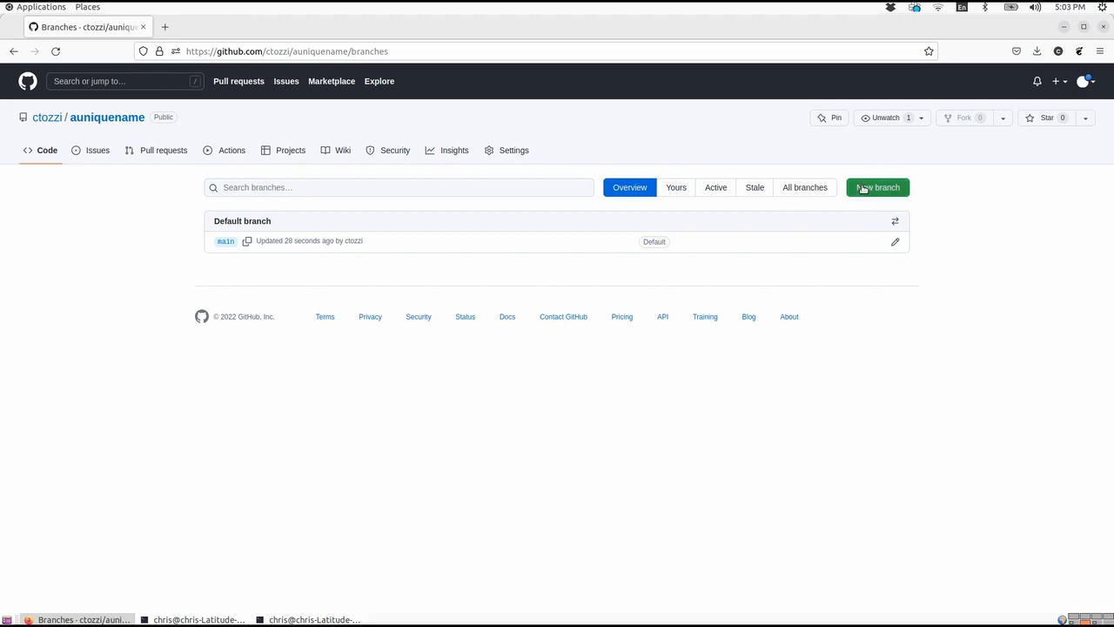
click(877, 188)
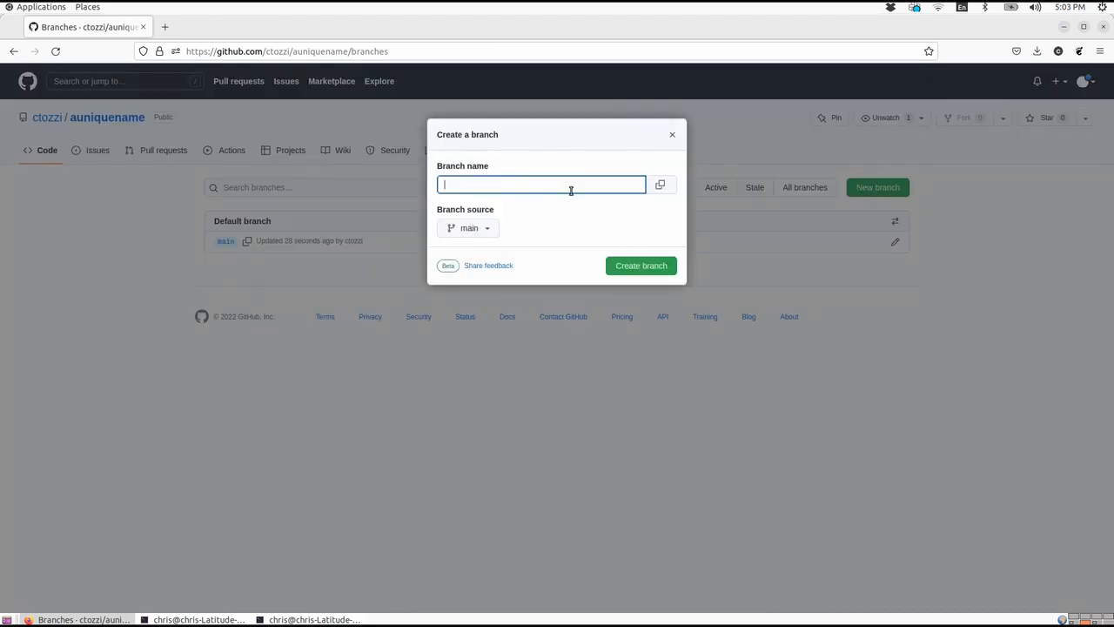
text(dev branch)
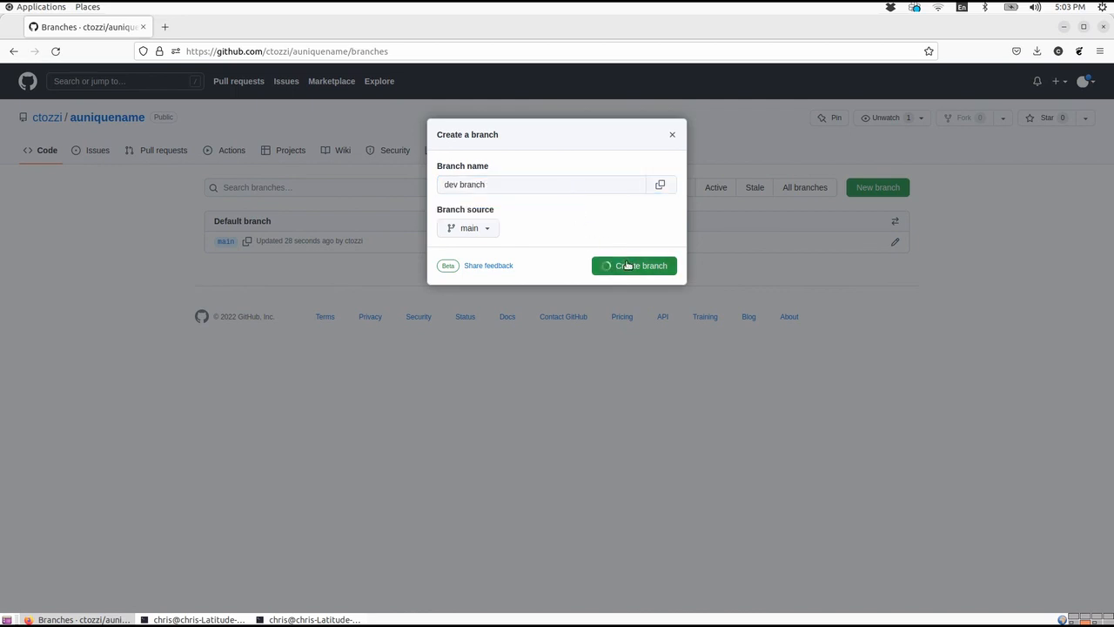
click(634, 265)
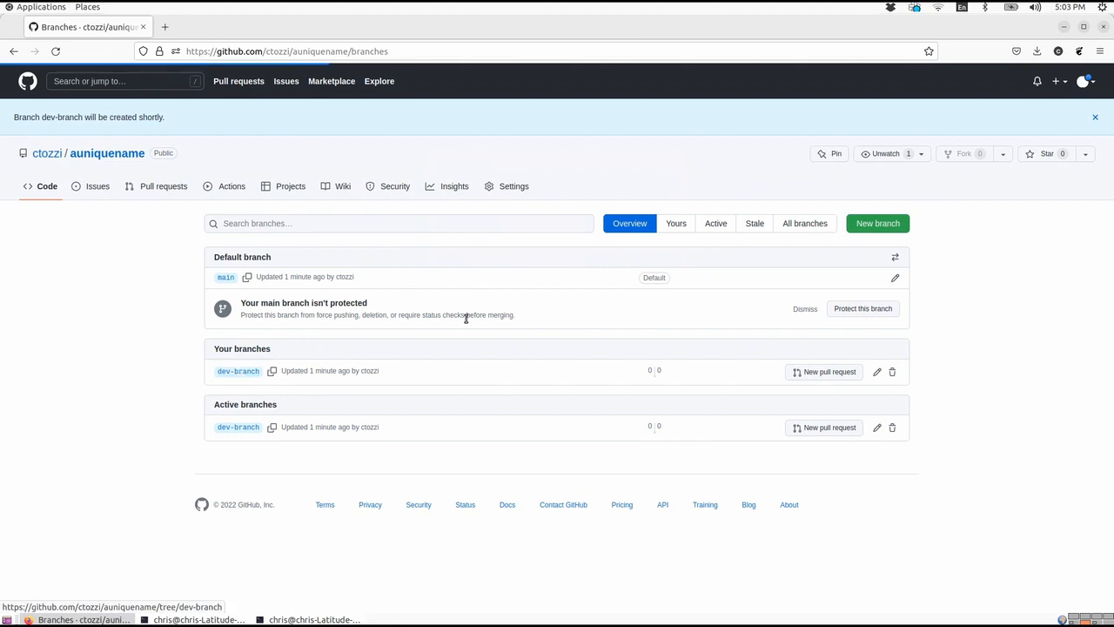
Edit the code file on dev-branch to read Here's some updated code
click(237, 371)
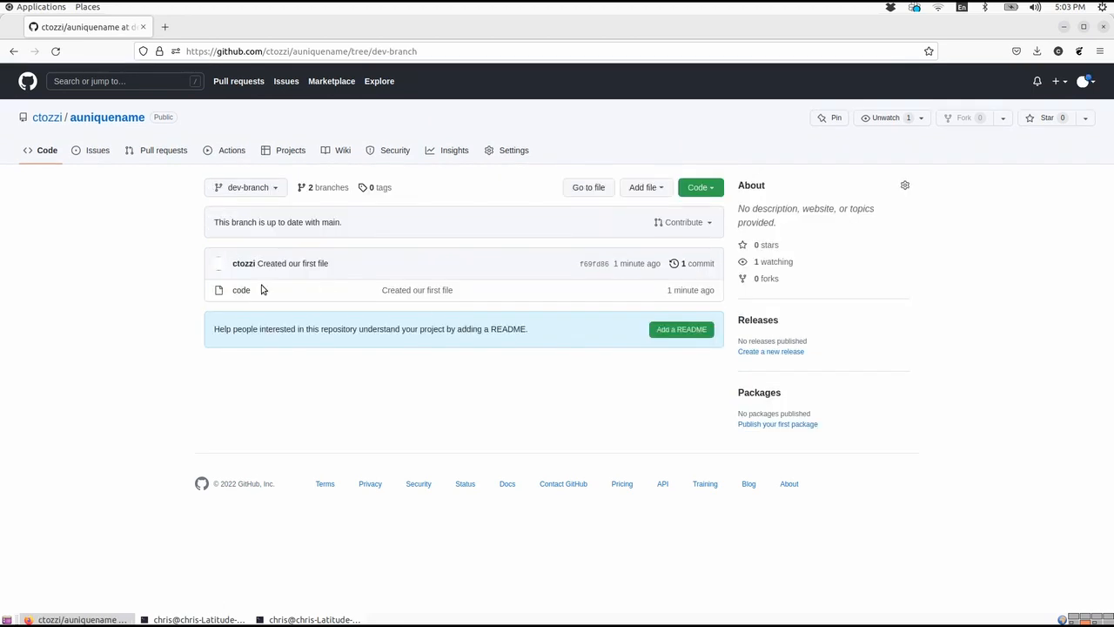
mouse_move(240, 289)
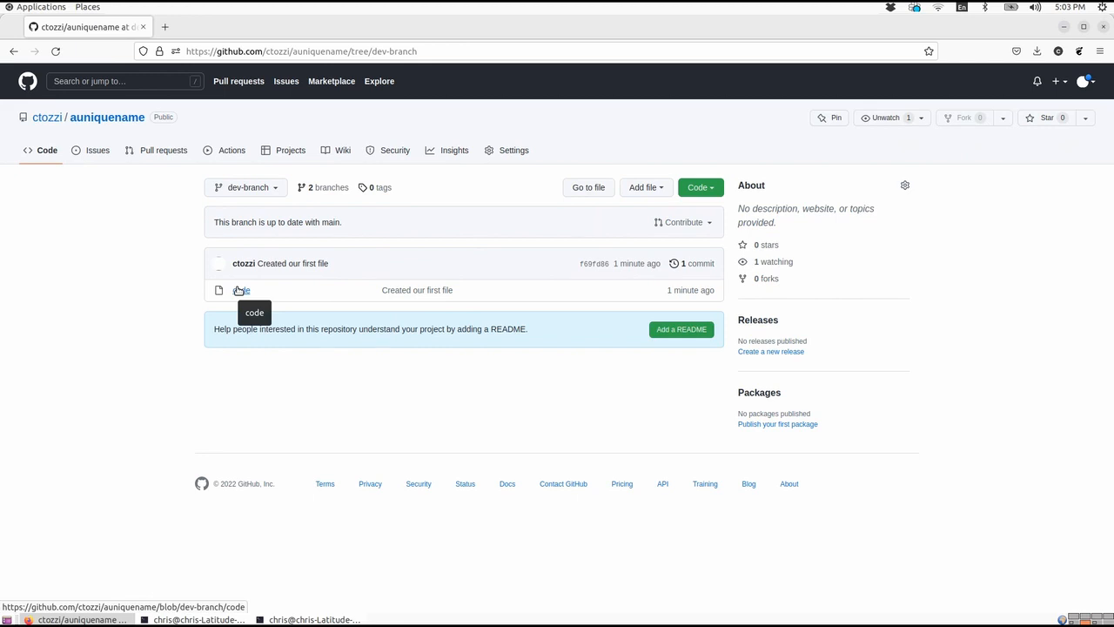
click(240, 289)
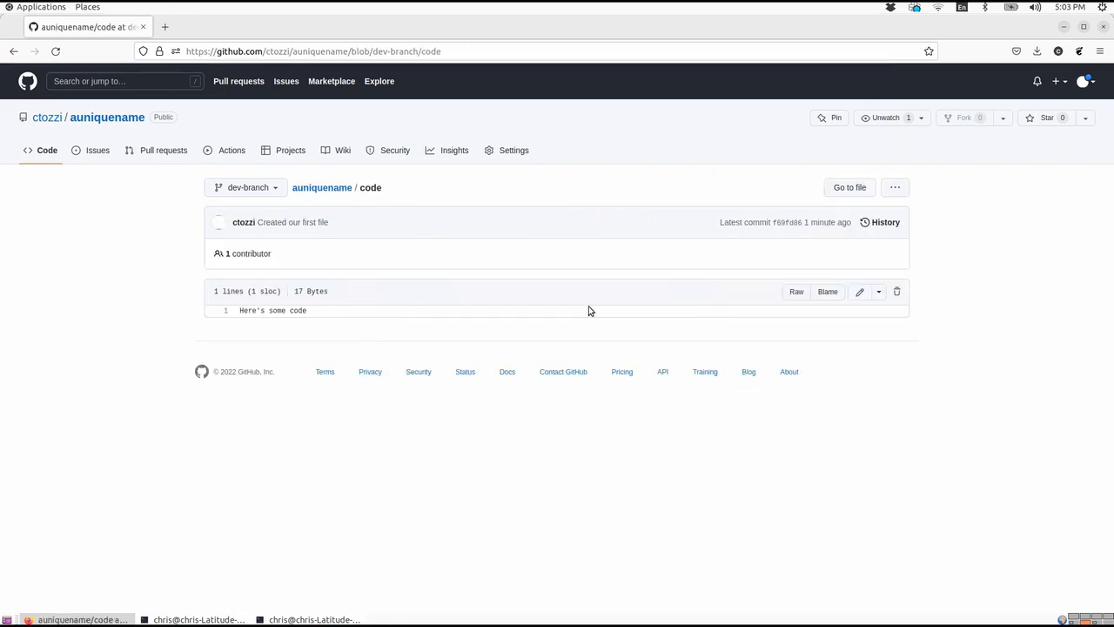
mouse_move(474, 239)
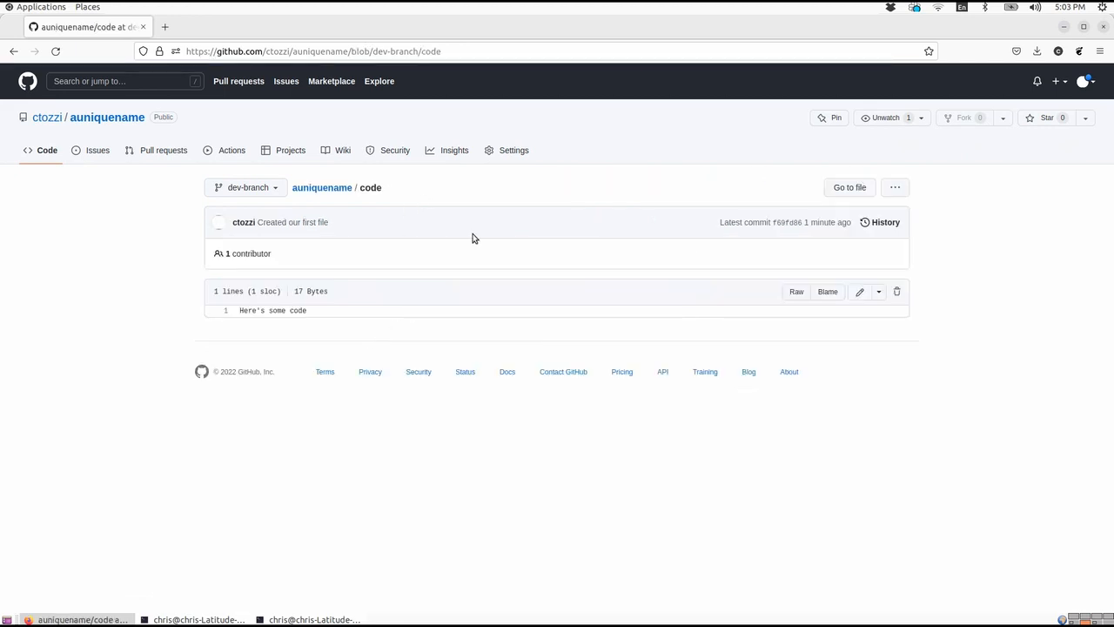
click(860, 292)
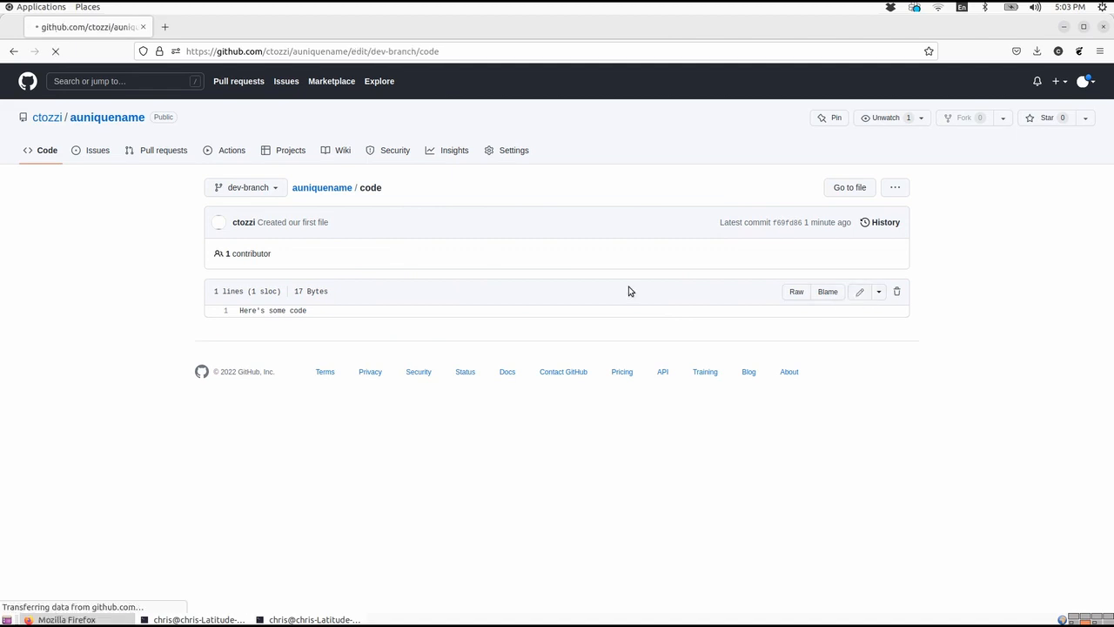
click(860, 292)
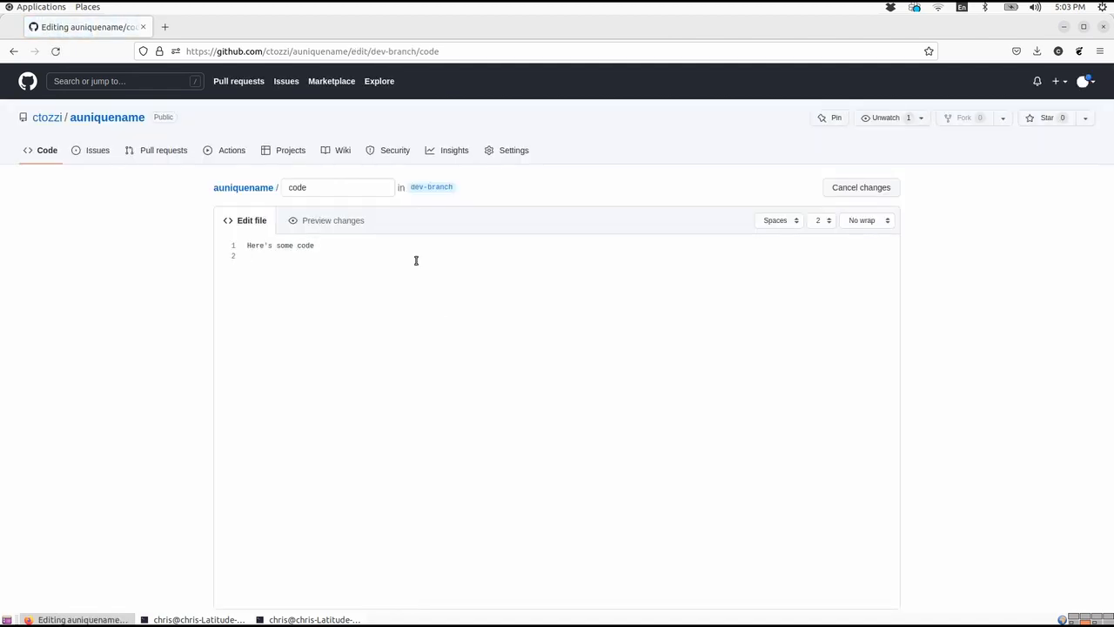
text(updated)
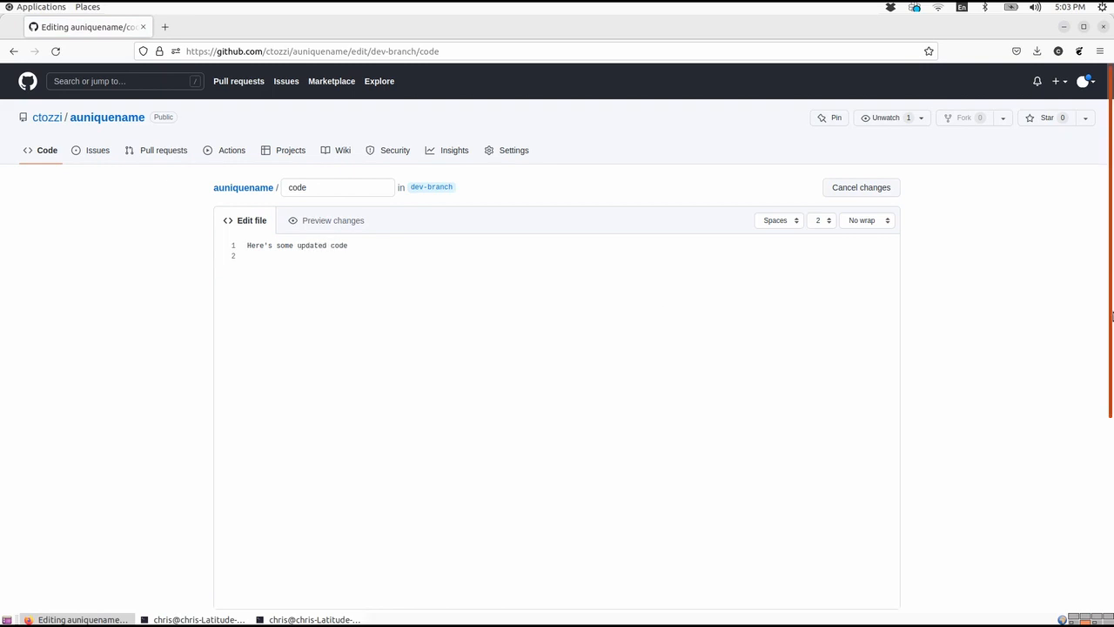
Commit the change to dev-branch with the message We updated the code
scroll(down, 3)
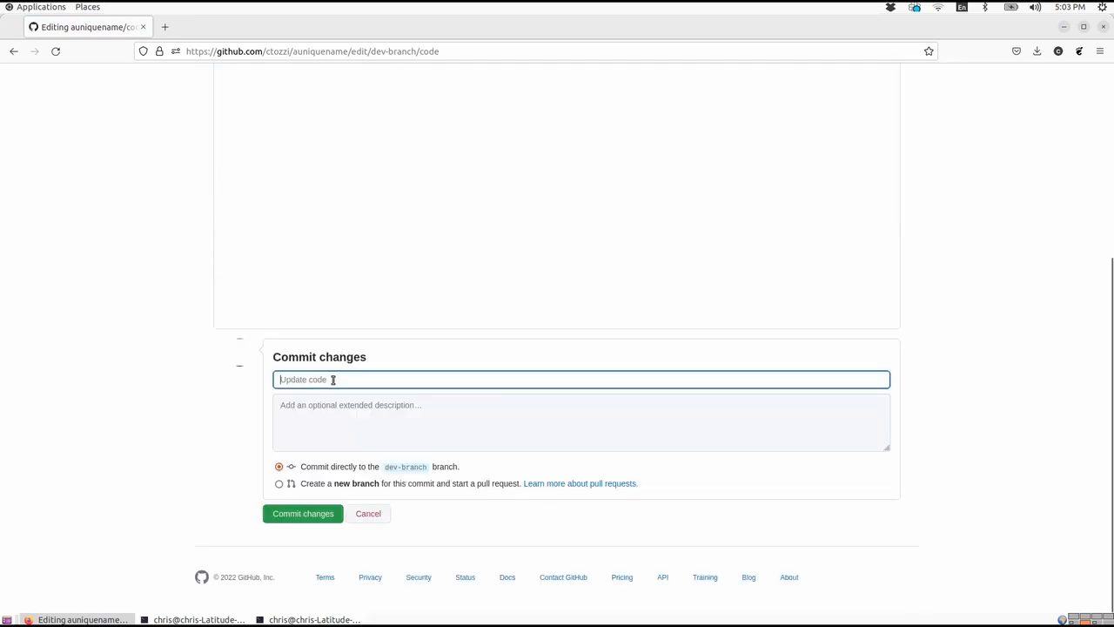
text(We updated)
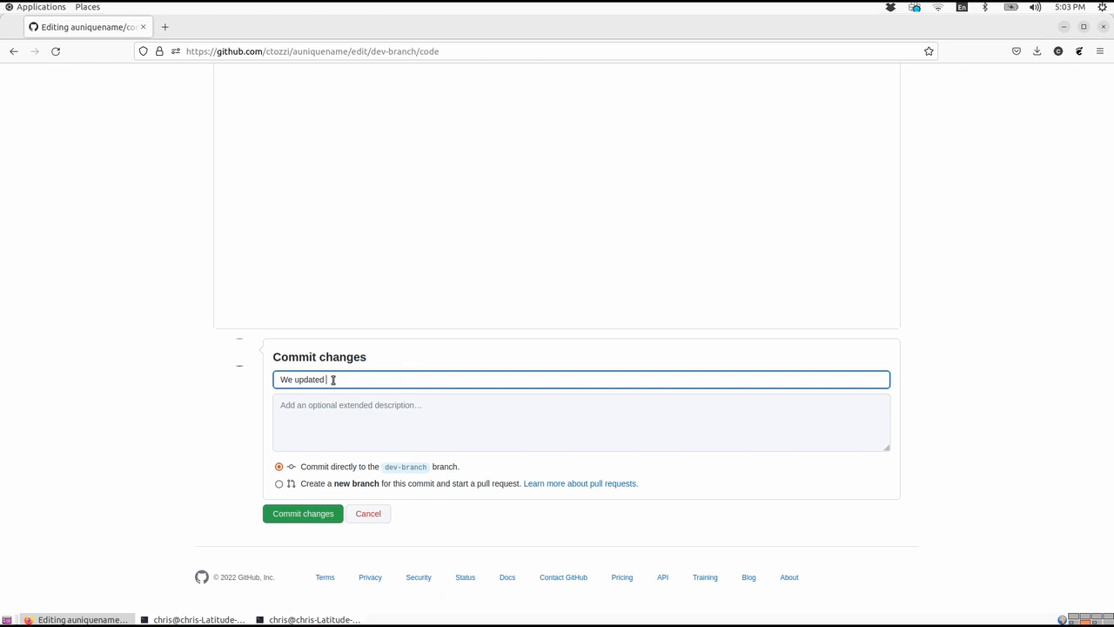
text(the code)
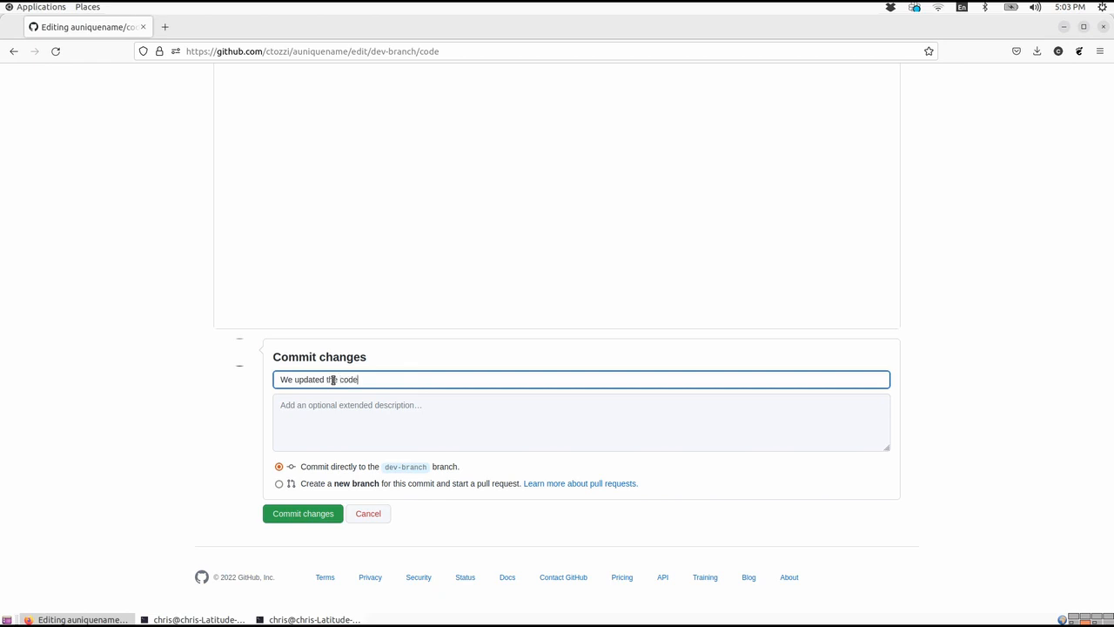
click(303, 511)
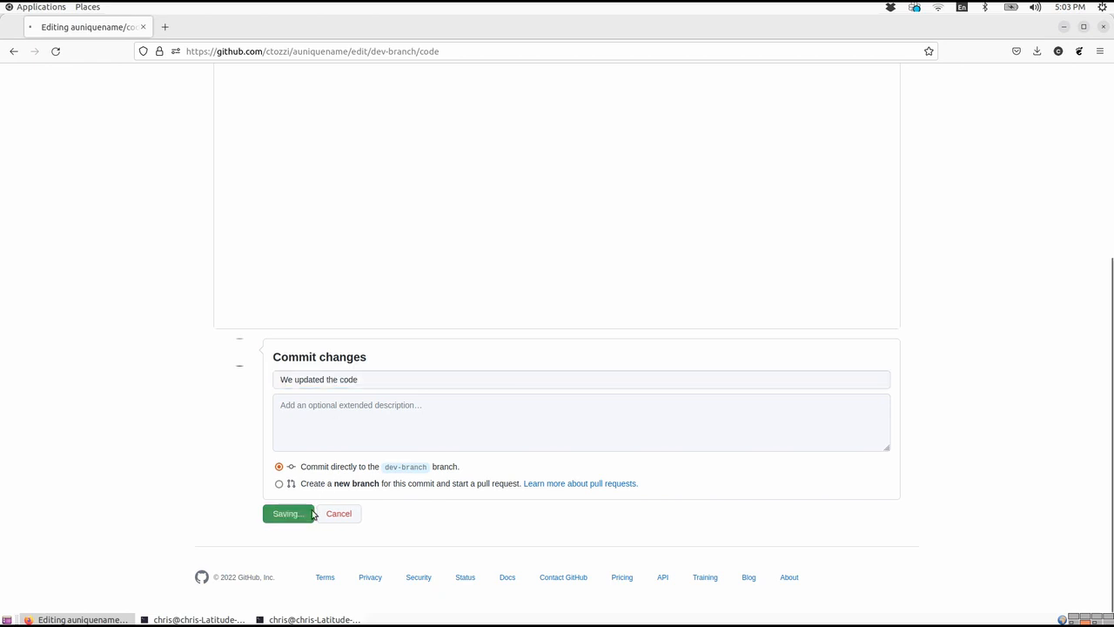
click(287, 513)
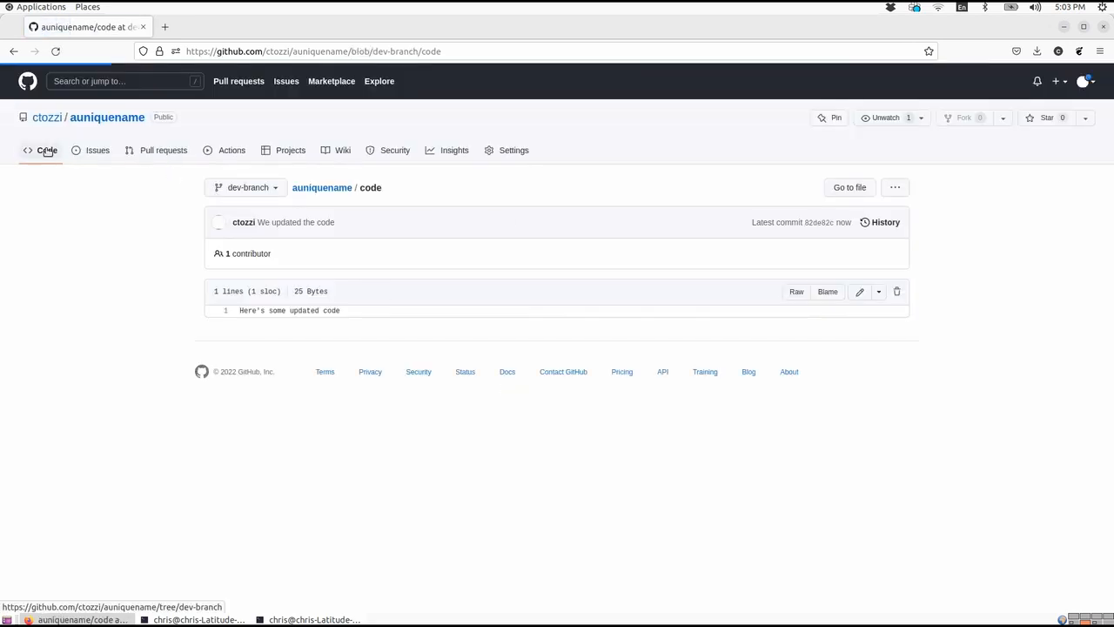
click(106, 116)
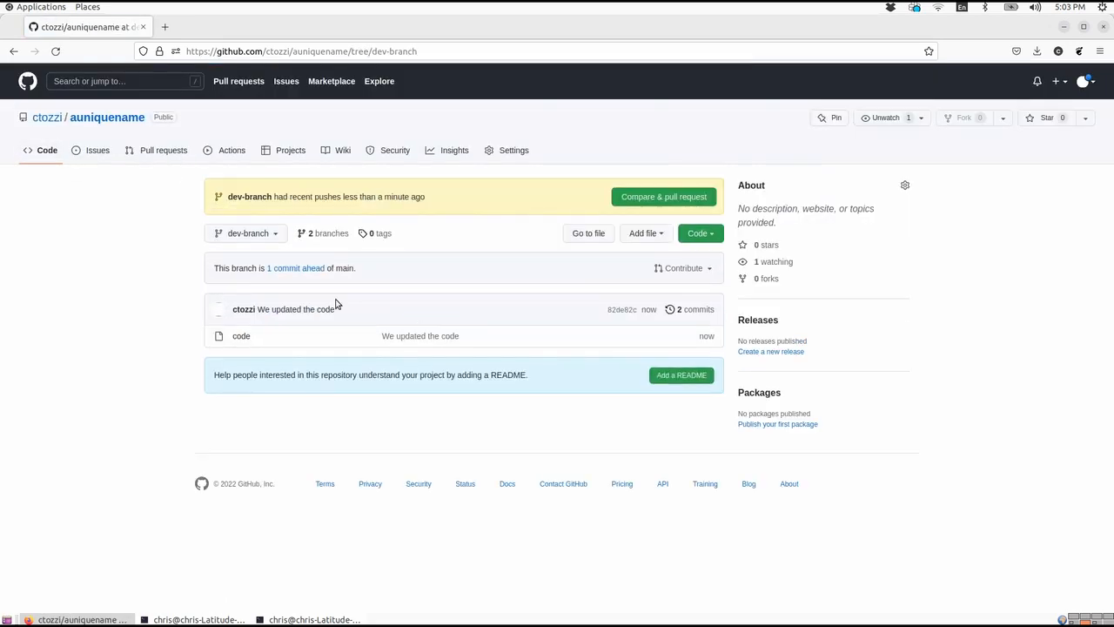
mouse_move(261, 329)
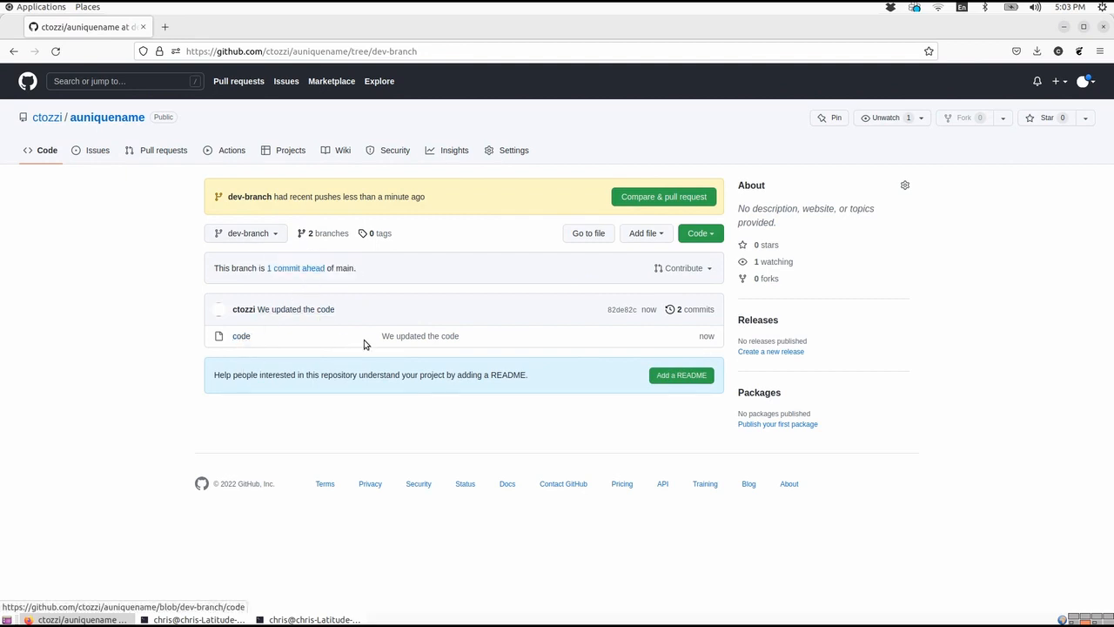
mouse_move(323, 292)
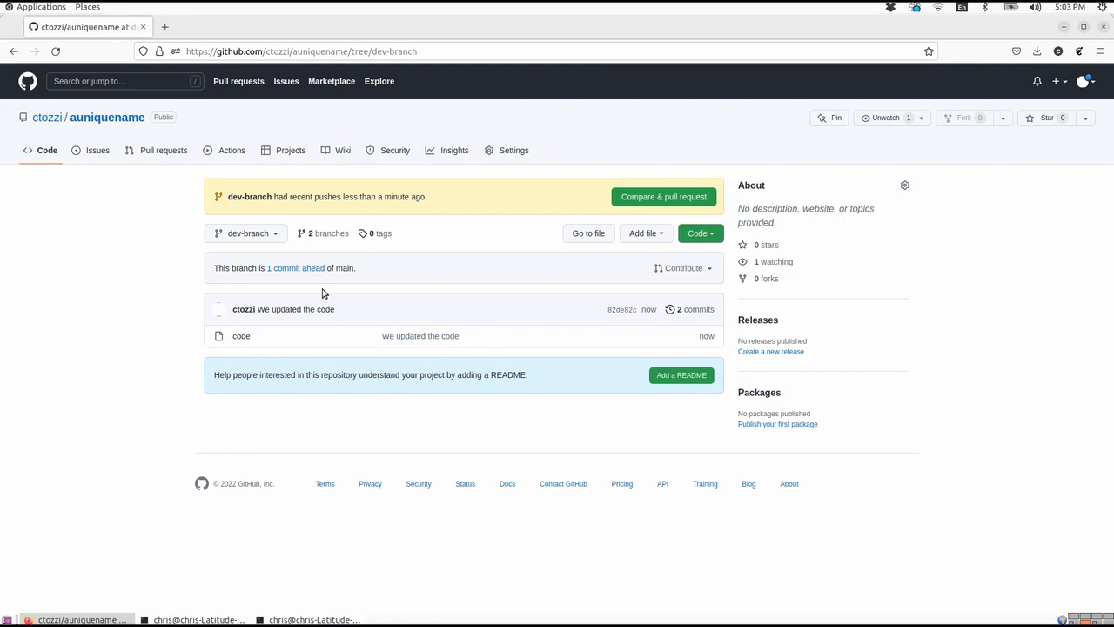
click(245, 234)
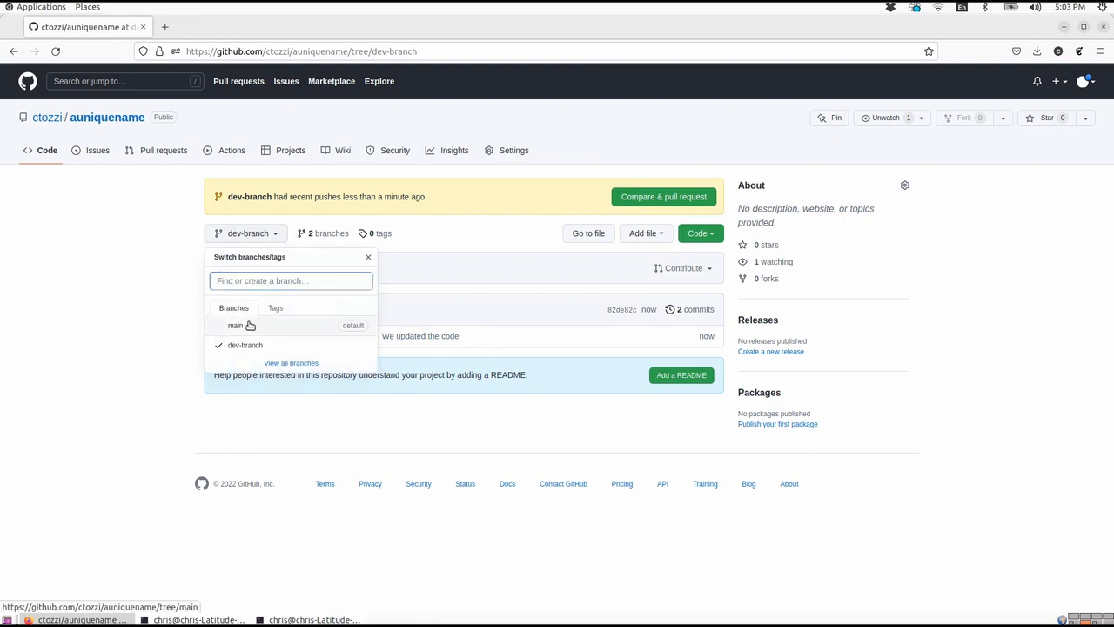
click(235, 325)
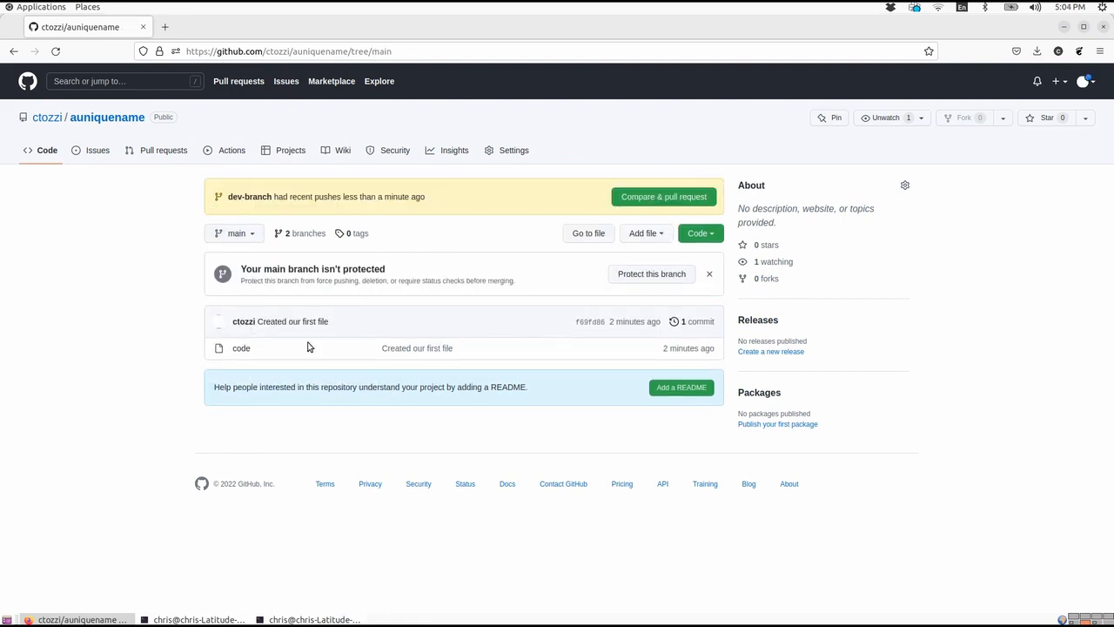
mouse_move(240, 348)
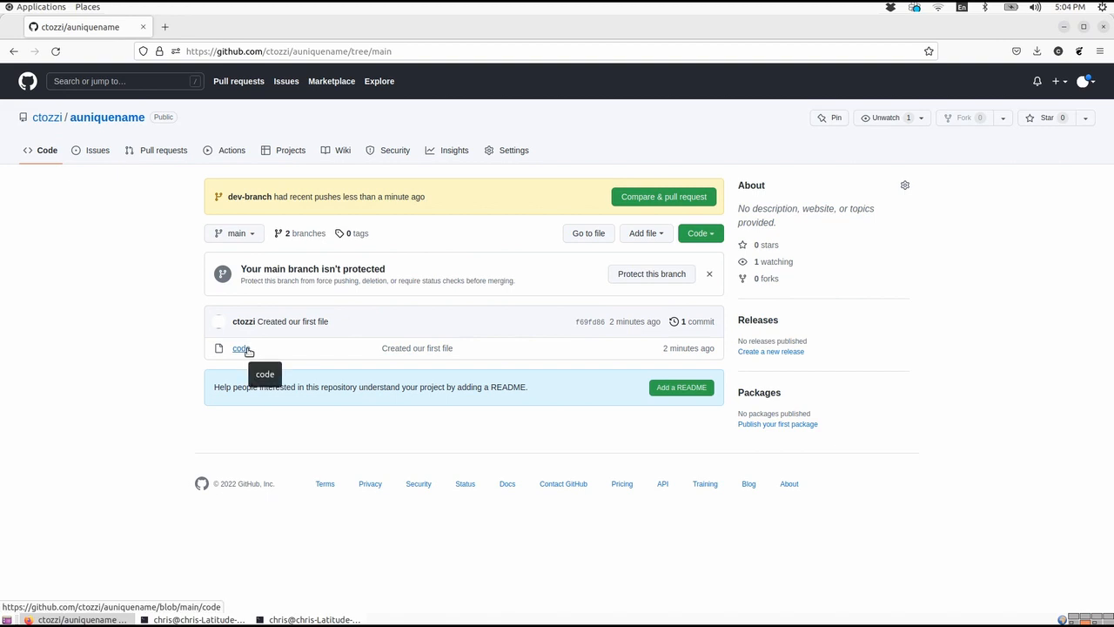
mouse_move(490, 313)
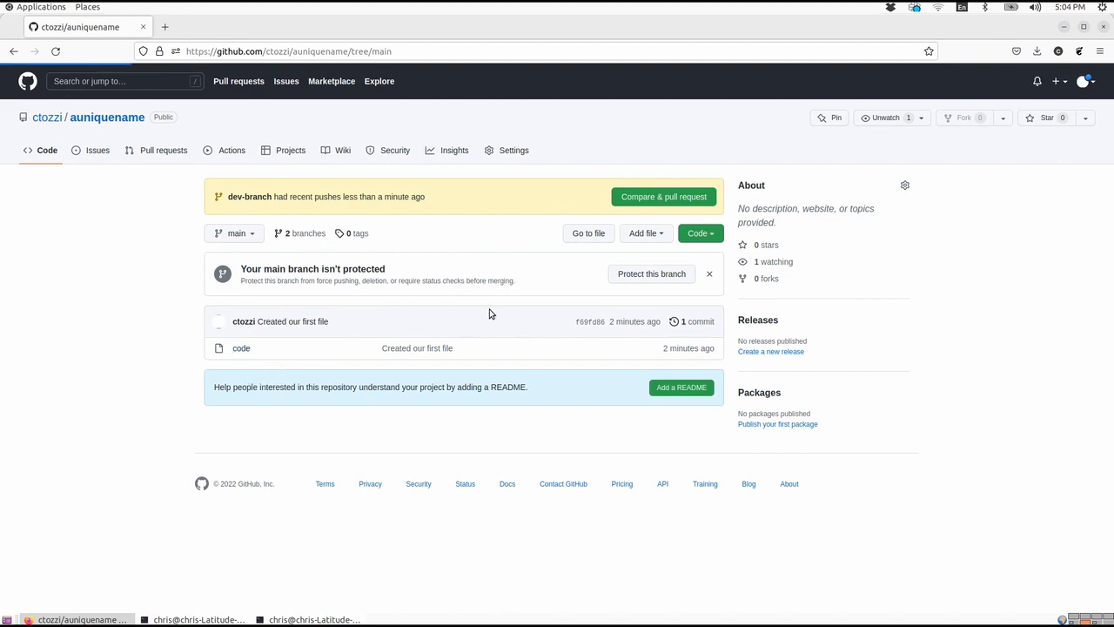
click(241, 348)
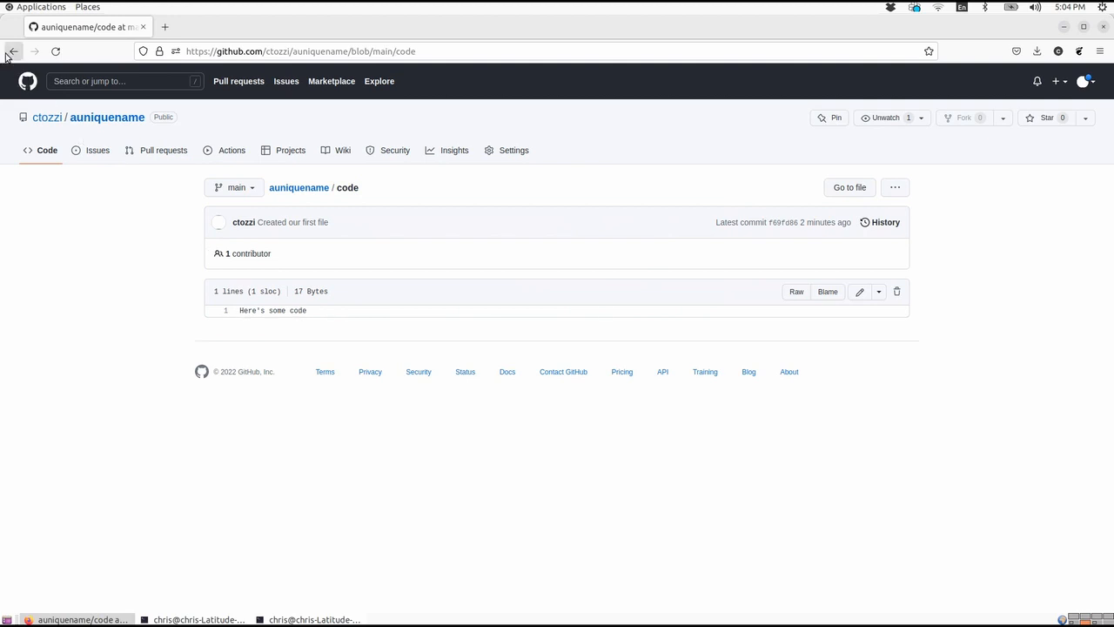
click(14, 51)
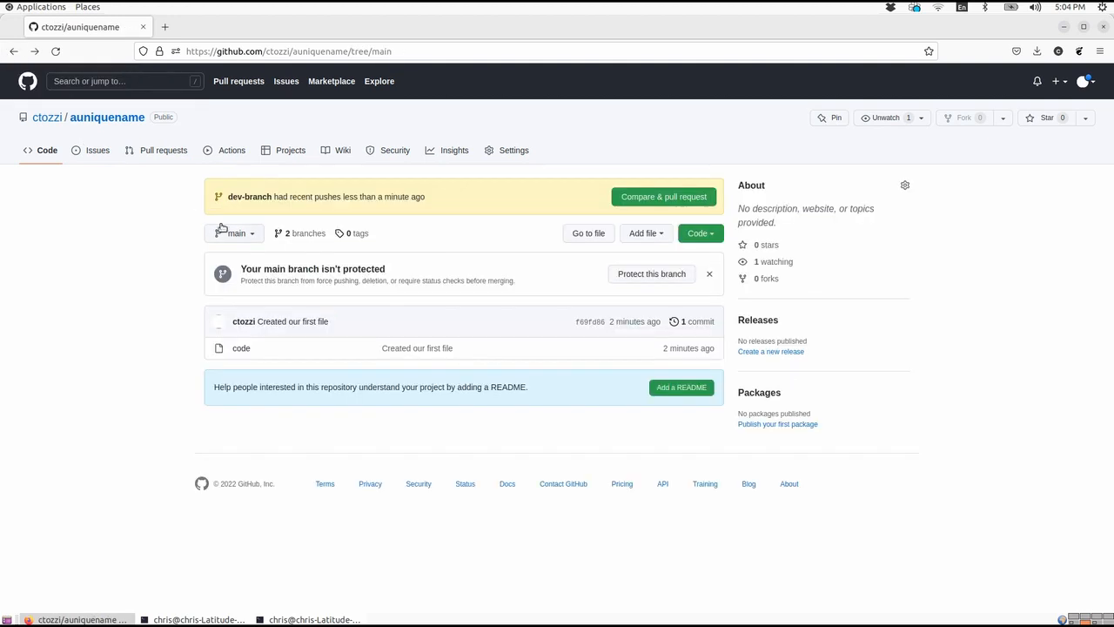
mouse_move(235, 233)
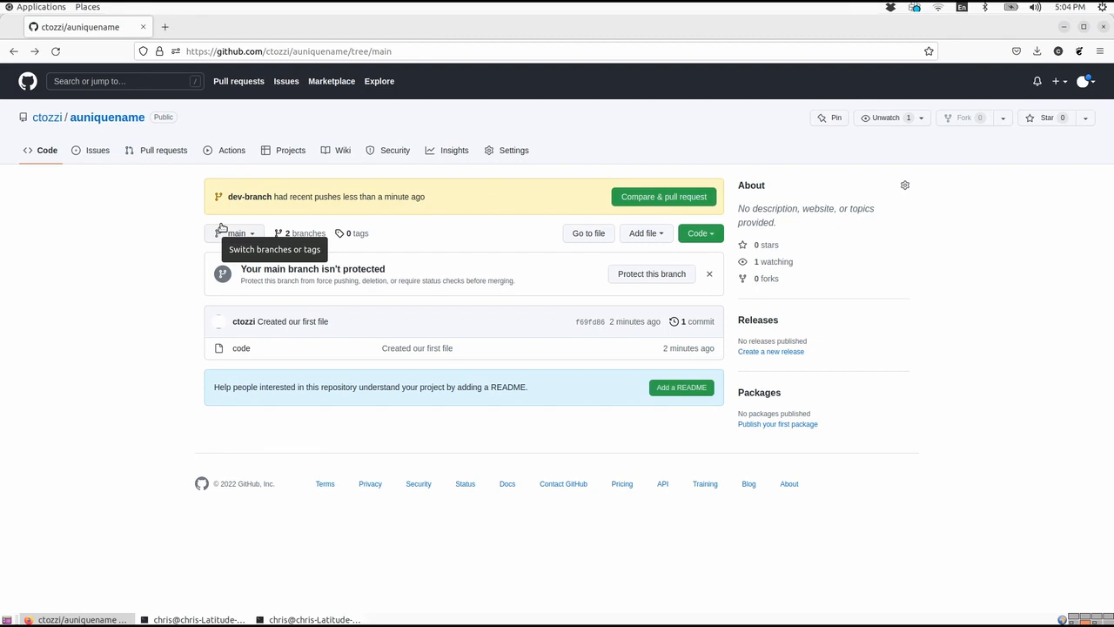
mouse_move(237, 235)
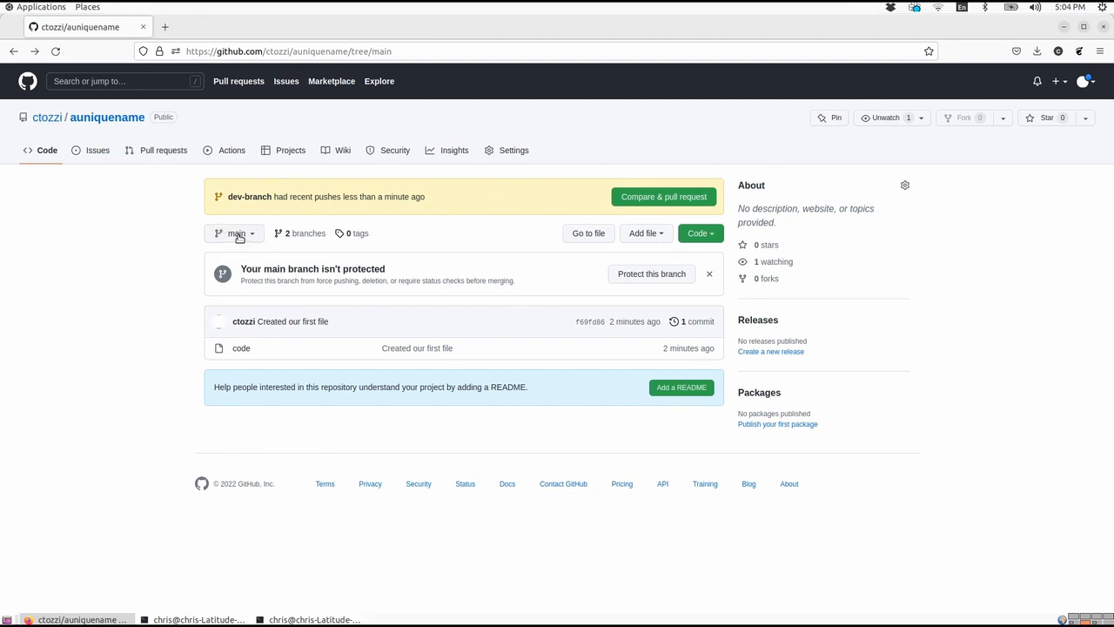
click(235, 233)
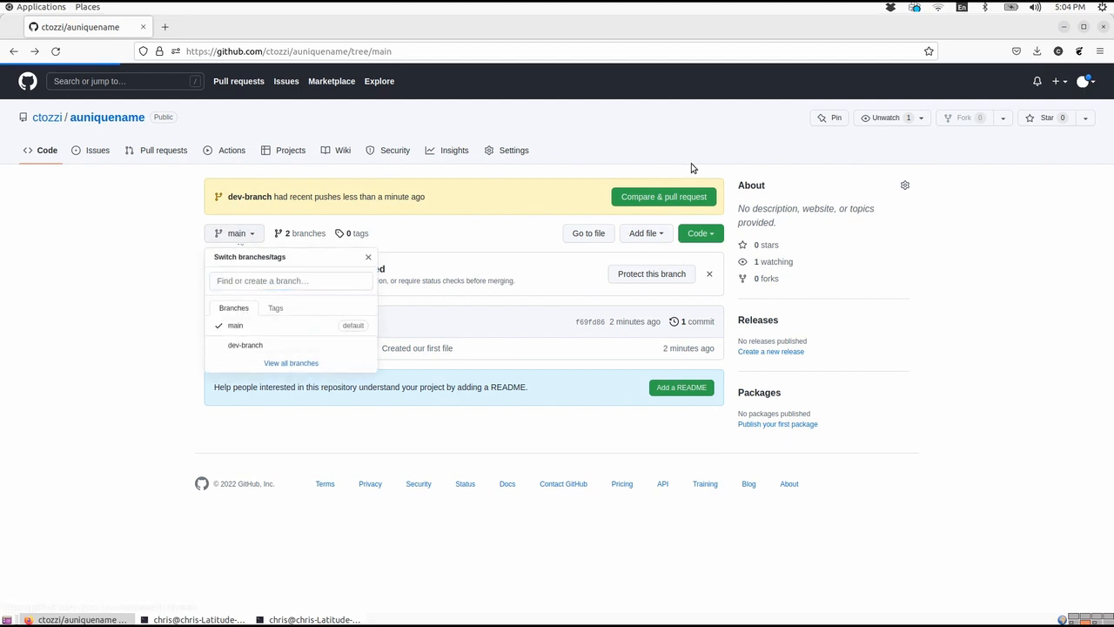
click(245, 345)
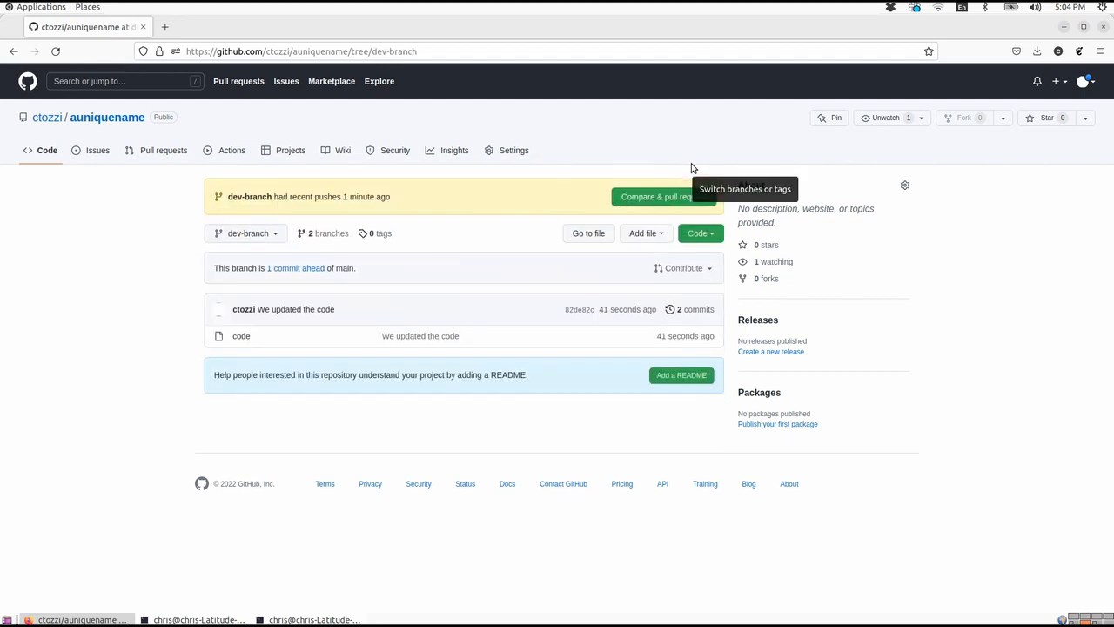
mouse_move(719, 296)
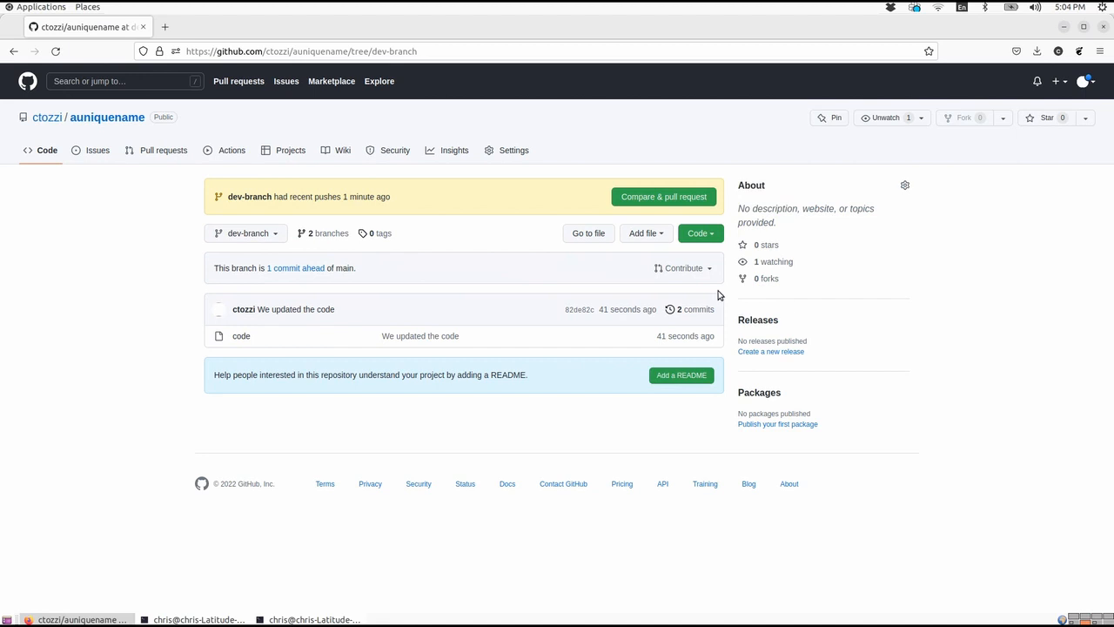
mouse_move(663, 195)
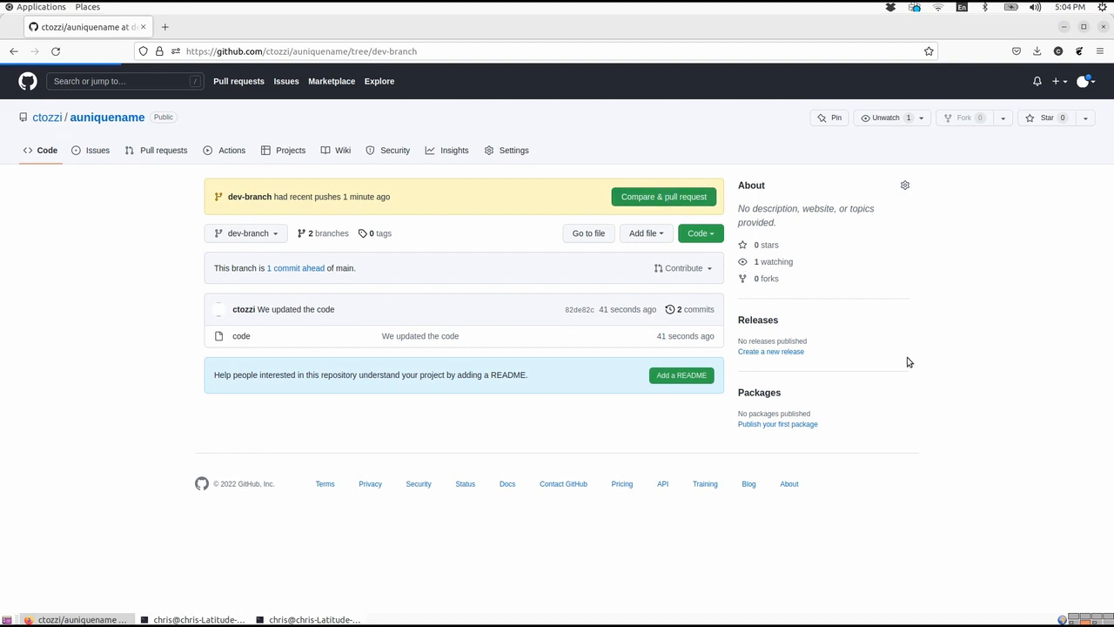
mouse_move(895, 310)
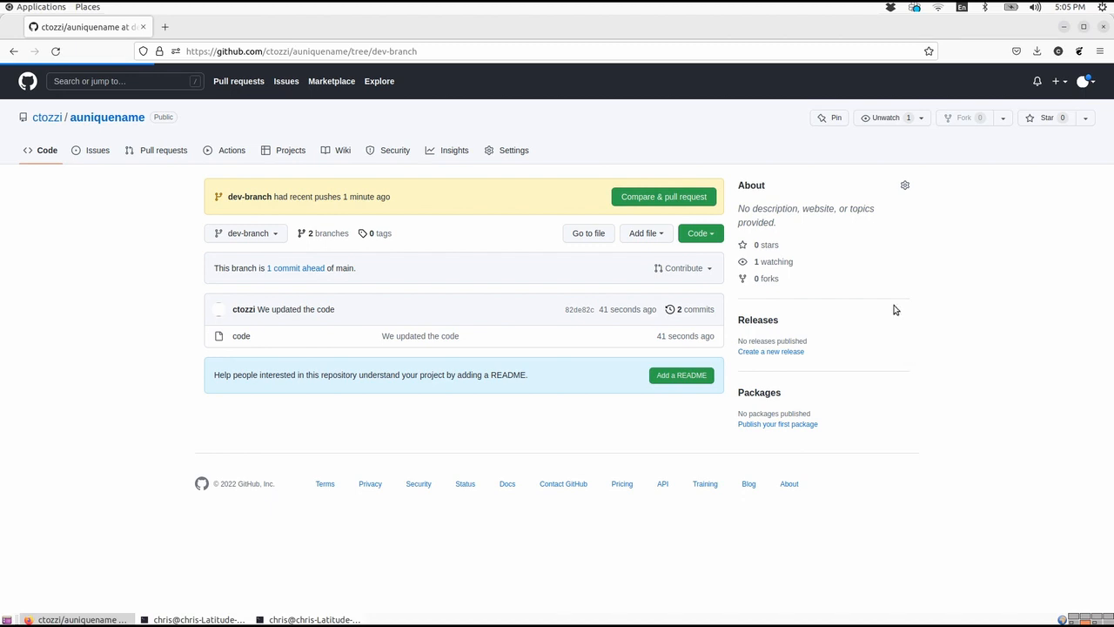
mouse_move(898, 280)
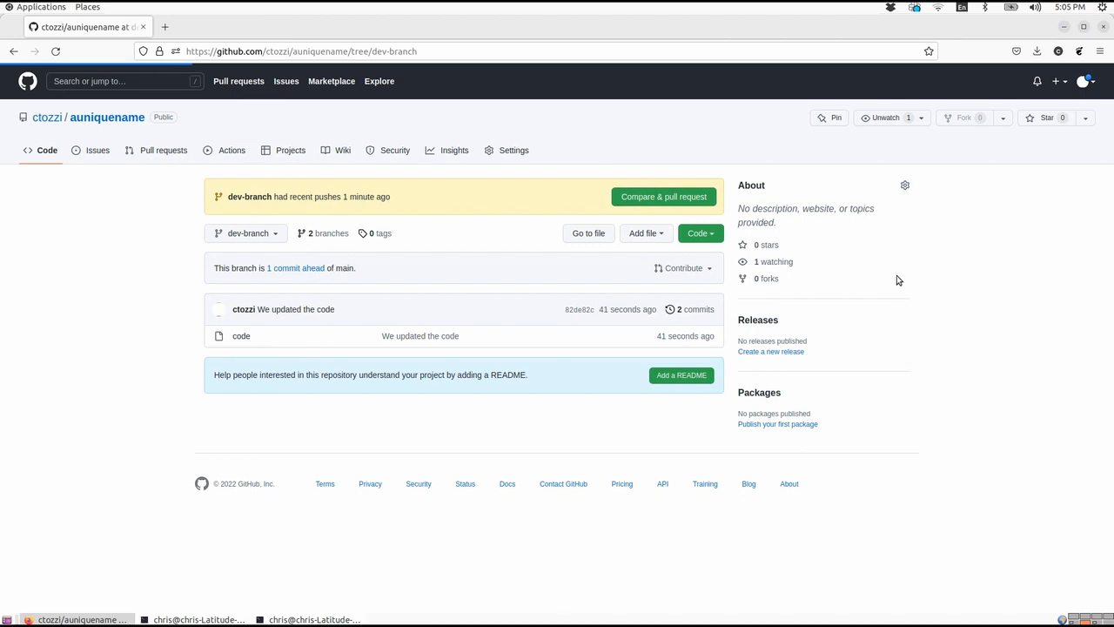
Open pull request #1 from dev-branch with the comment Please accept my pull request
click(663, 195)
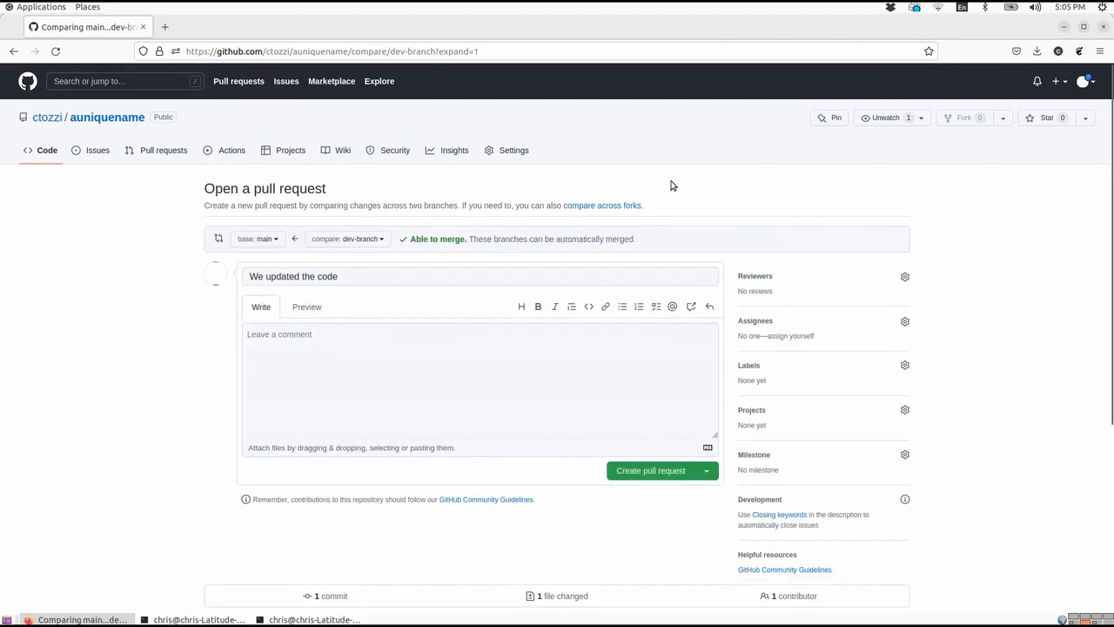
click(376, 350)
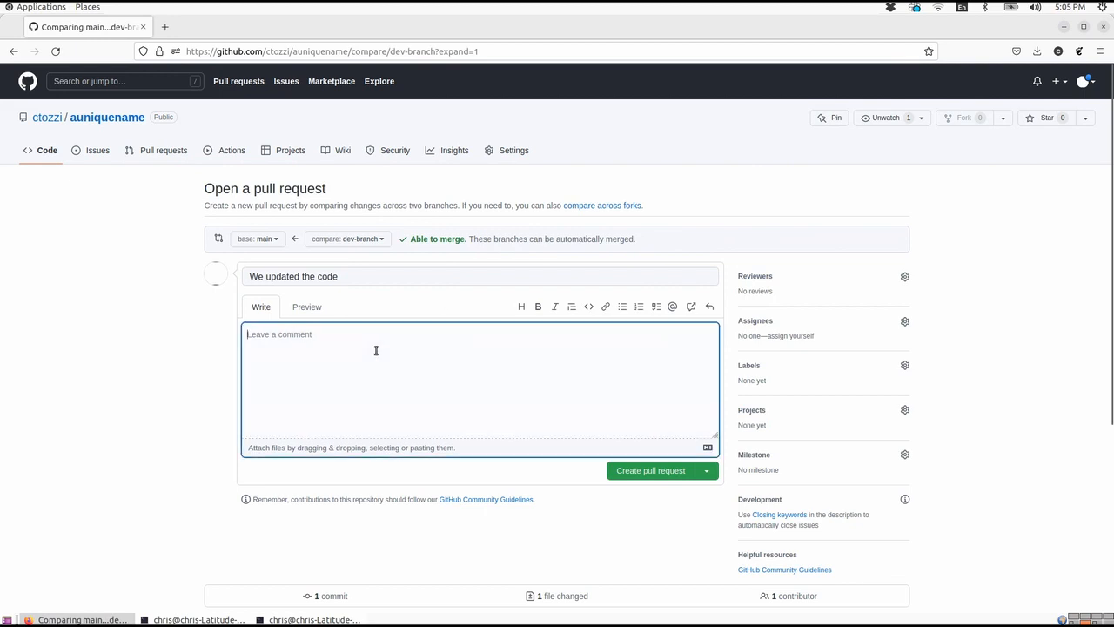
text(P)
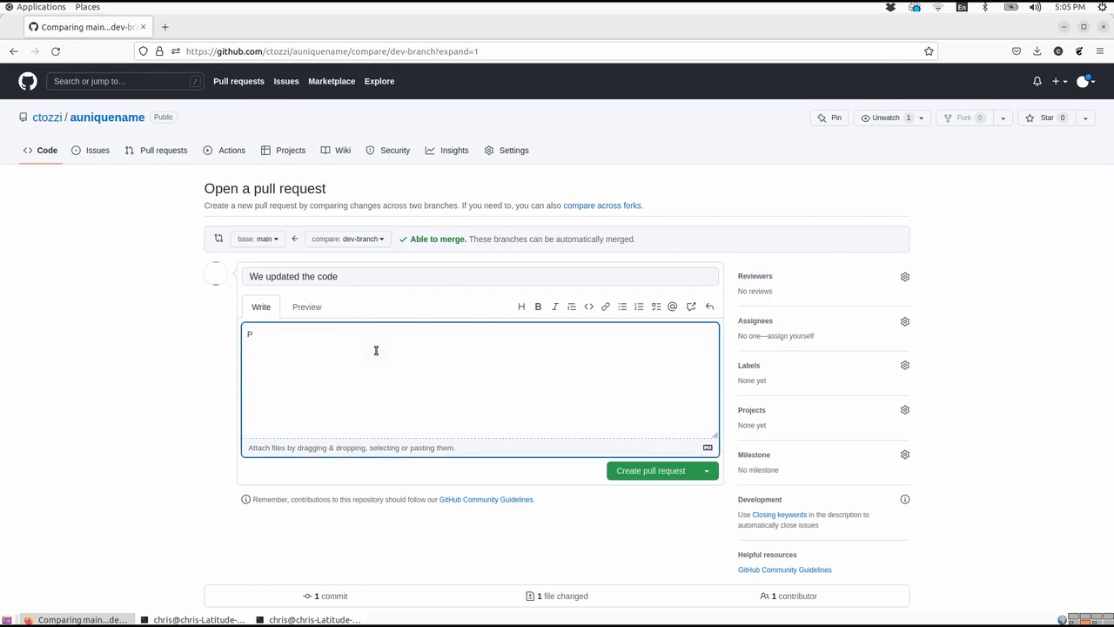
text(lease ad)
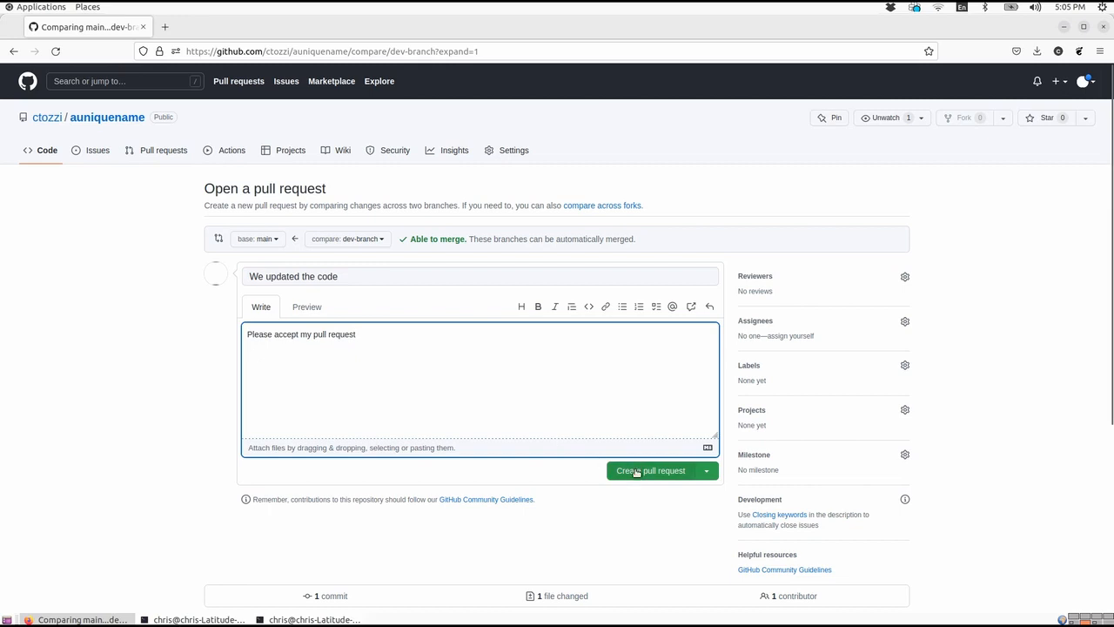
click(651, 470)
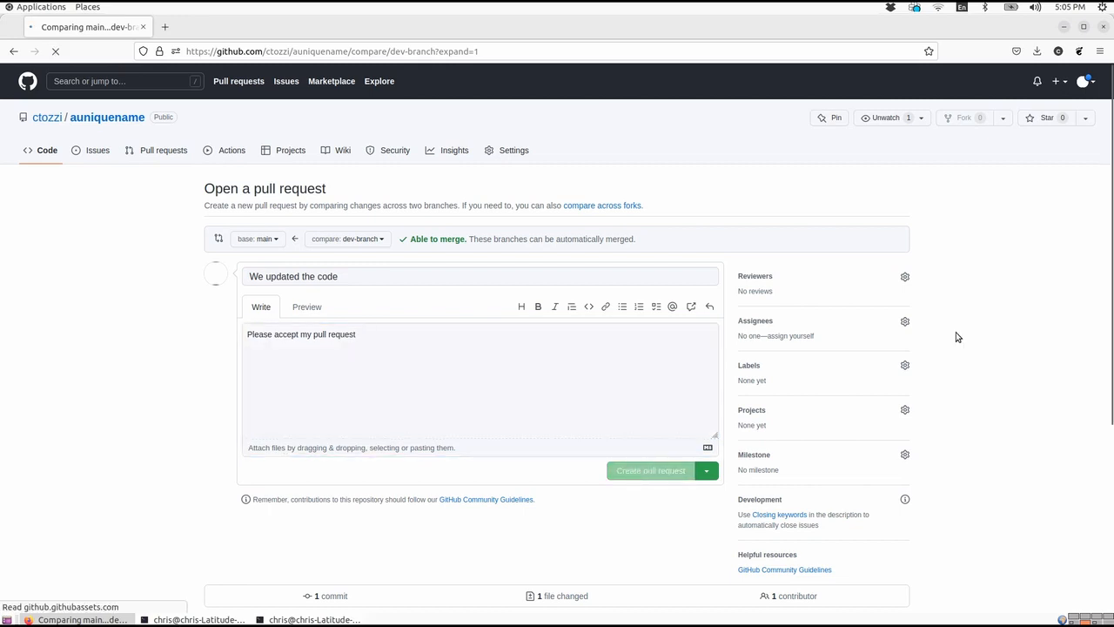
click(651, 470)
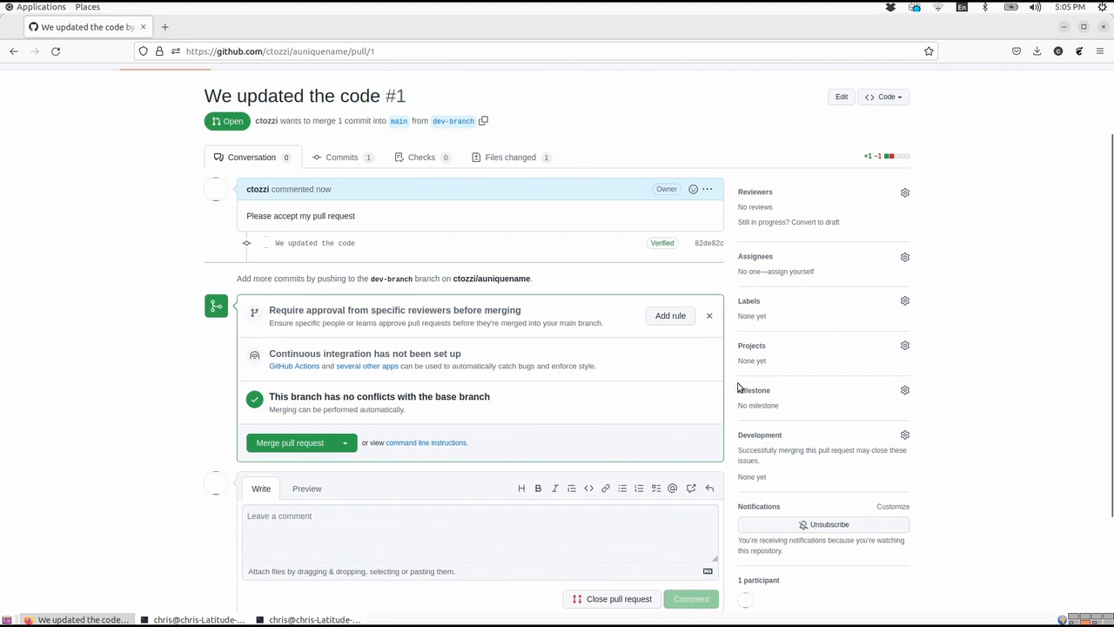
Merge pull request #1 into main and confirm the merge
scroll(down, 3)
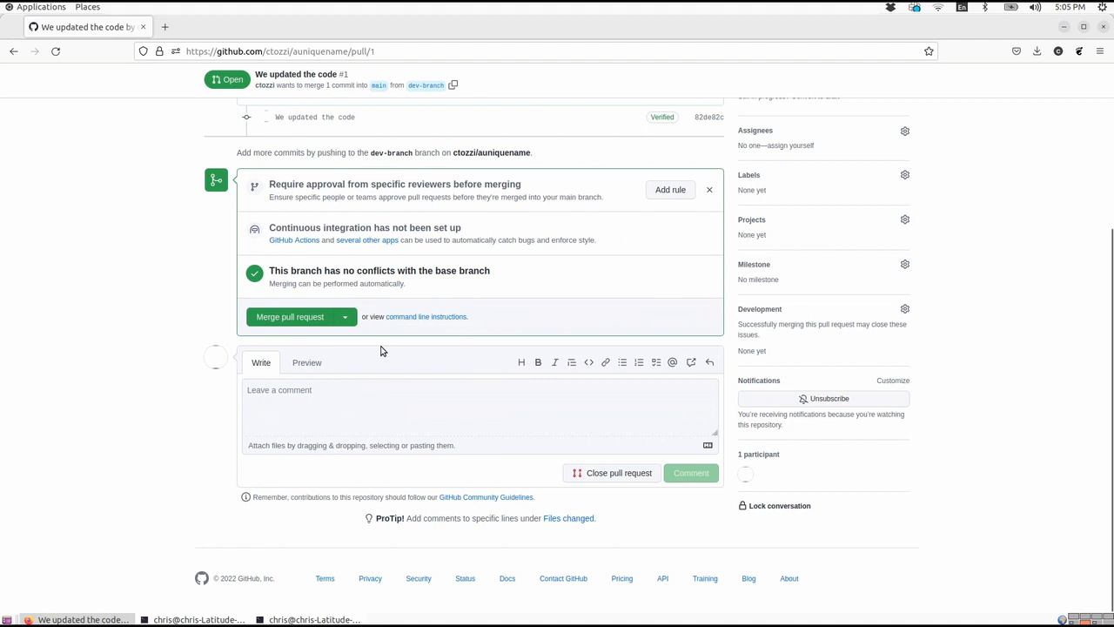
mouse_move(339, 338)
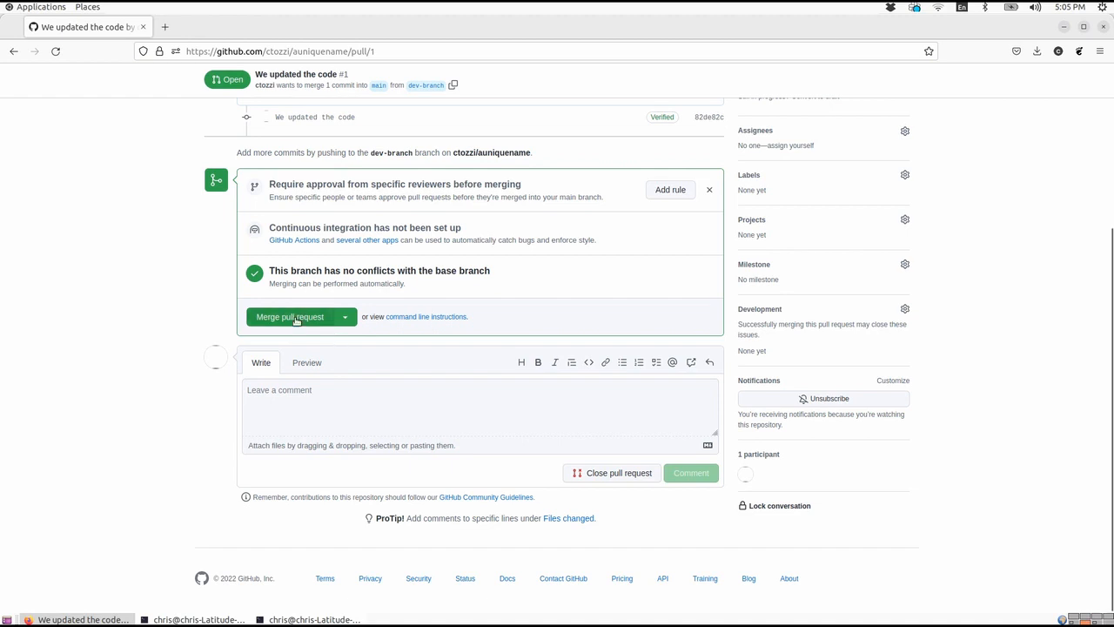
click(289, 316)
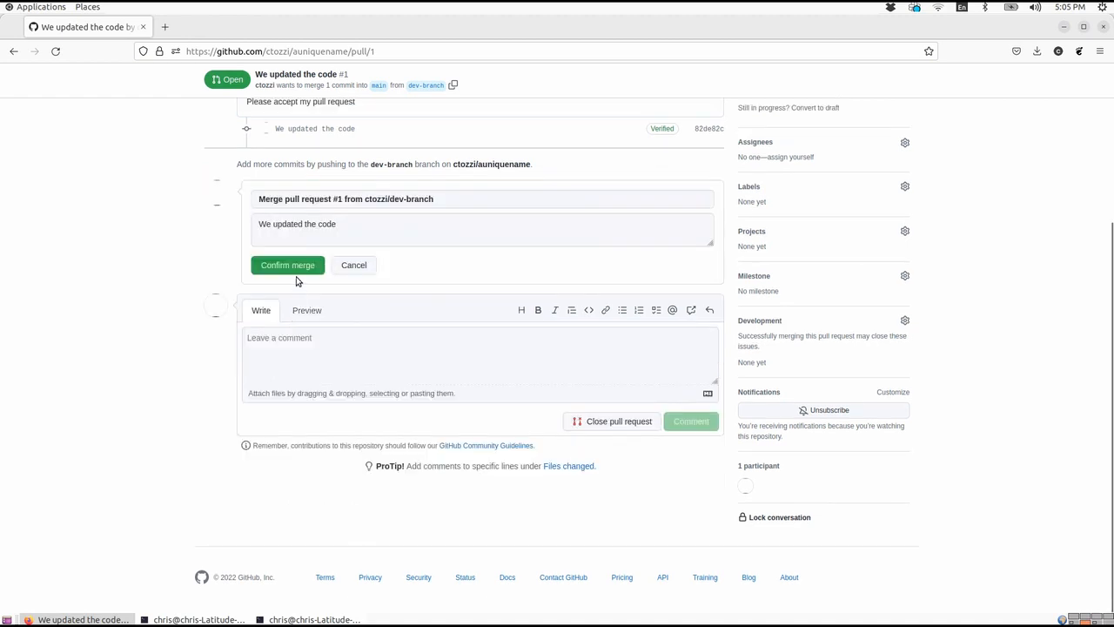
click(287, 264)
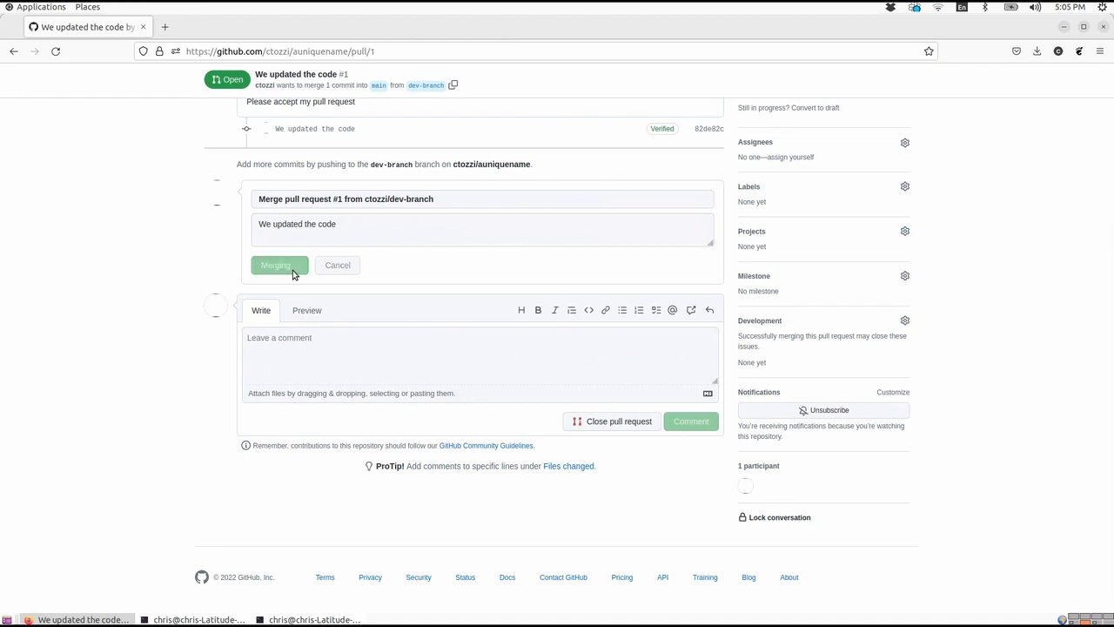
click(278, 265)
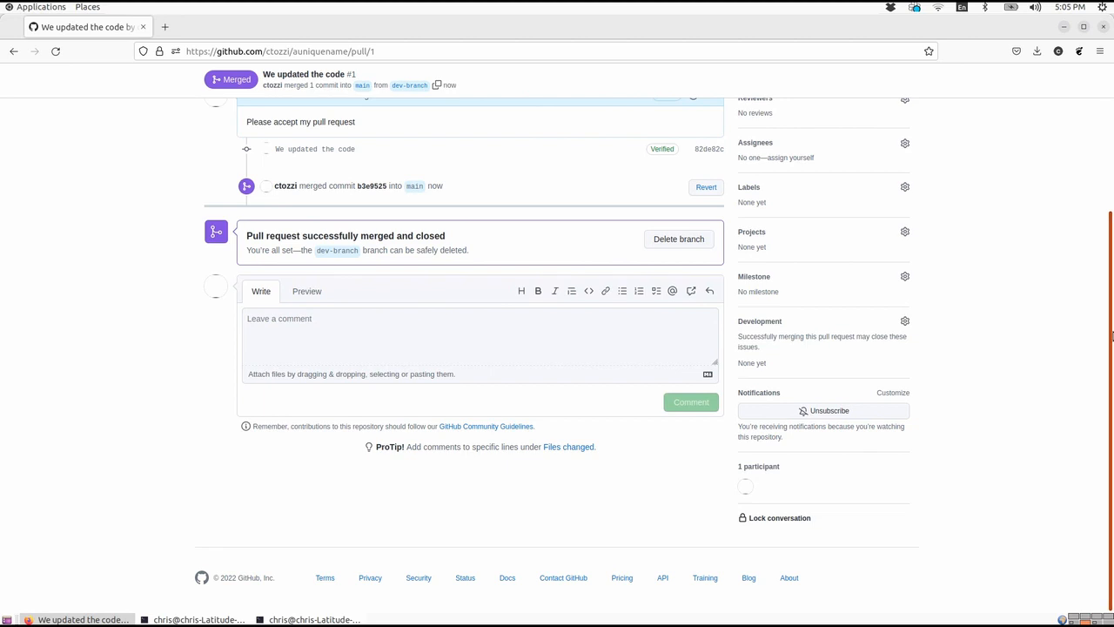
scroll(up, 3)
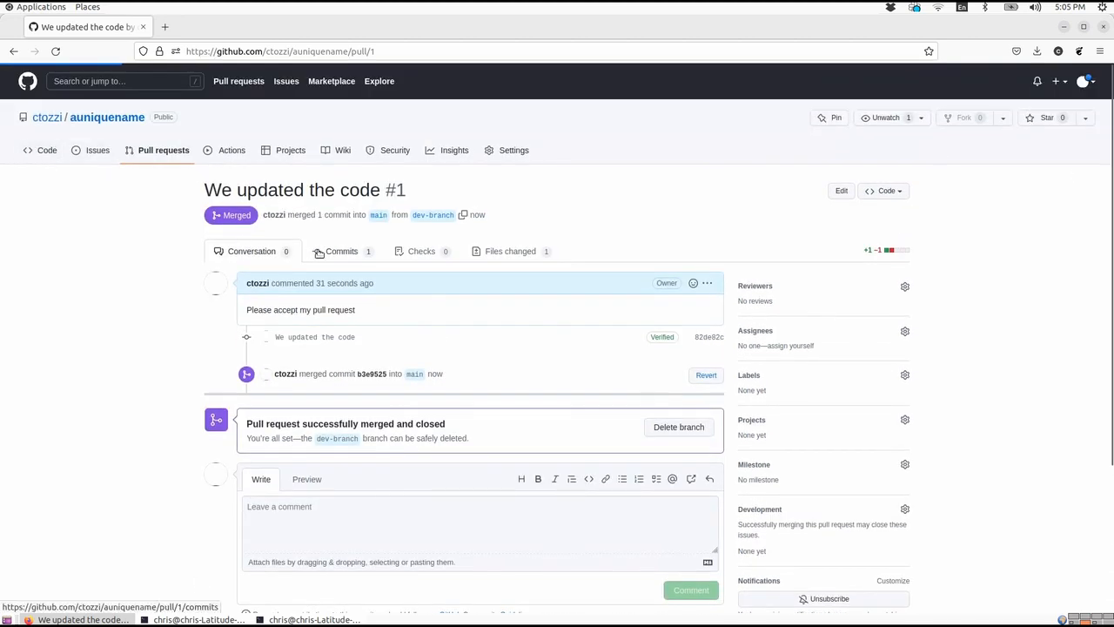
View the 'code' file on main, confirming it reads "Here's some updated code"
click(107, 117)
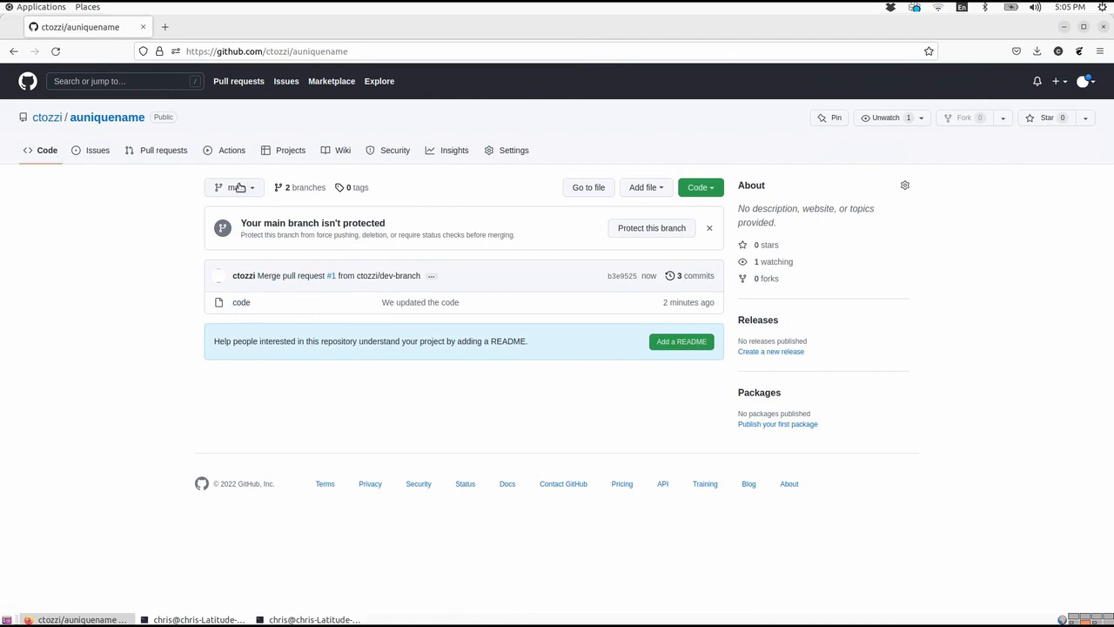
mouse_move(427, 300)
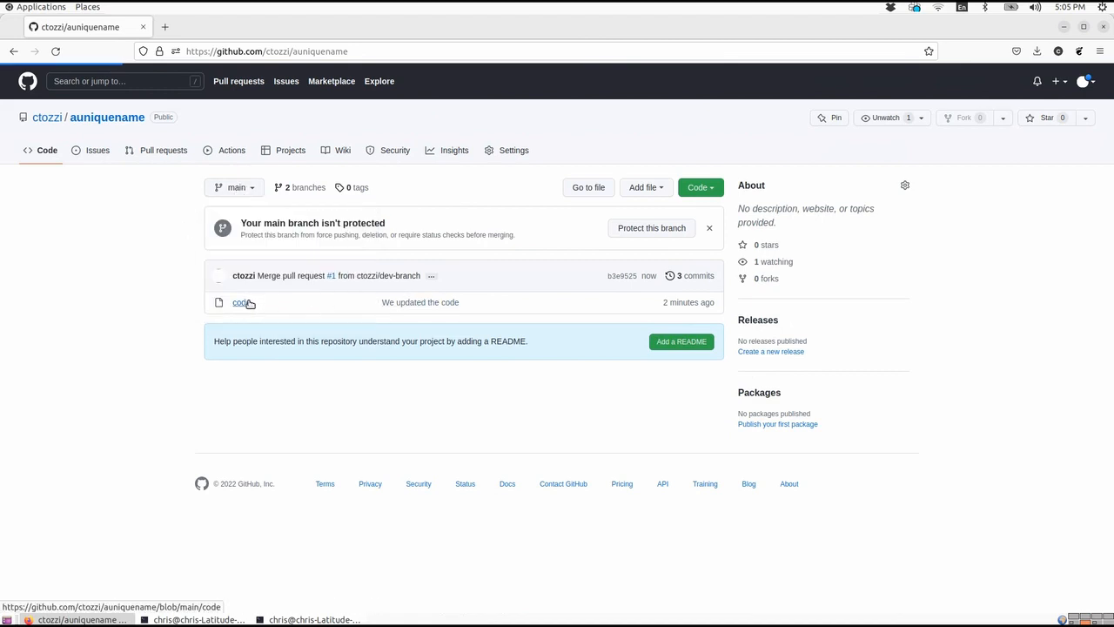
click(241, 303)
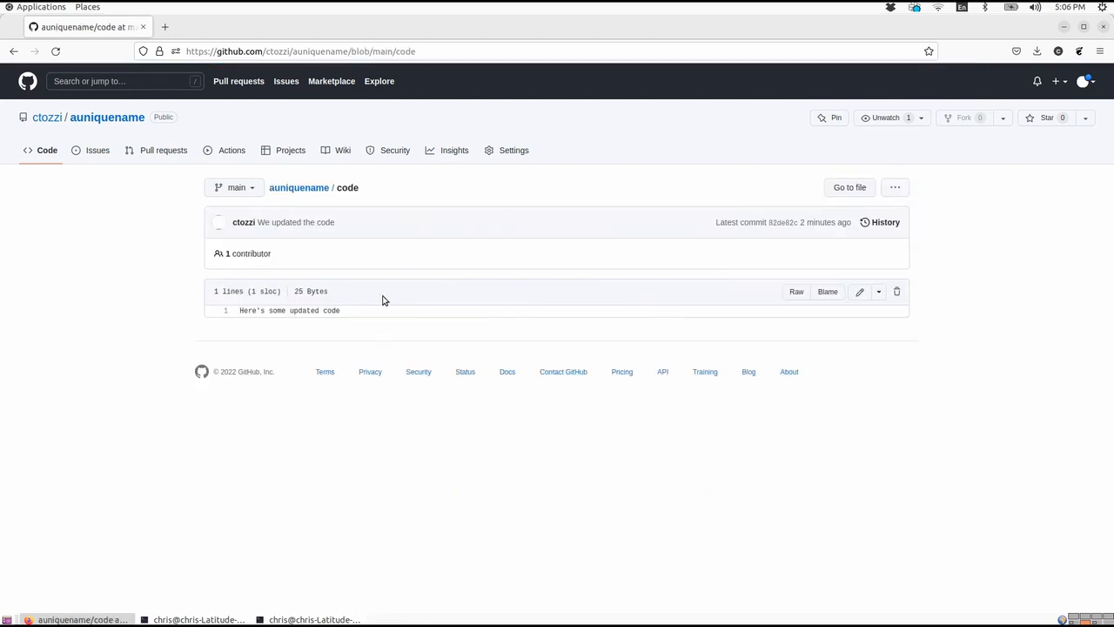